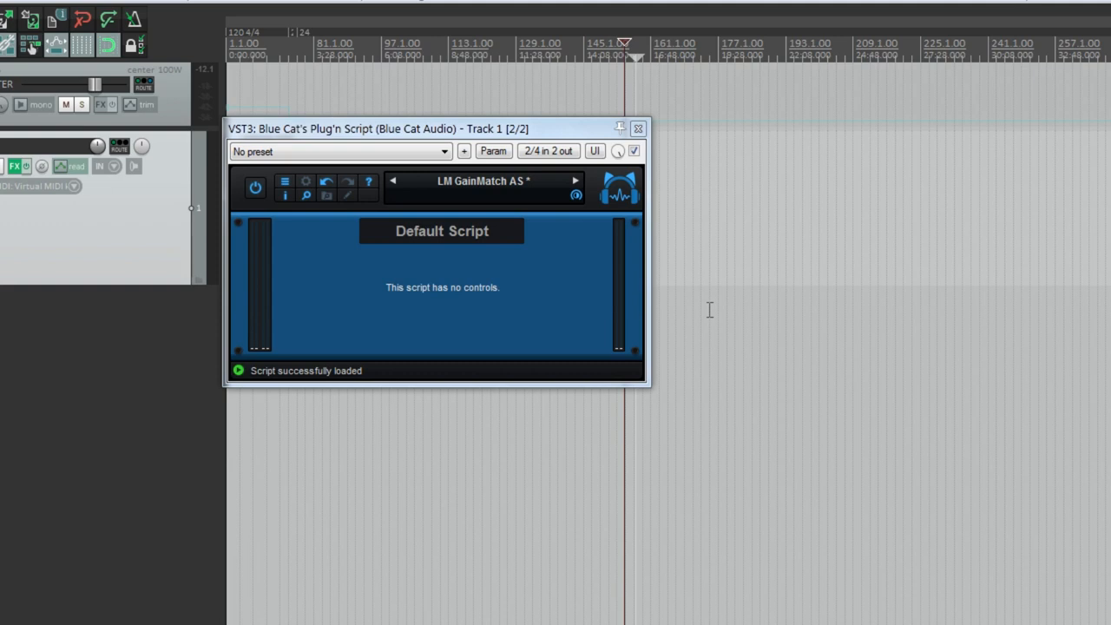
mouse_move(712, 308)
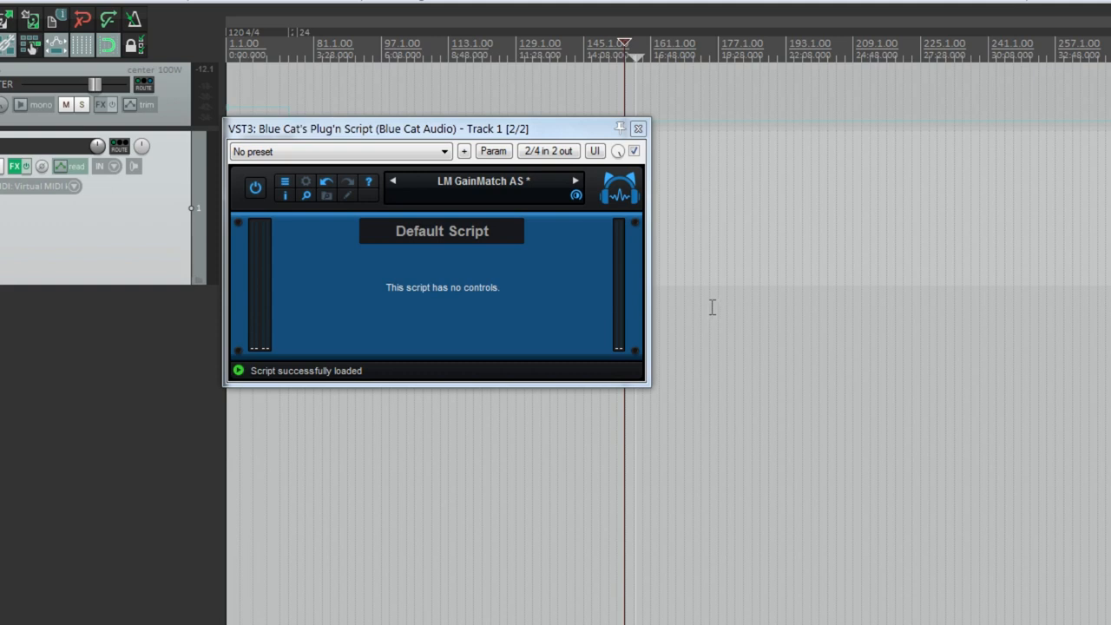
mouse_move(514, 137)
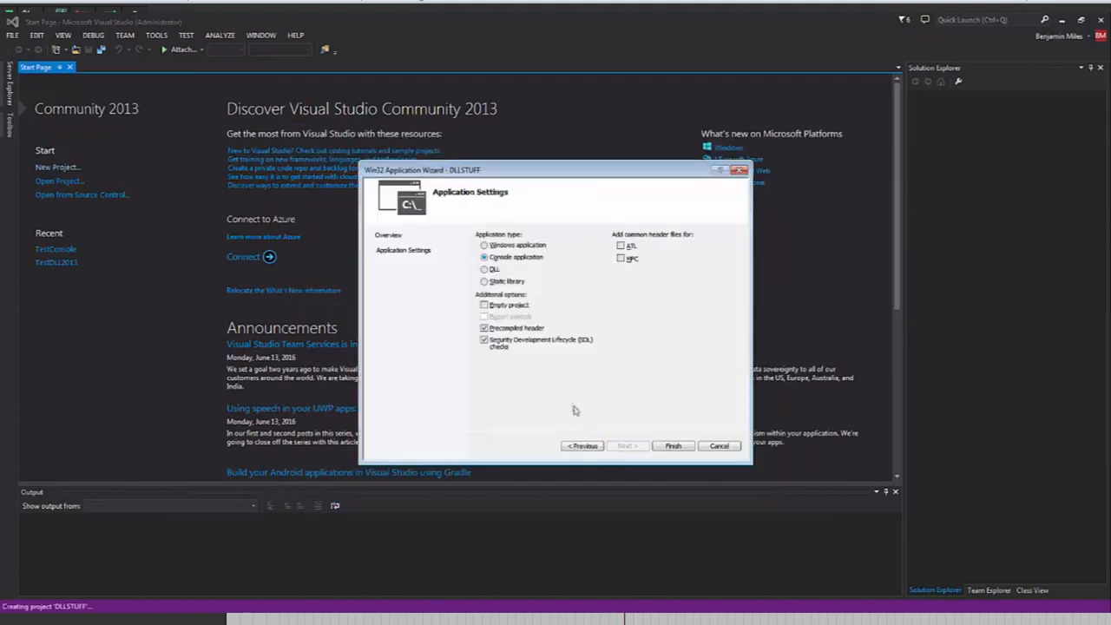
- Create the DLLSTUFF project as an empty DLL with no template files and build it
click(484, 269)
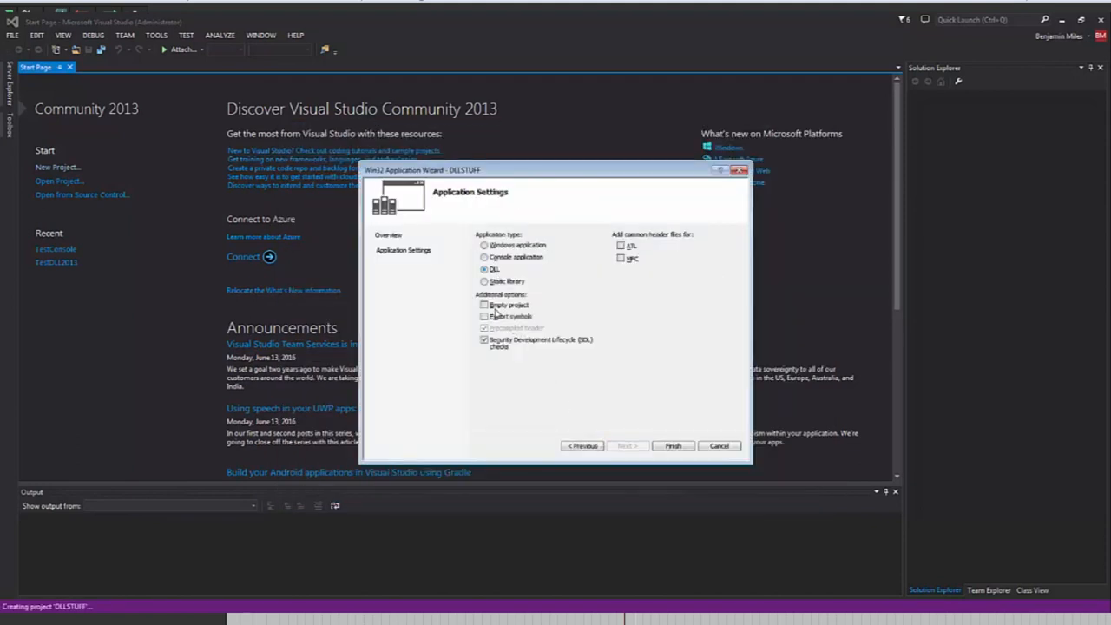
click(484, 306)
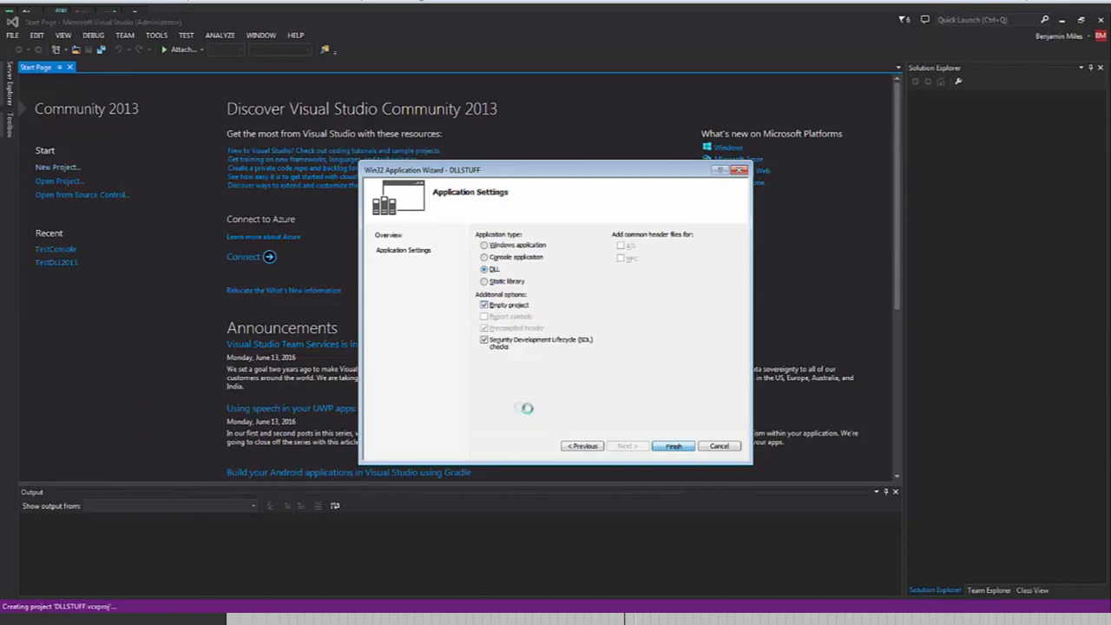
click(674, 445)
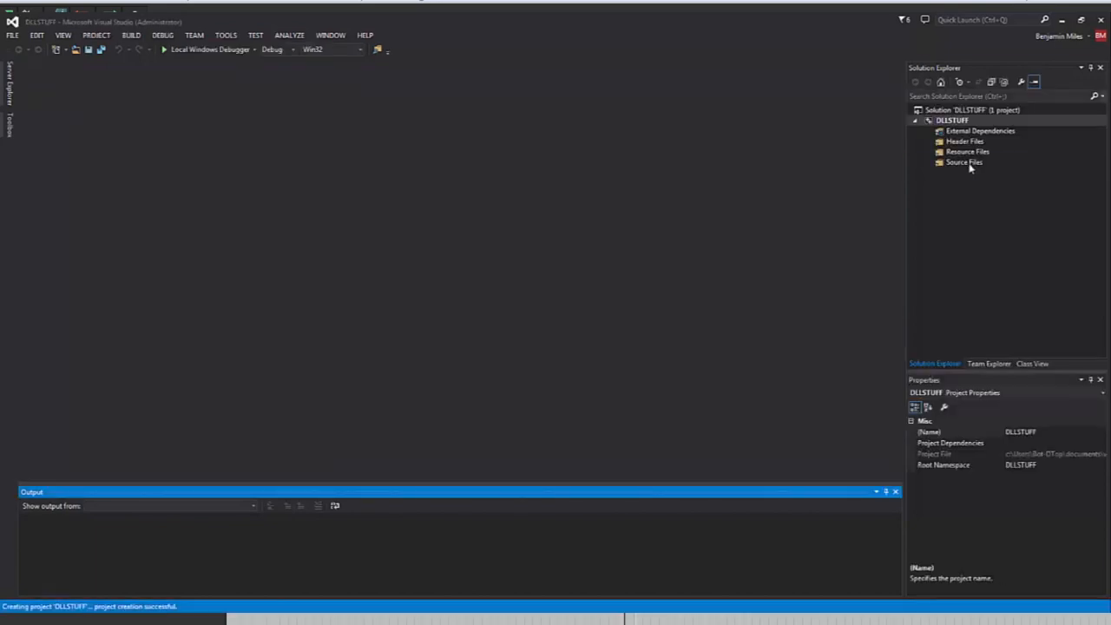
right_click(952, 120)
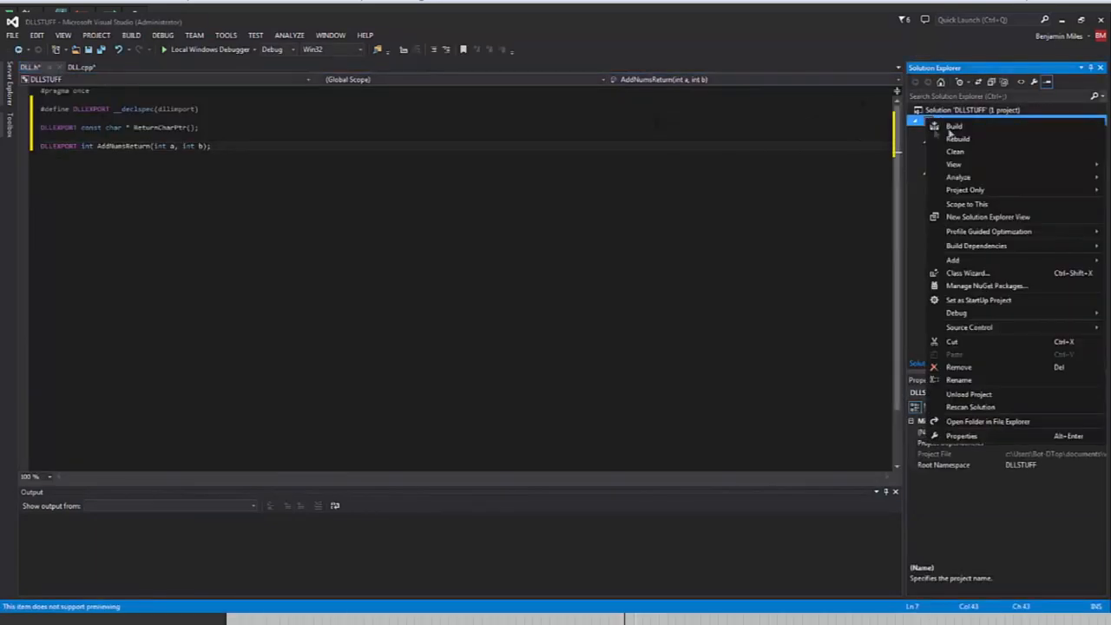
click(955, 125)
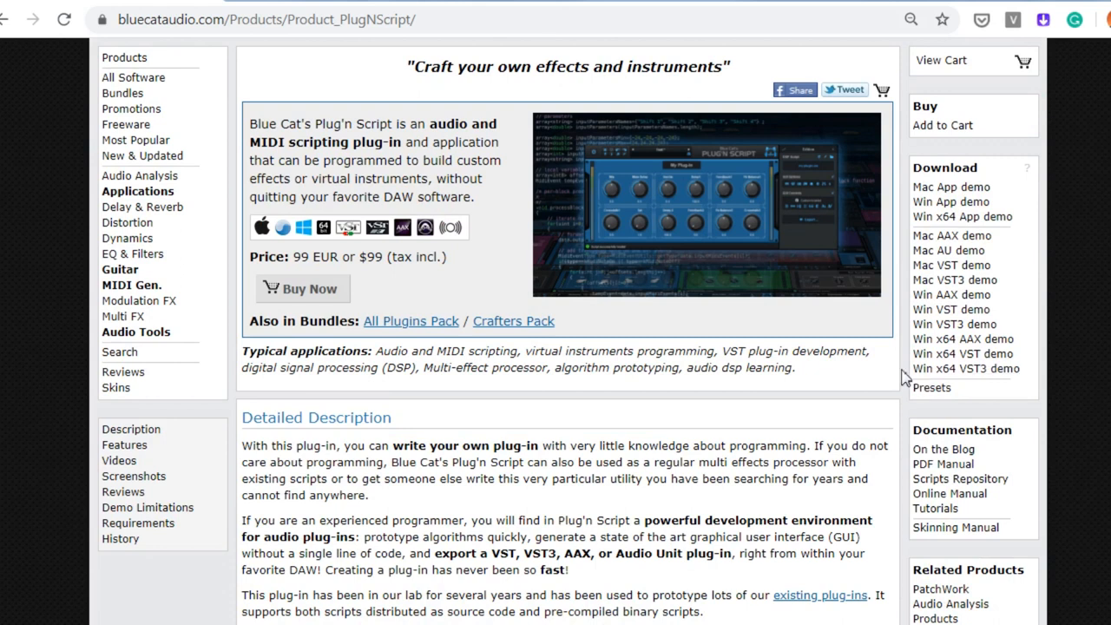
mouse_move(966, 368)
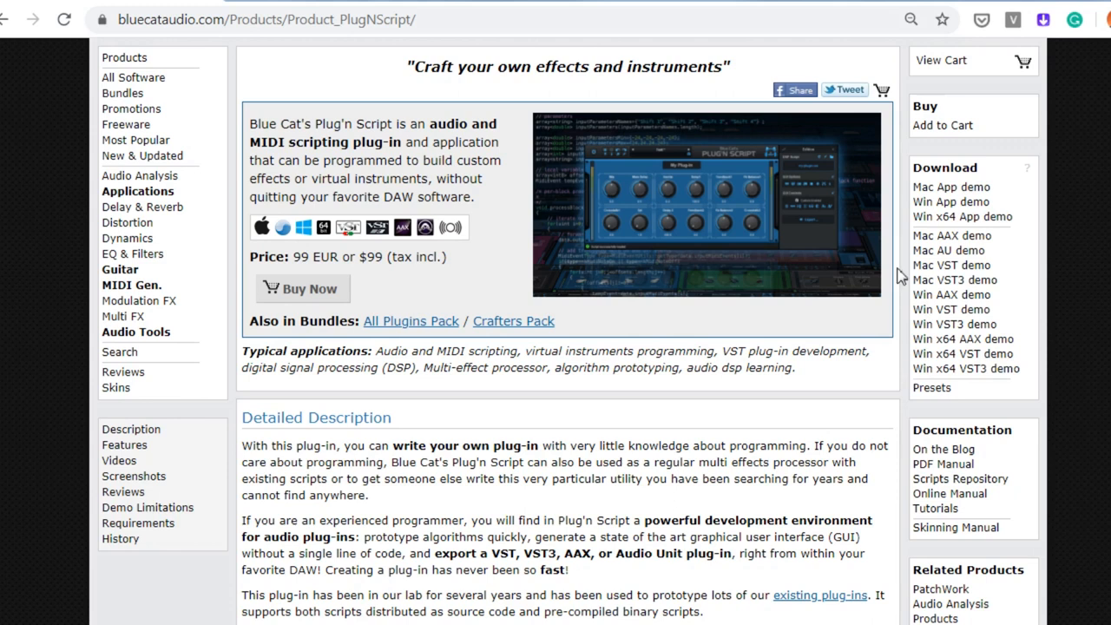
mouse_move(965, 368)
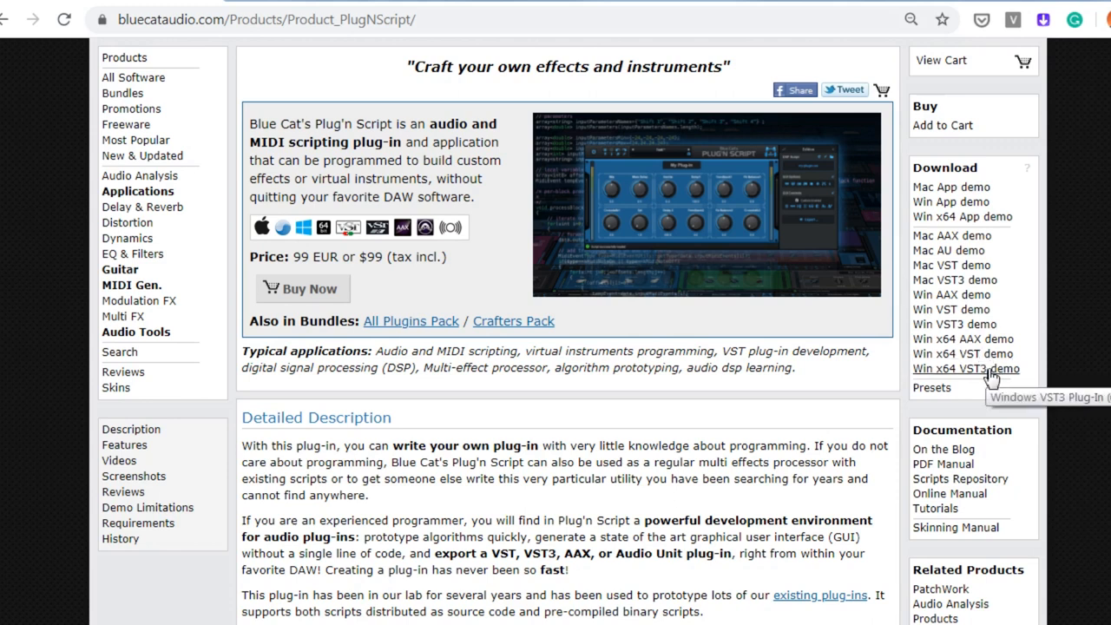
scroll(down, 3)
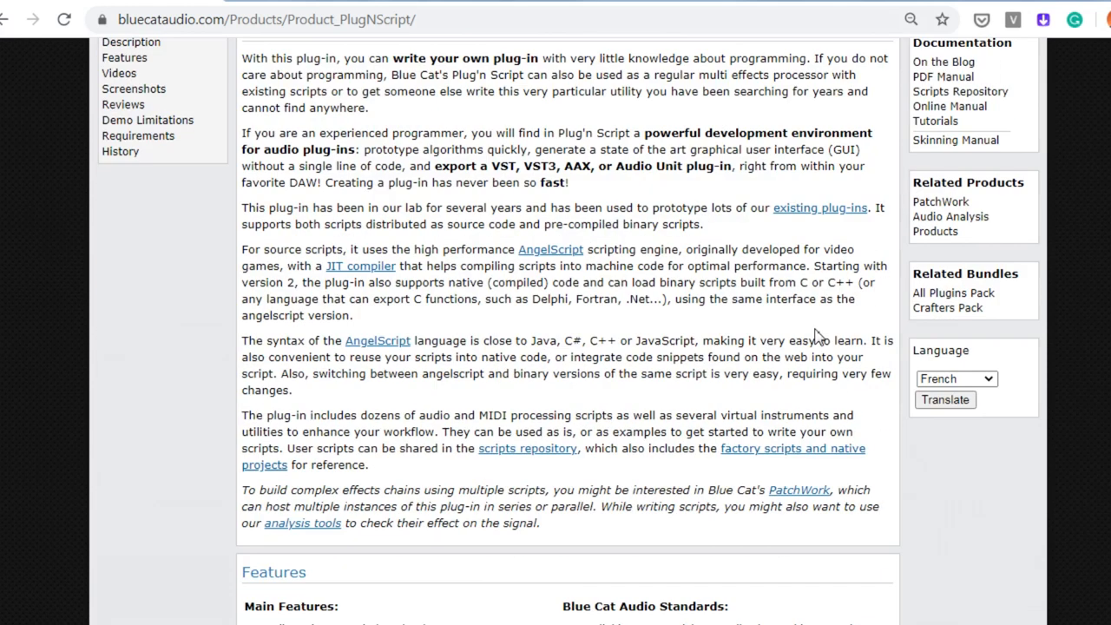
scroll(down, 3)
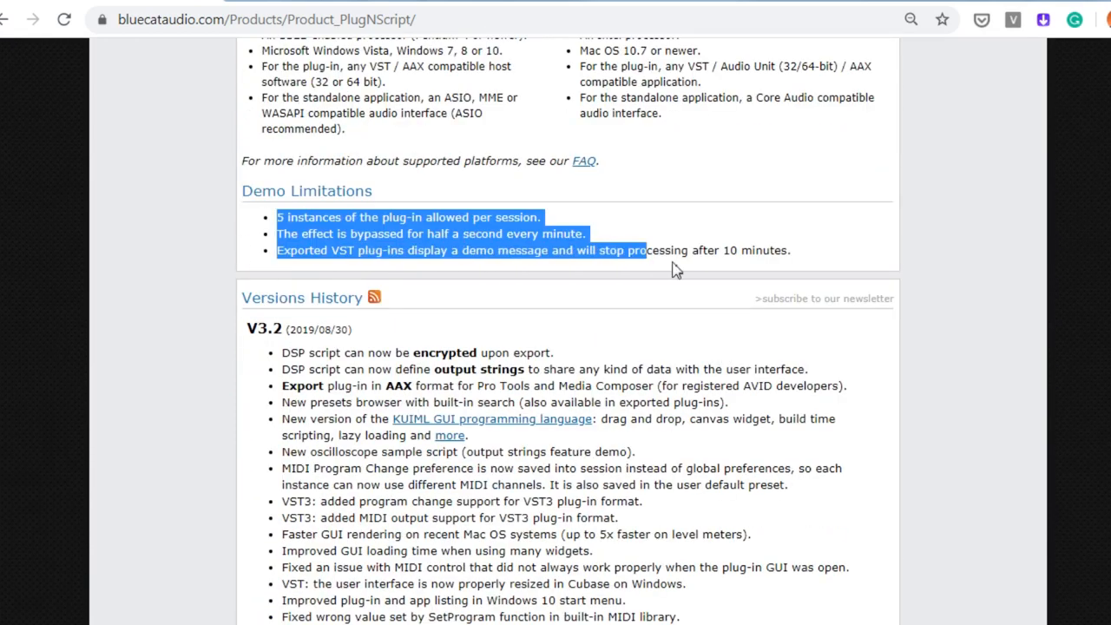
scroll(up, 3)
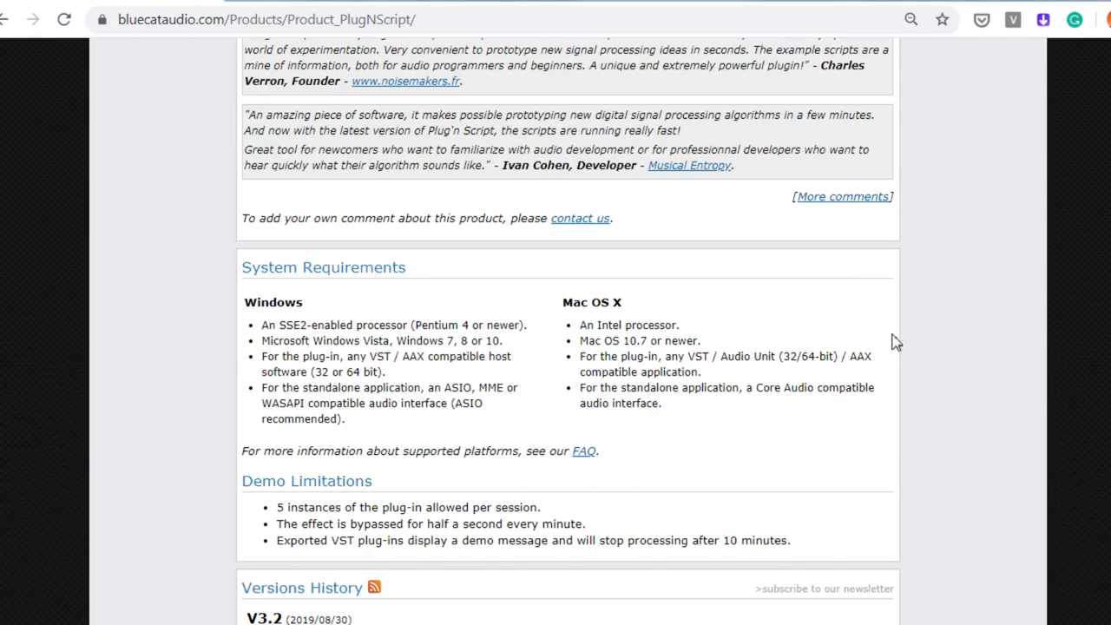
scroll(down, 3)
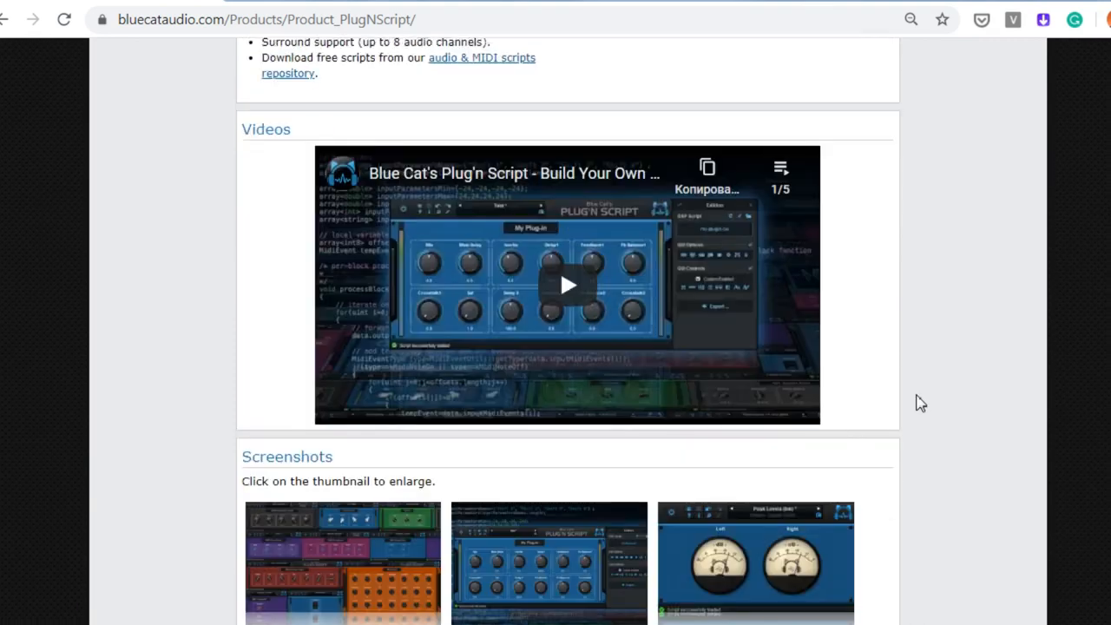
scroll(up, 3)
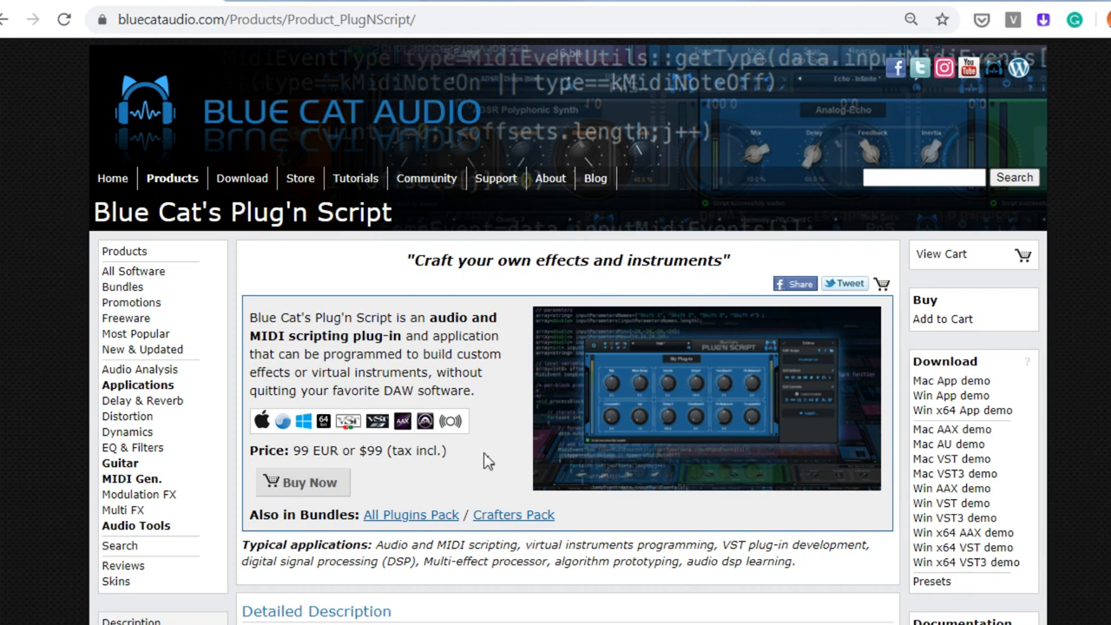
mouse_move(347, 466)
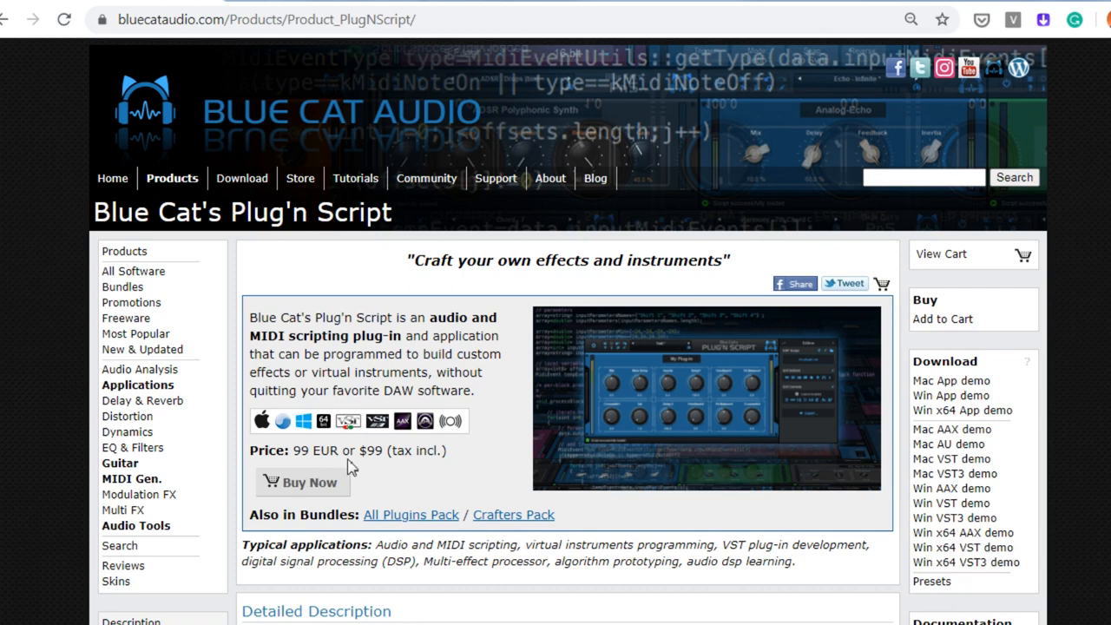
mouse_move(510, 462)
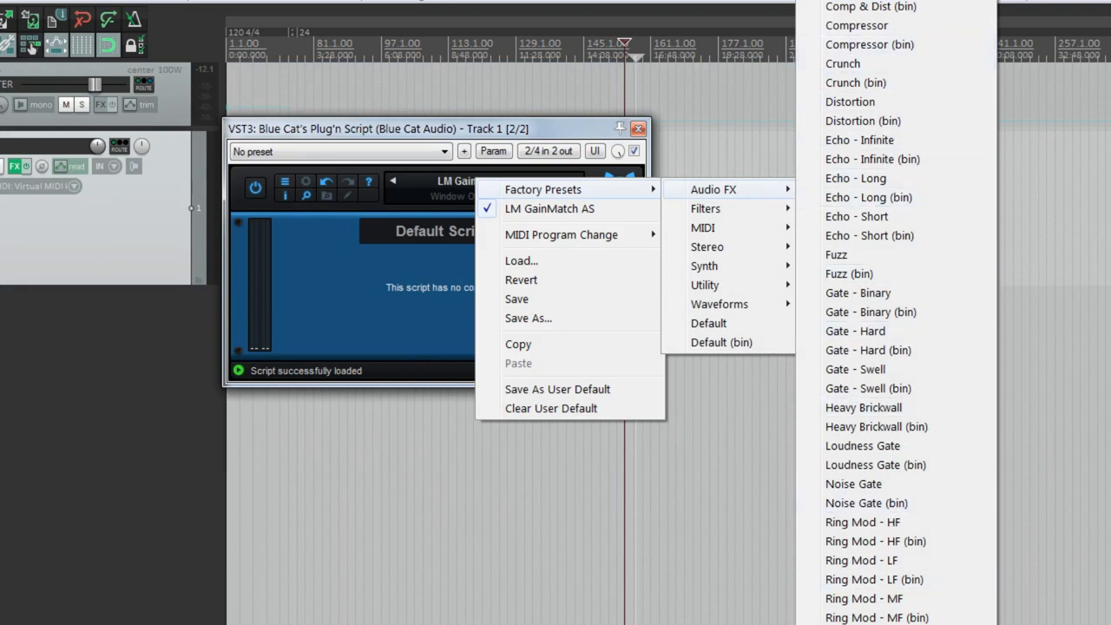
- Load the Fuzz preset from Factory Presets > Audio FX, replacing the default script with the Mini Amp
click(837, 254)
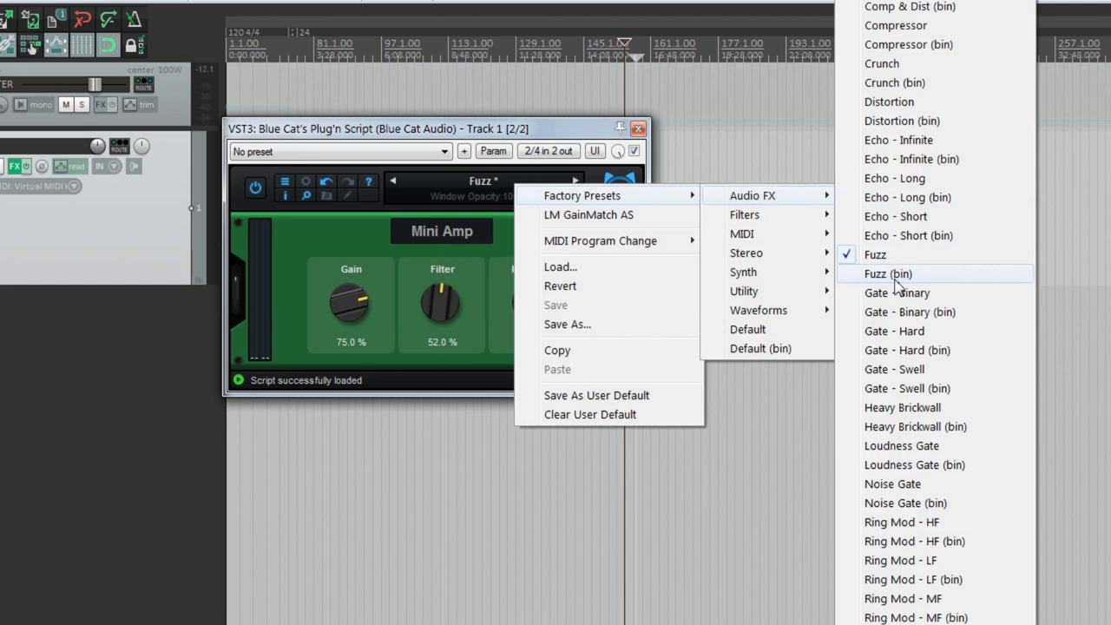
mouse_move(903, 261)
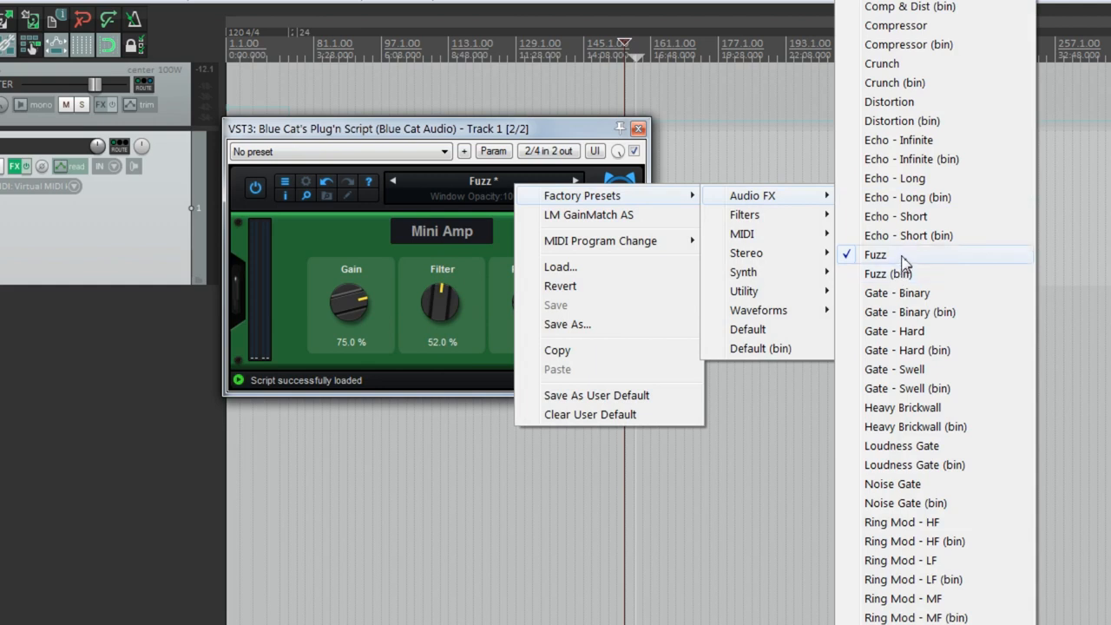
mouse_move(906, 299)
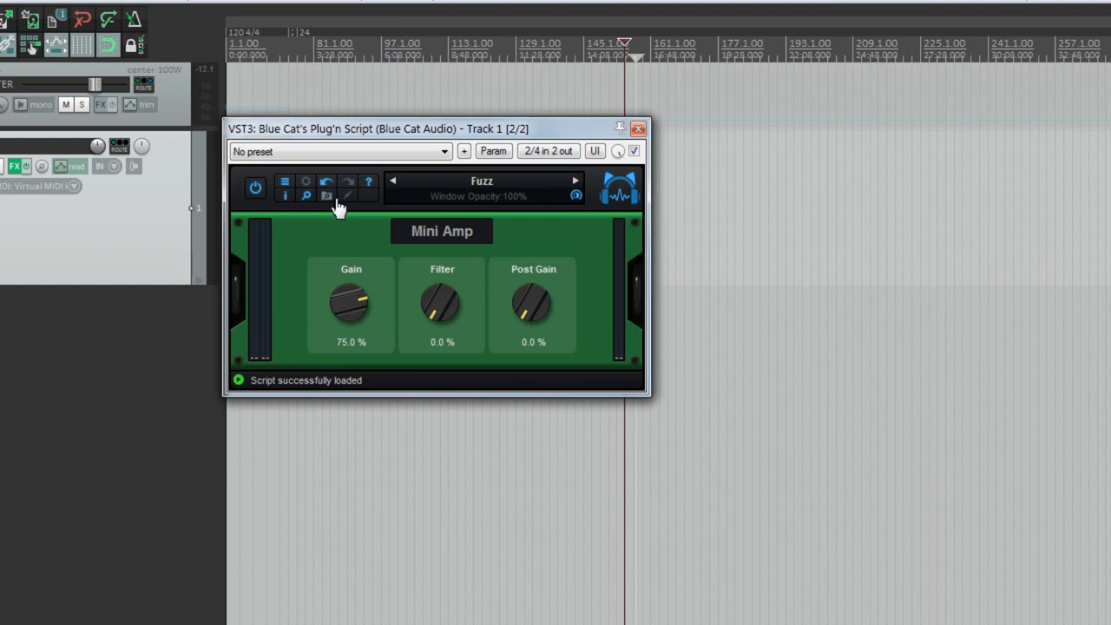
- Show the Edition panel and view mini amp.cxx in Sublime Text, scrolled to processSample
click(347, 212)
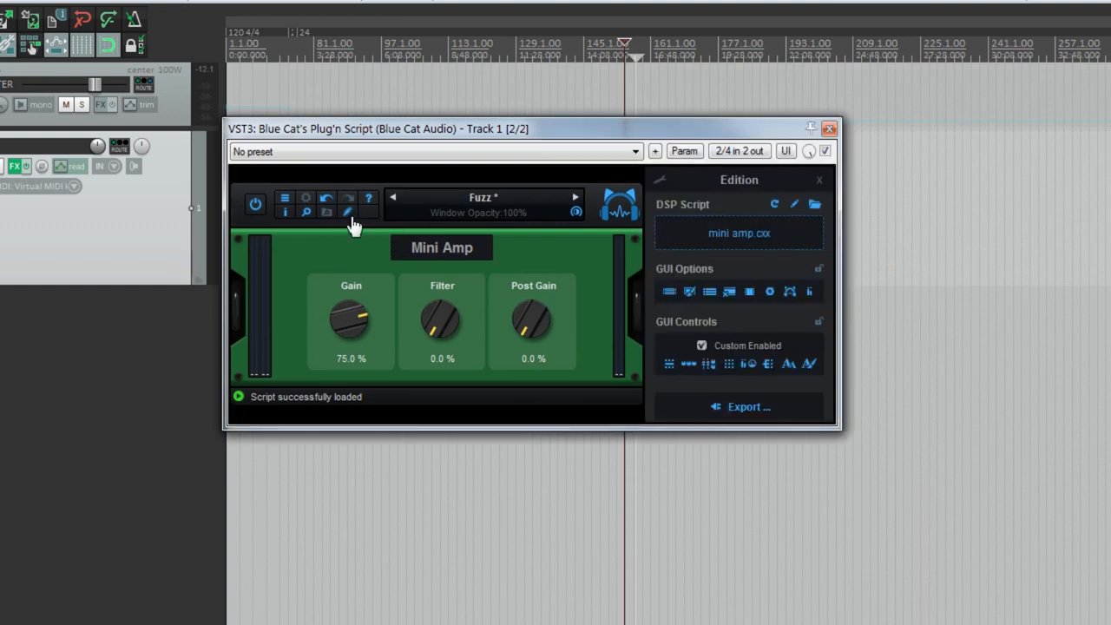
mouse_move(691, 188)
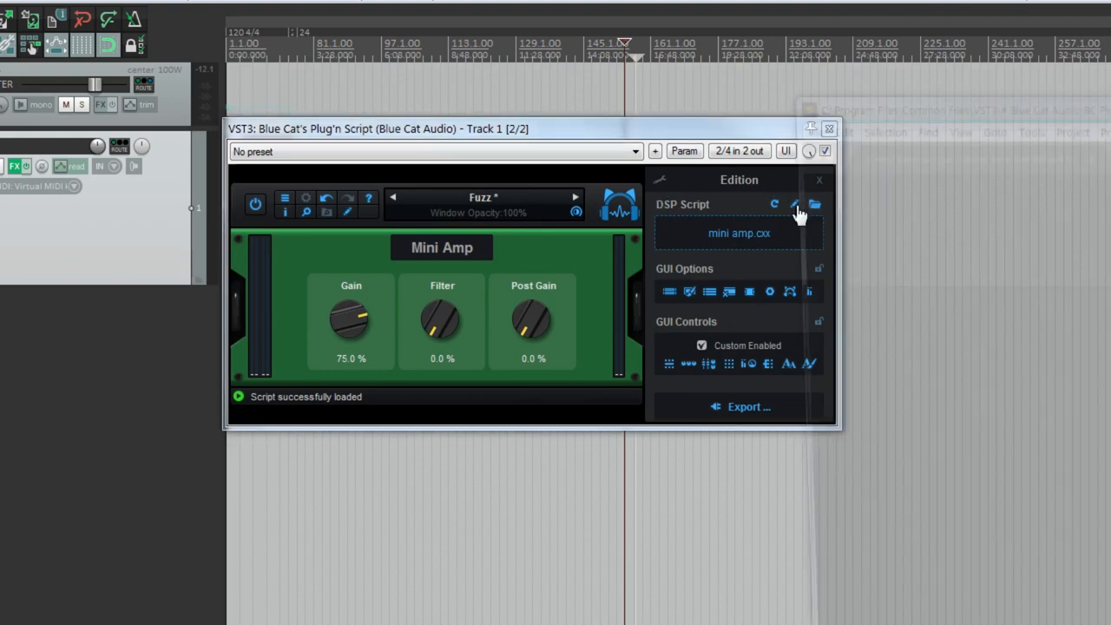
click(795, 205)
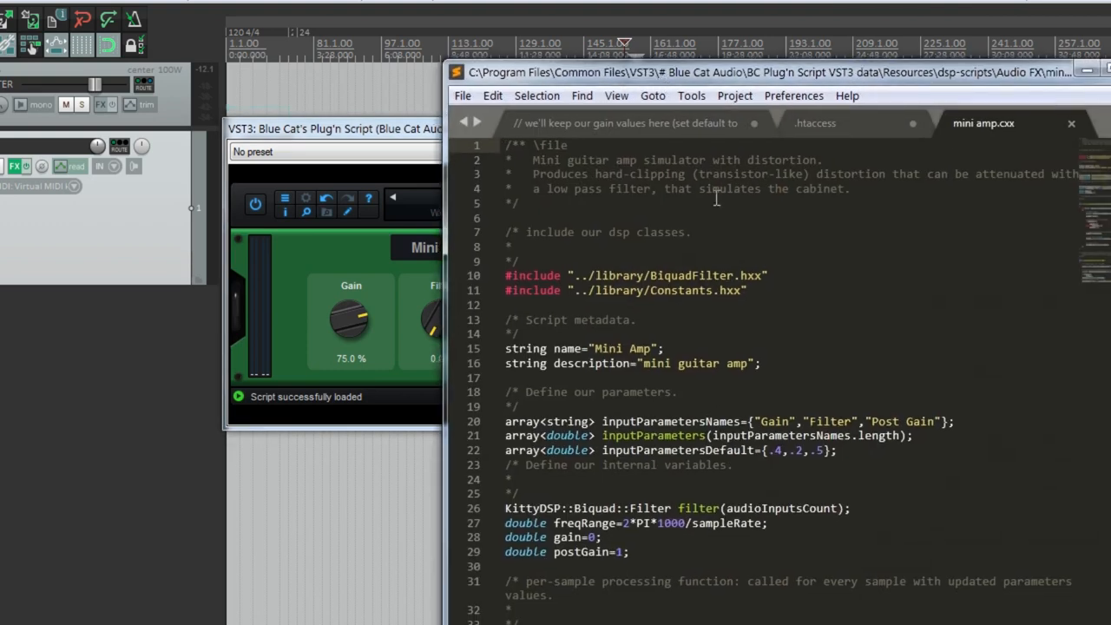
scroll(down, 3)
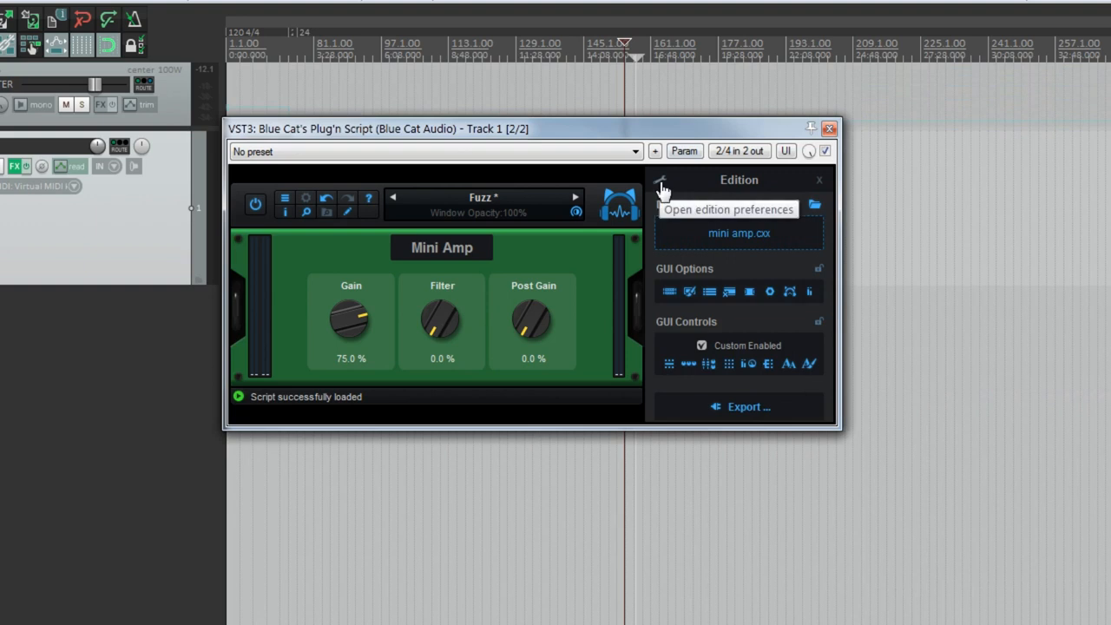
click(728, 208)
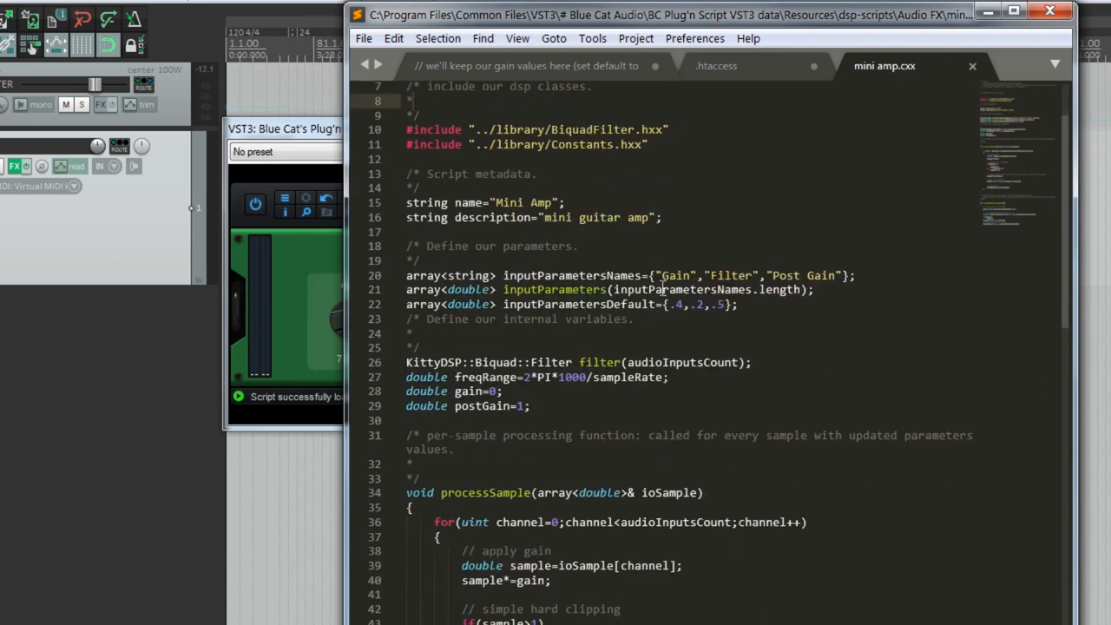
scroll(down, 3)
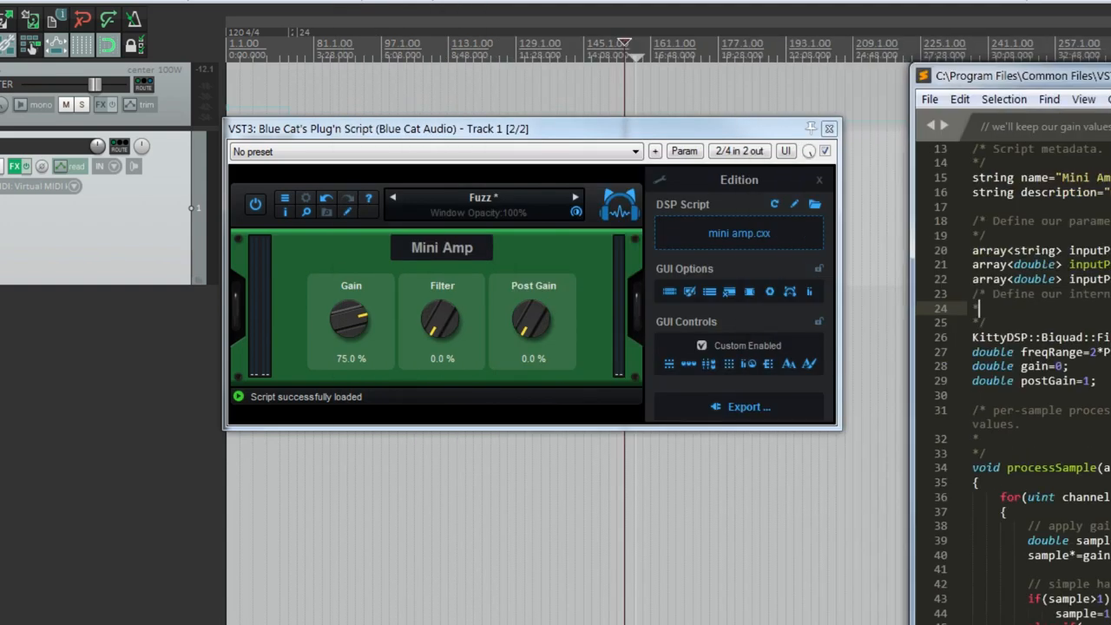
- Save the Mini Amp script as myfuzz.cxx via Save Script As, which fails to initialize
click(739, 233)
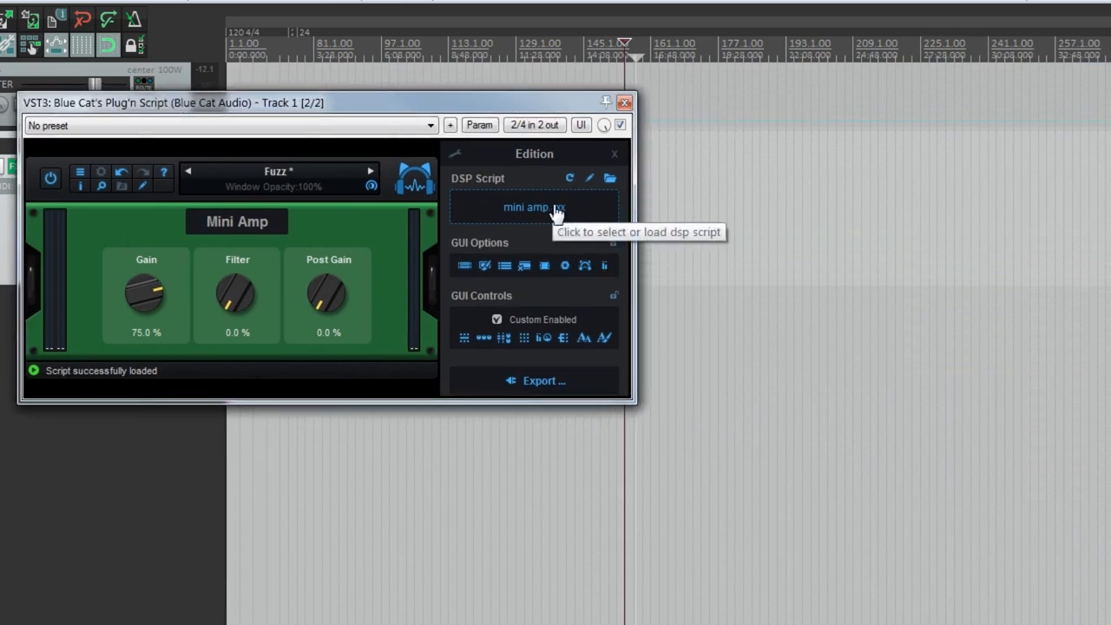
click(533, 207)
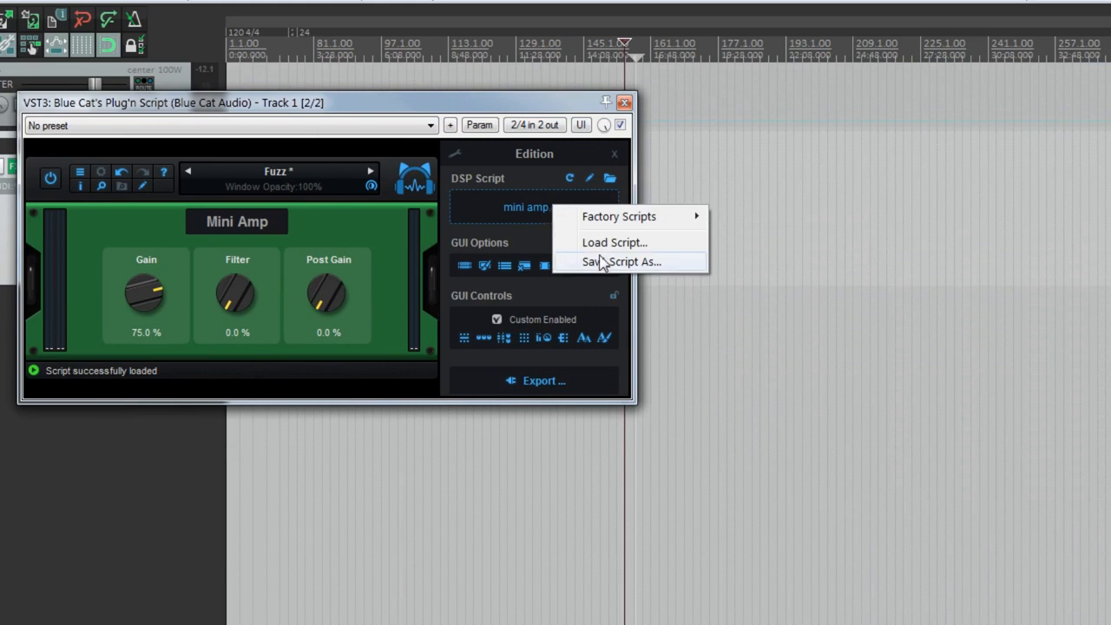
mouse_move(607, 268)
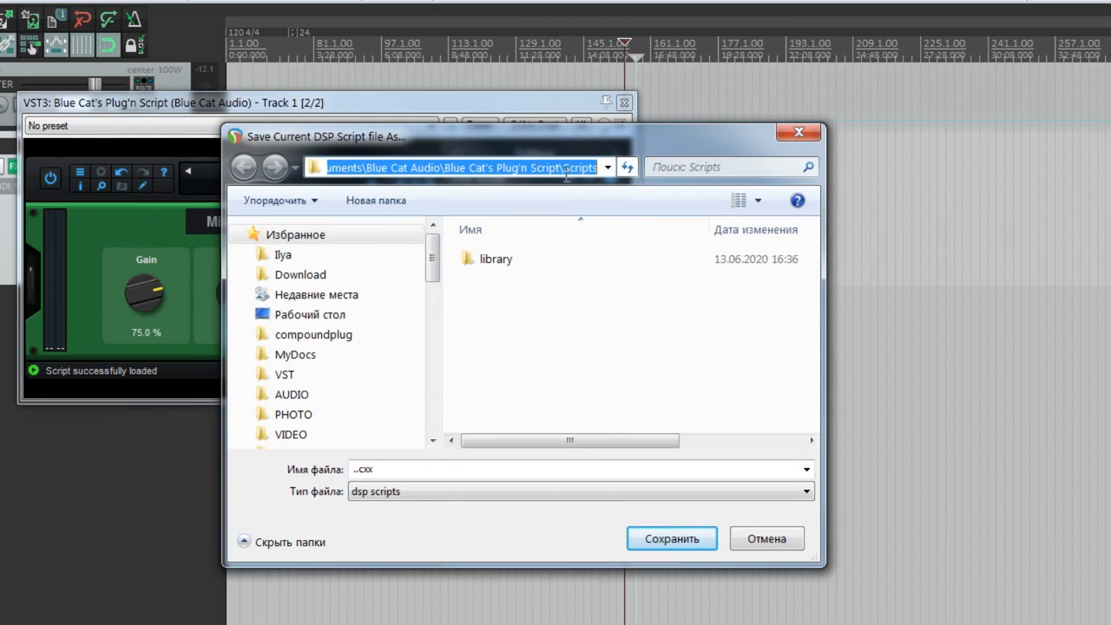
click(479, 469)
text(m)
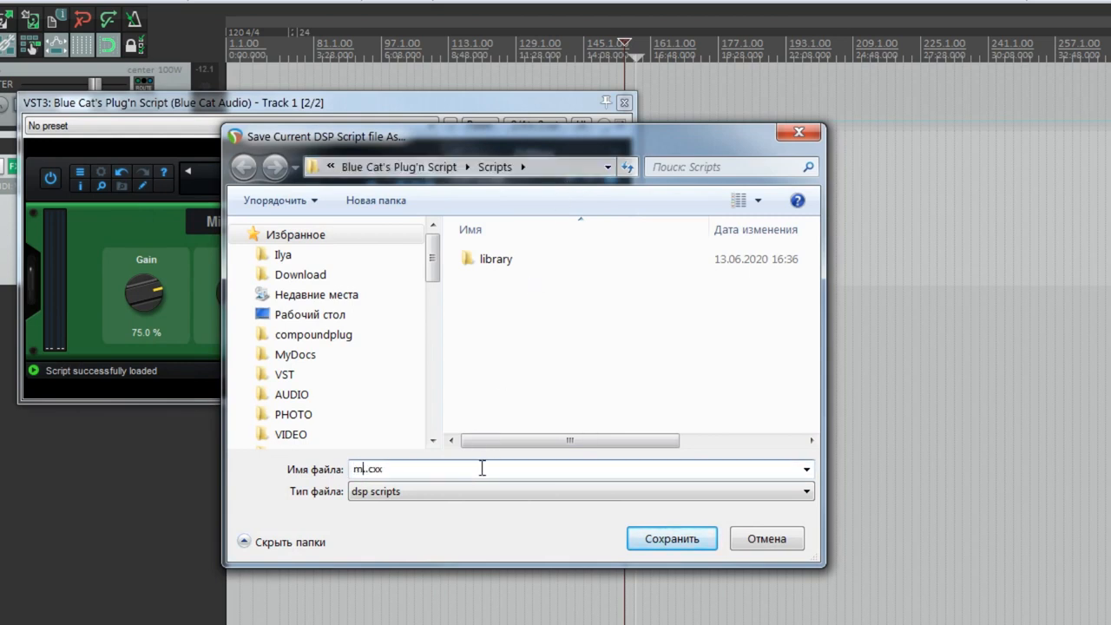
click(670, 538)
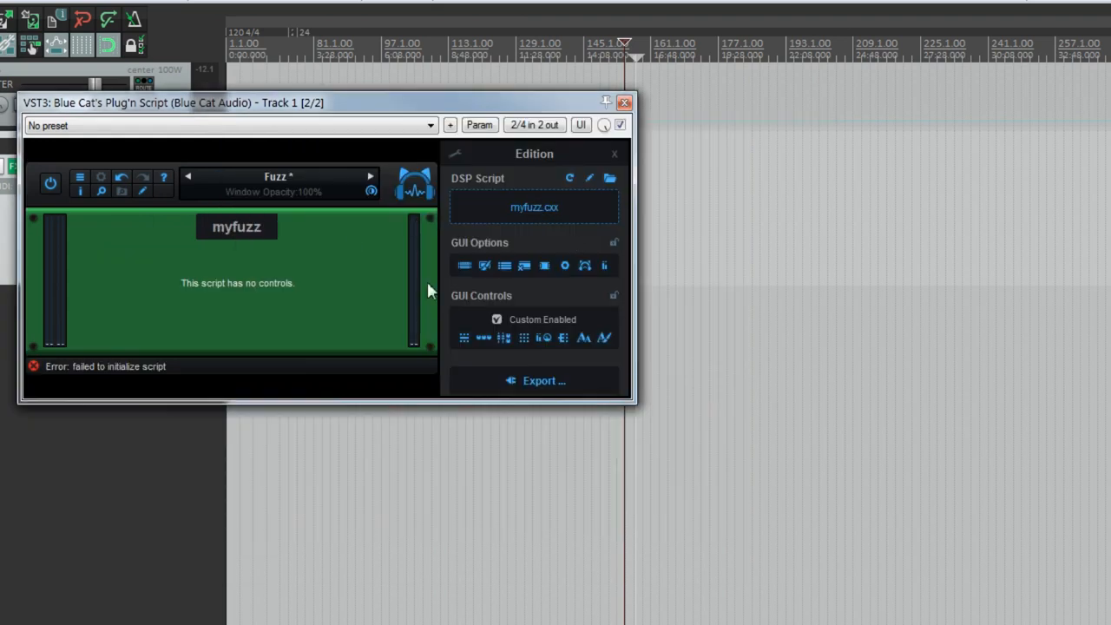
mouse_move(163, 382)
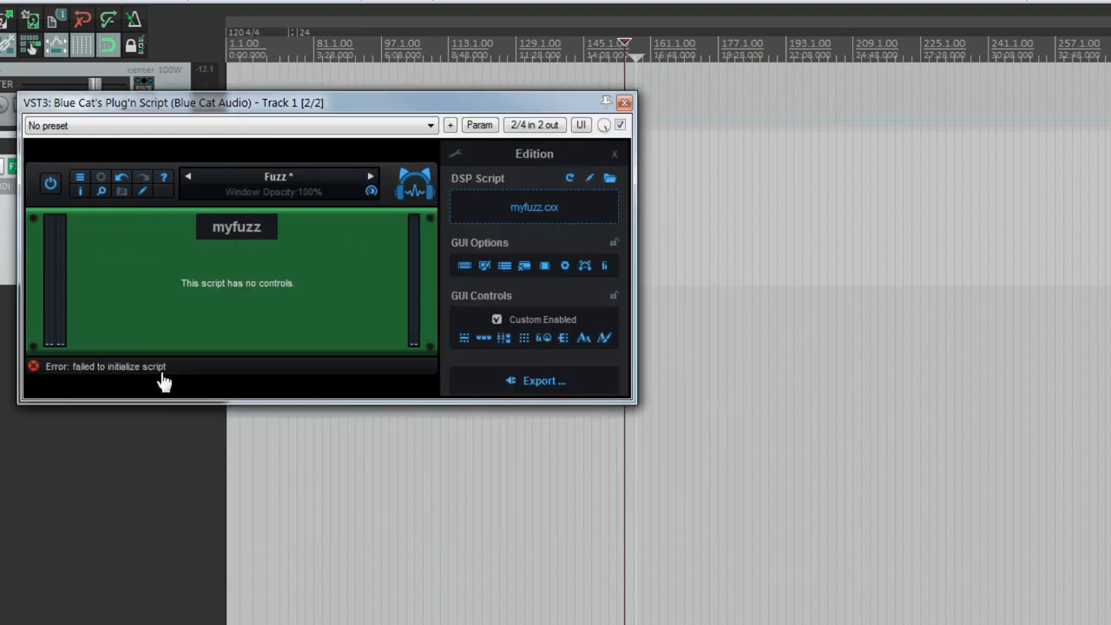
- Move the plugin window right and start Save Script As again to overwrite myfuzz.cxx
drag(148, 103, 234, 107)
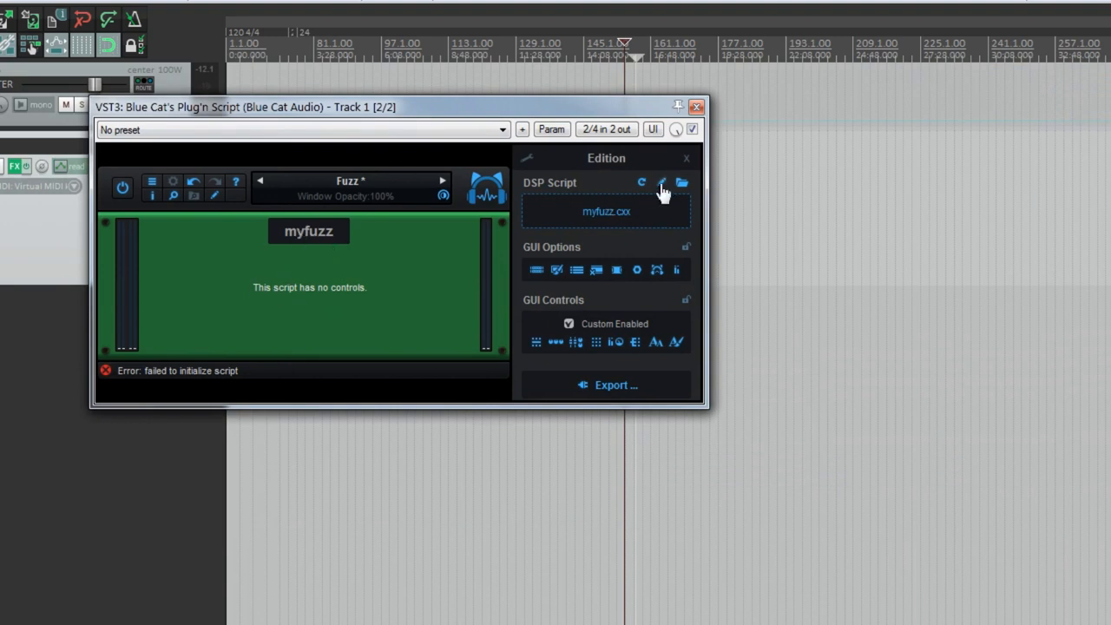
click(663, 183)
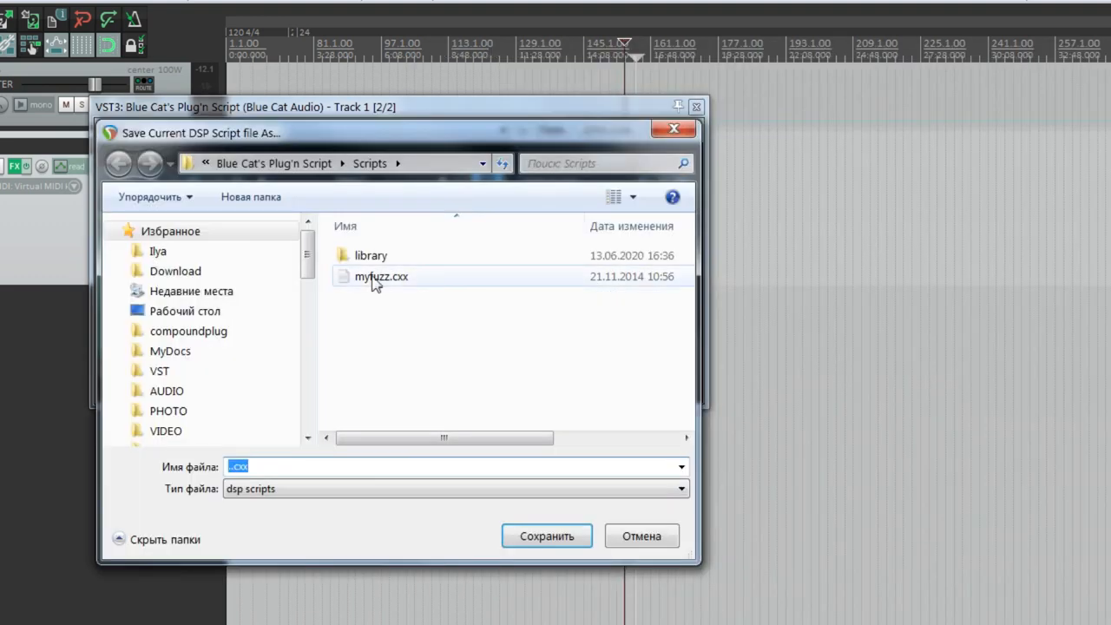
mouse_move(356, 299)
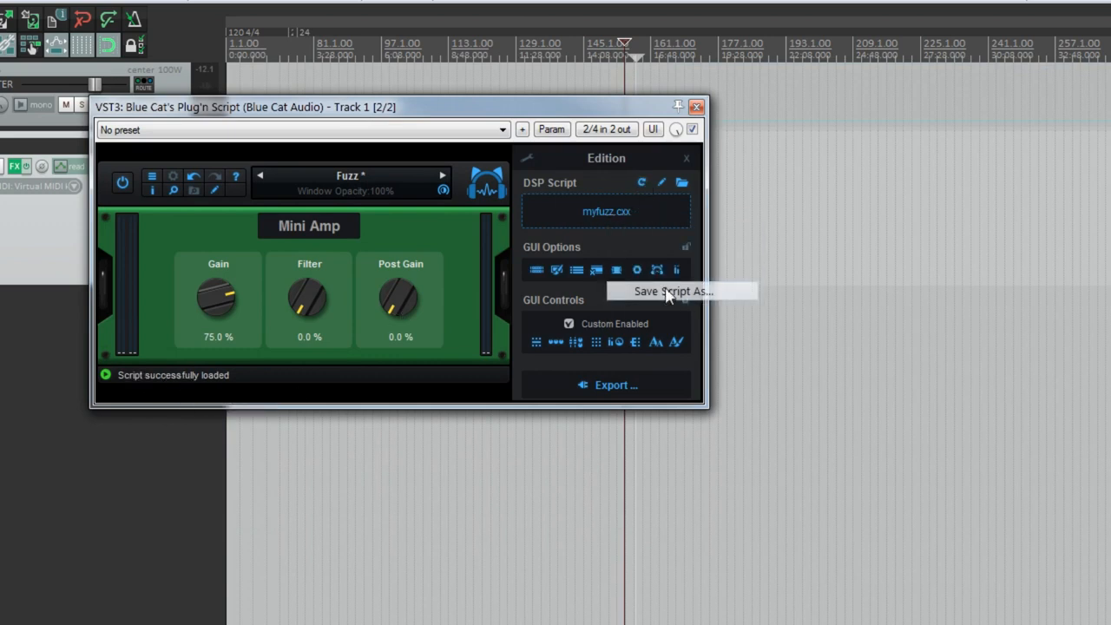
- Choose Save Script As and begin naming the new copy myfuzz2.cxx
click(674, 292)
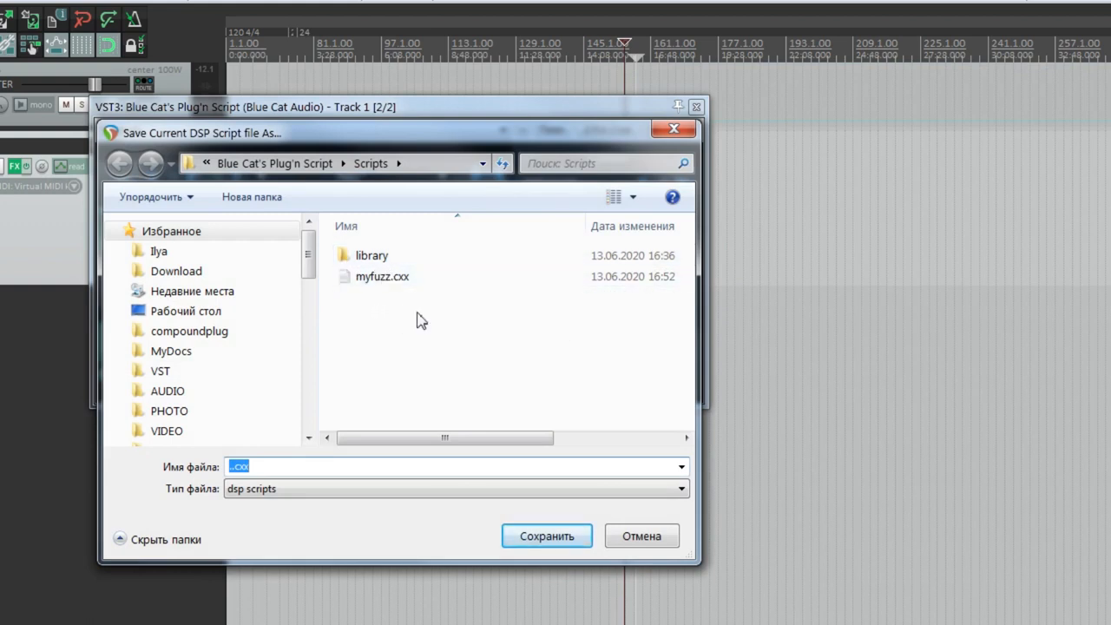
click(252, 198)
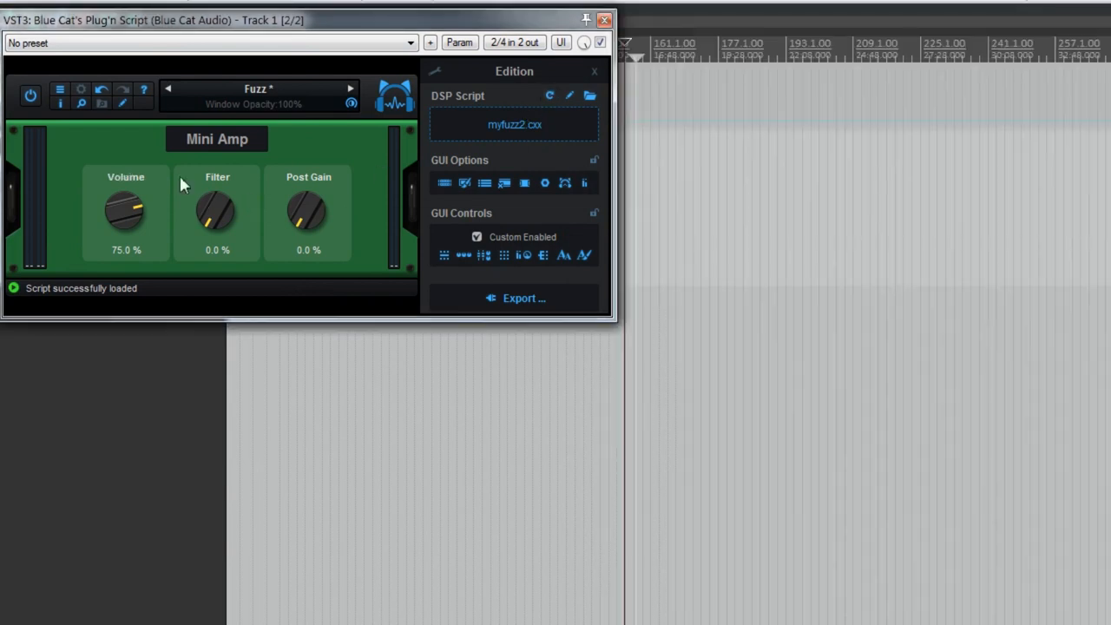
- View myfuzz2.cxx in Sublime Text to change the first parameter name from Gain to Volume
click(570, 96)
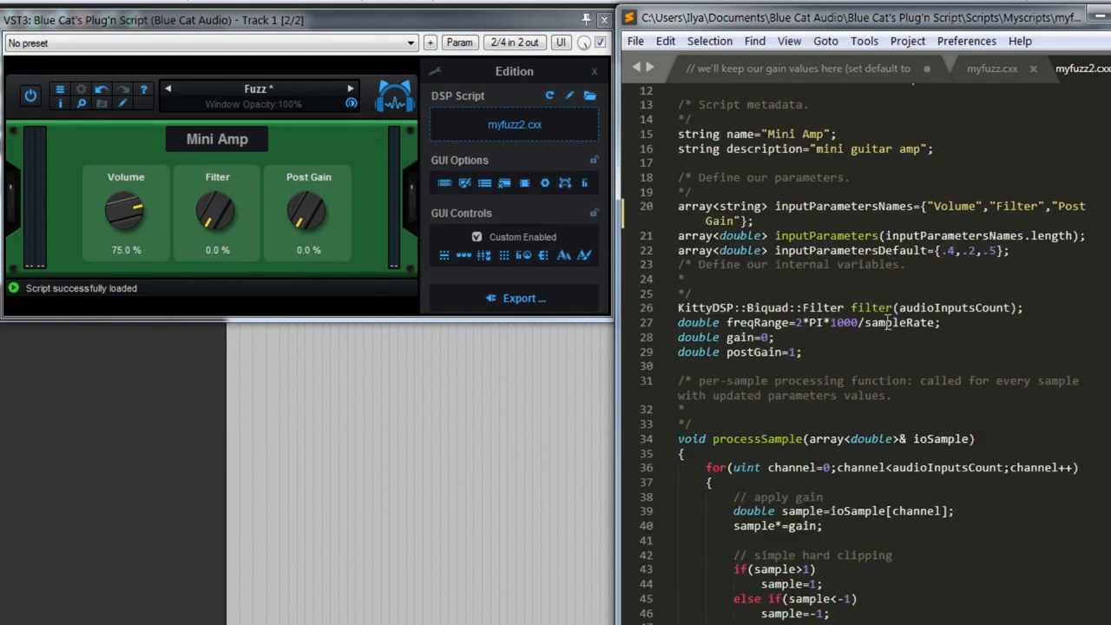
scroll(down, 3)
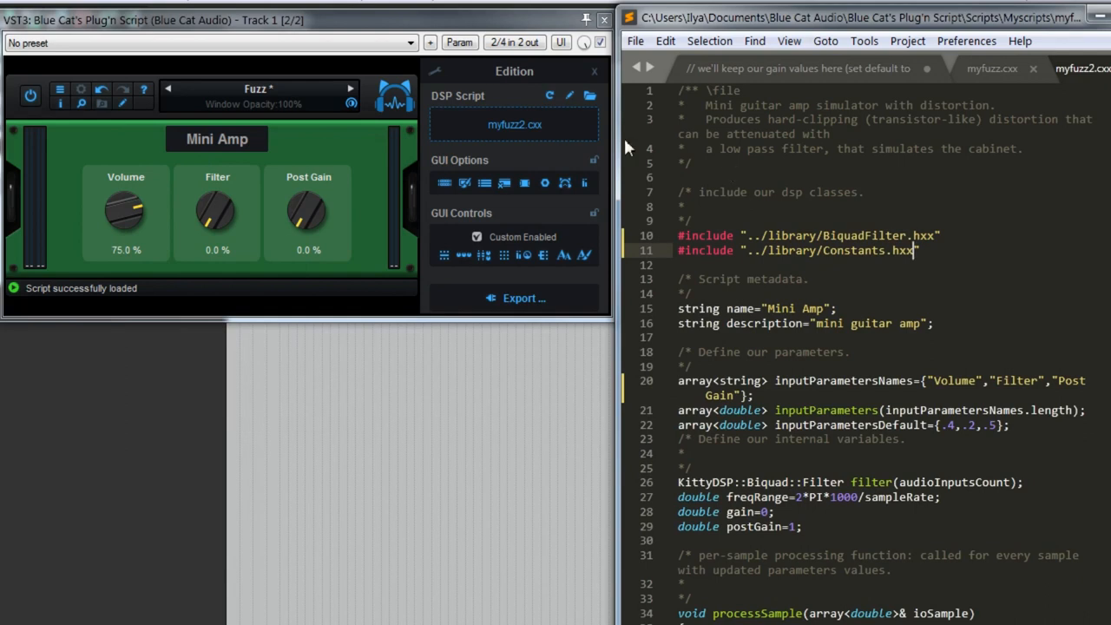
mouse_move(512, 125)
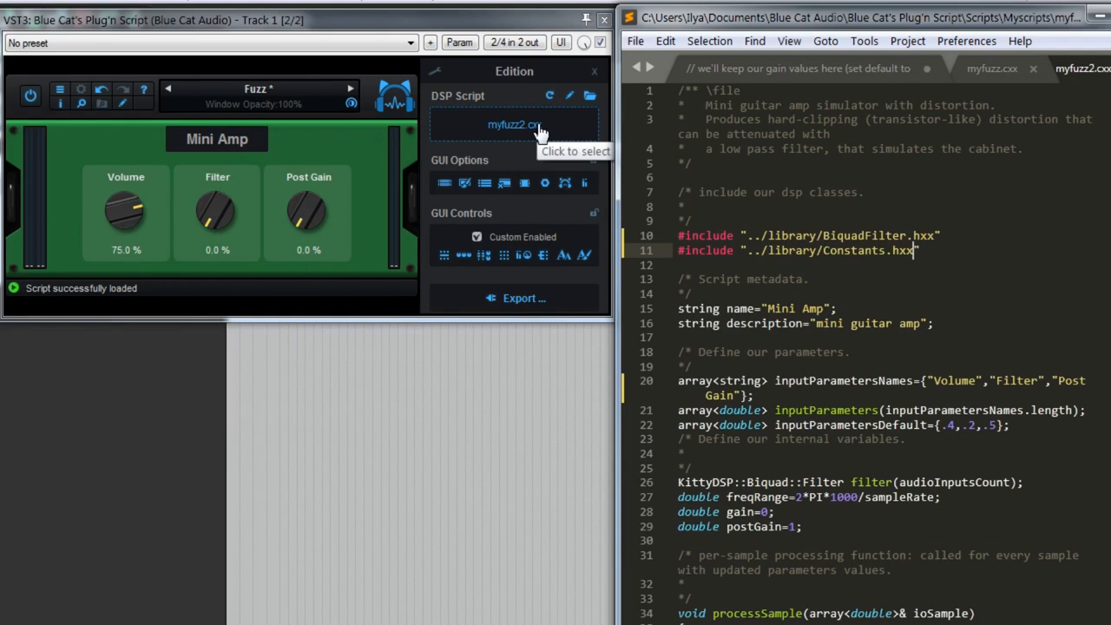
- Load the factory gain dB utility script with its single Gain control from the DSP Script menu
click(512, 125)
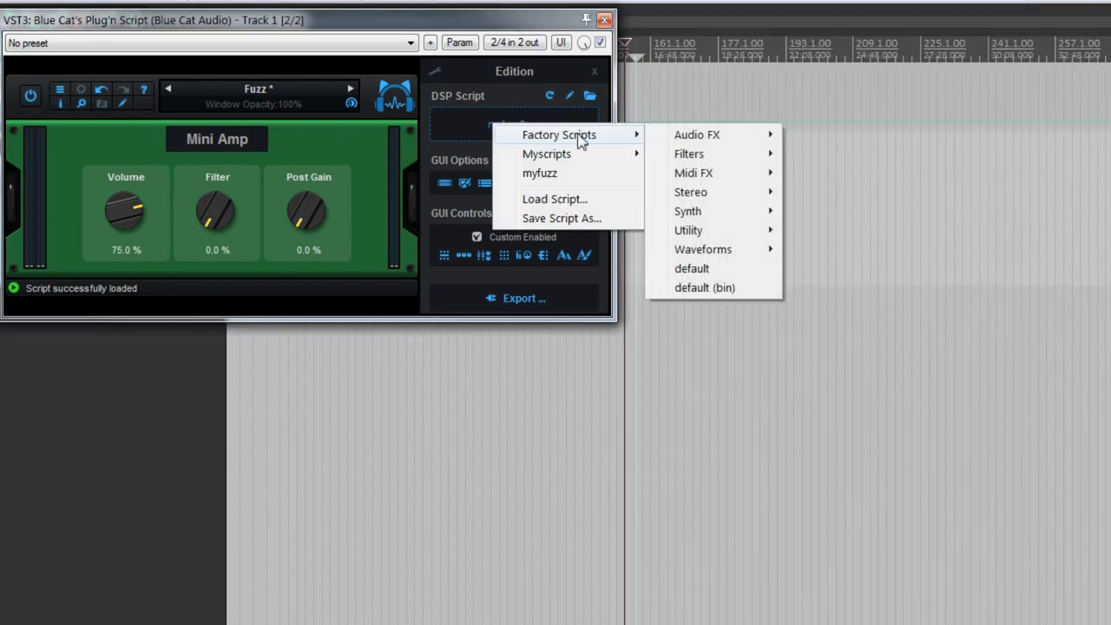
mouse_move(688, 229)
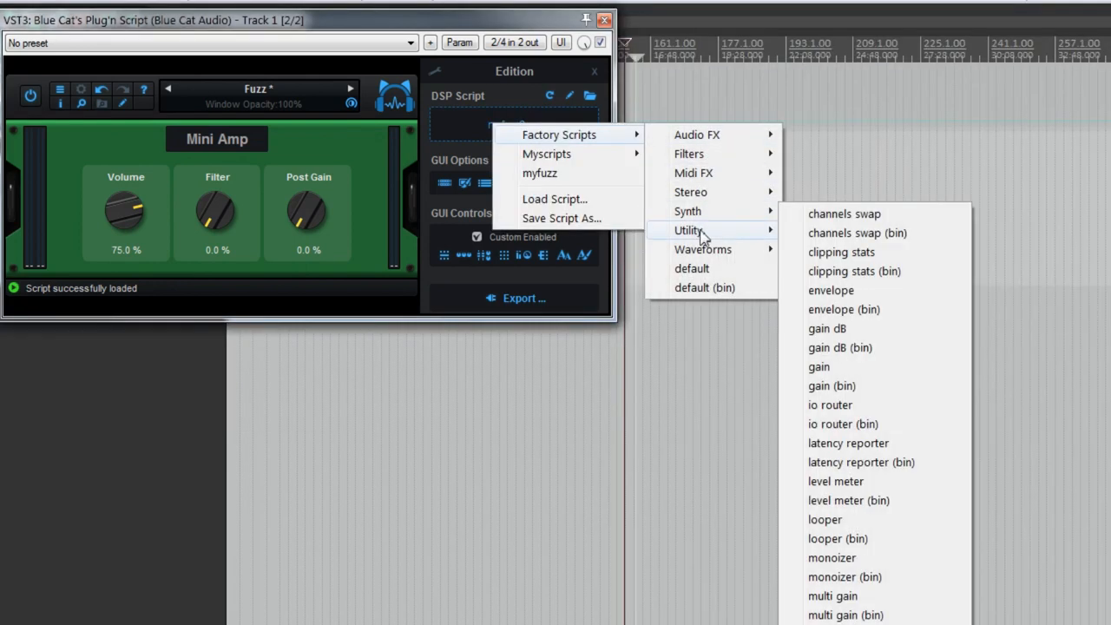
click(826, 328)
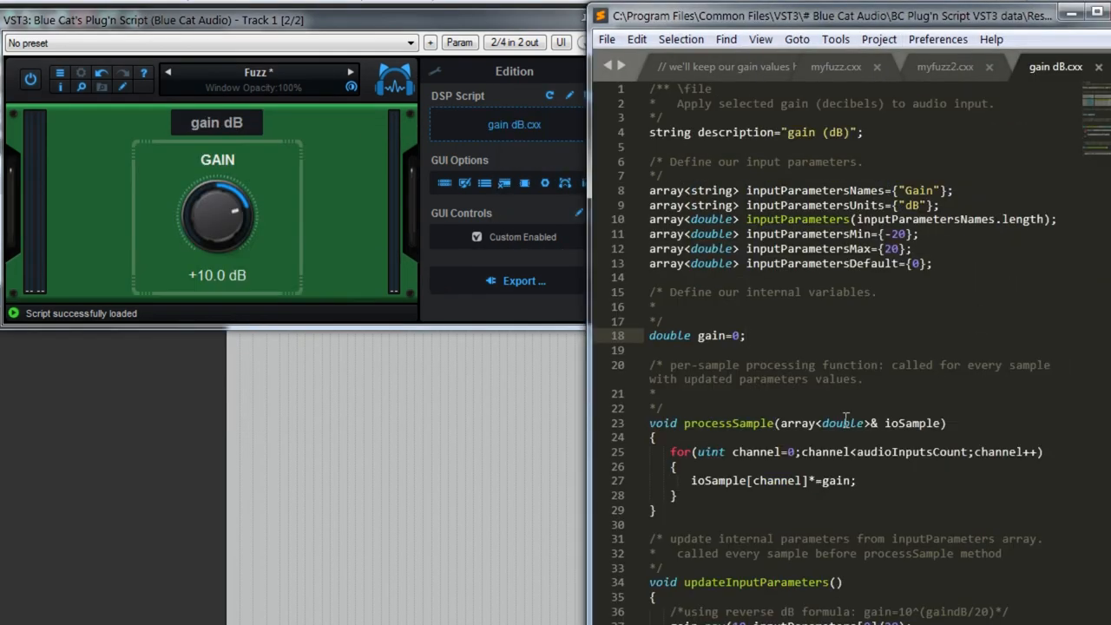
click(745, 337)
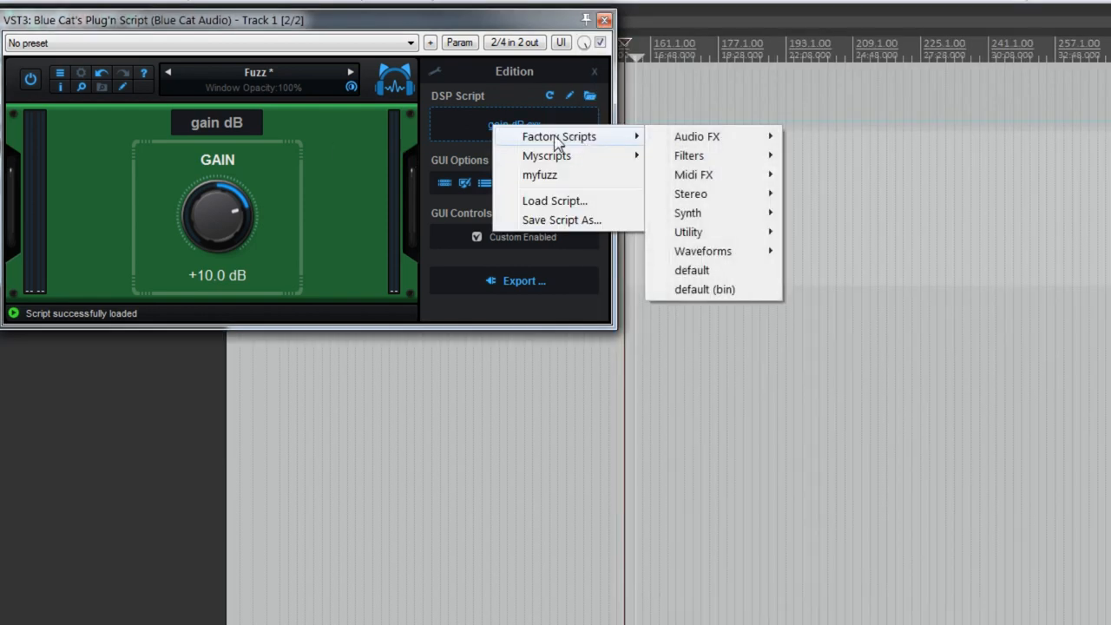
mouse_move(635, 142)
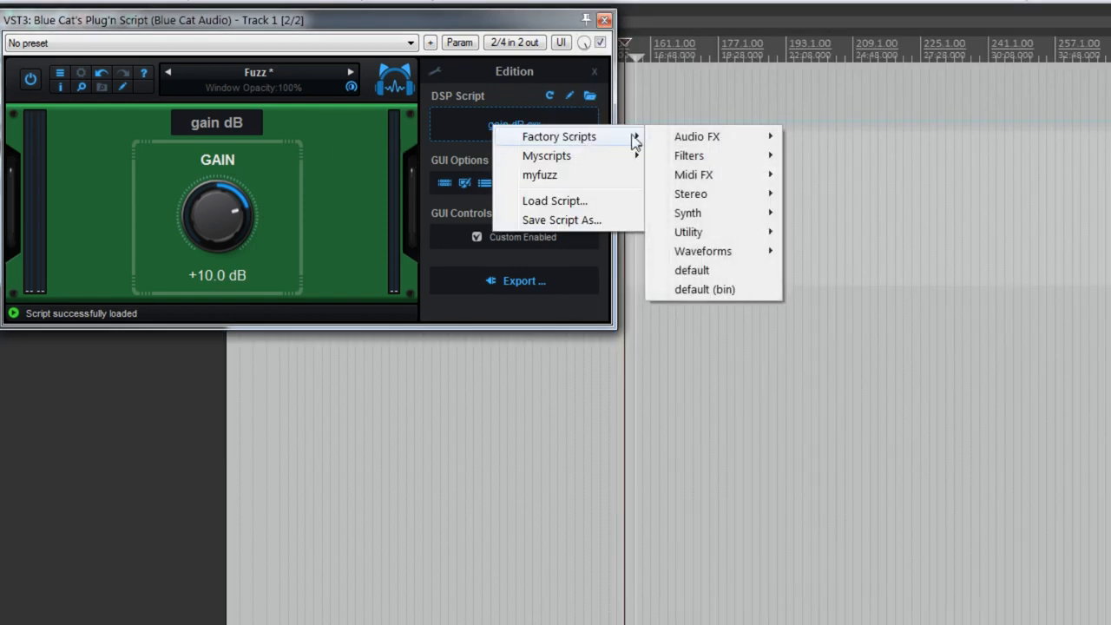
- Load the default factory script and save it as mygain.cxx
click(691, 271)
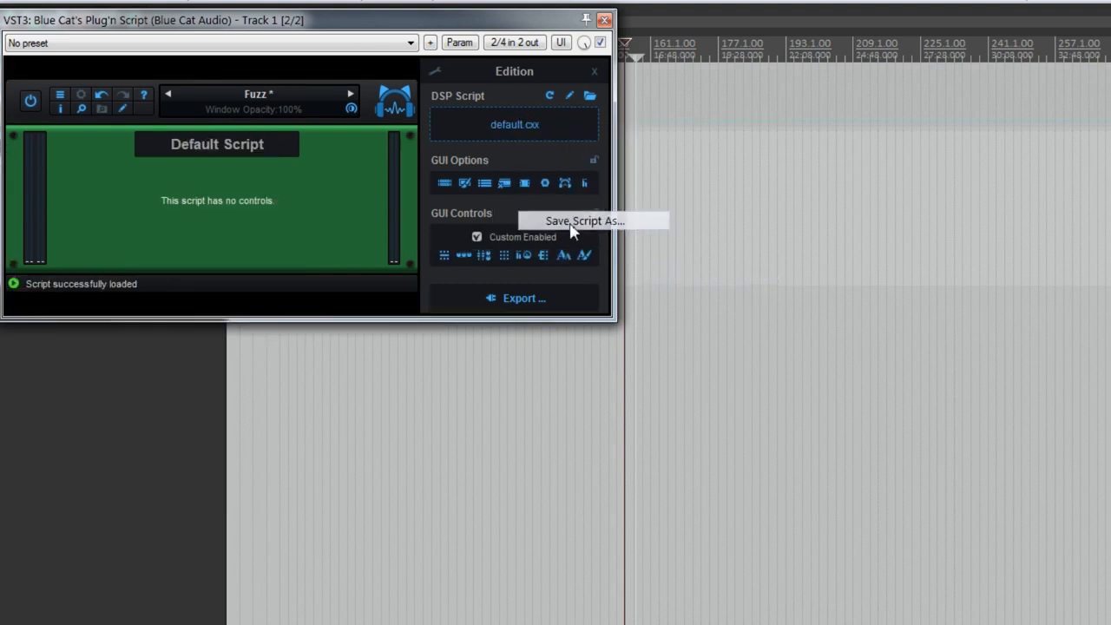
click(583, 221)
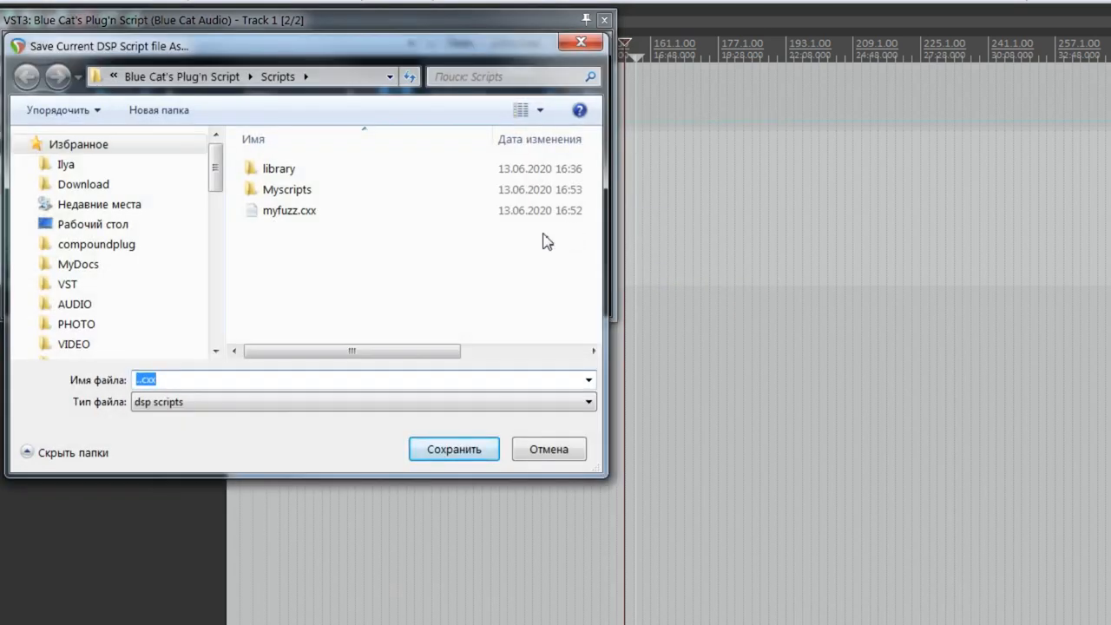
text(mygain)
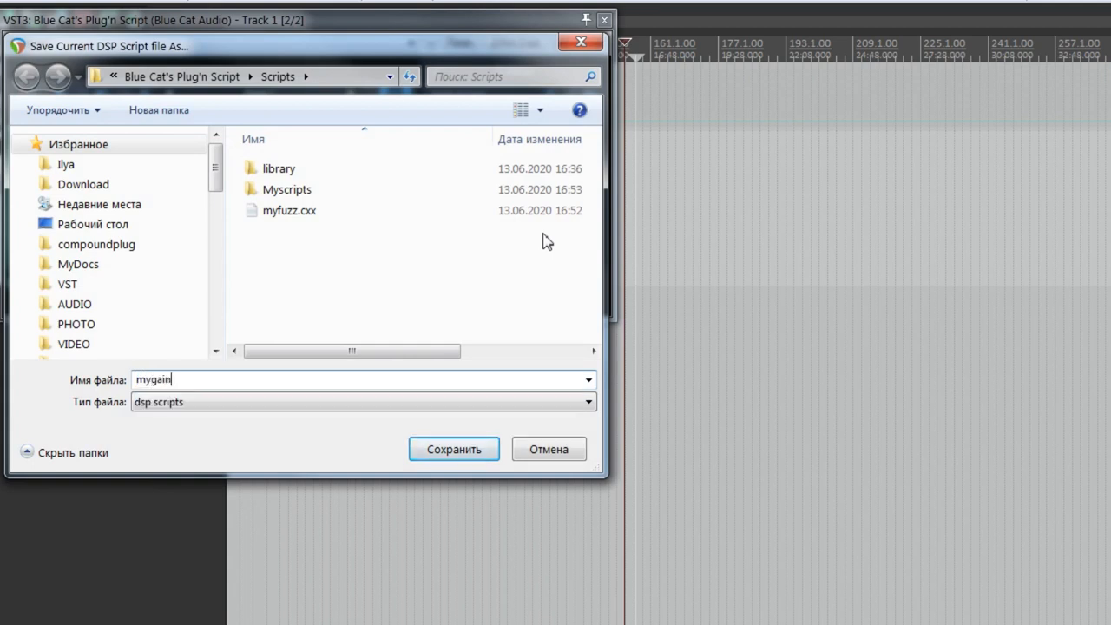
click(454, 448)
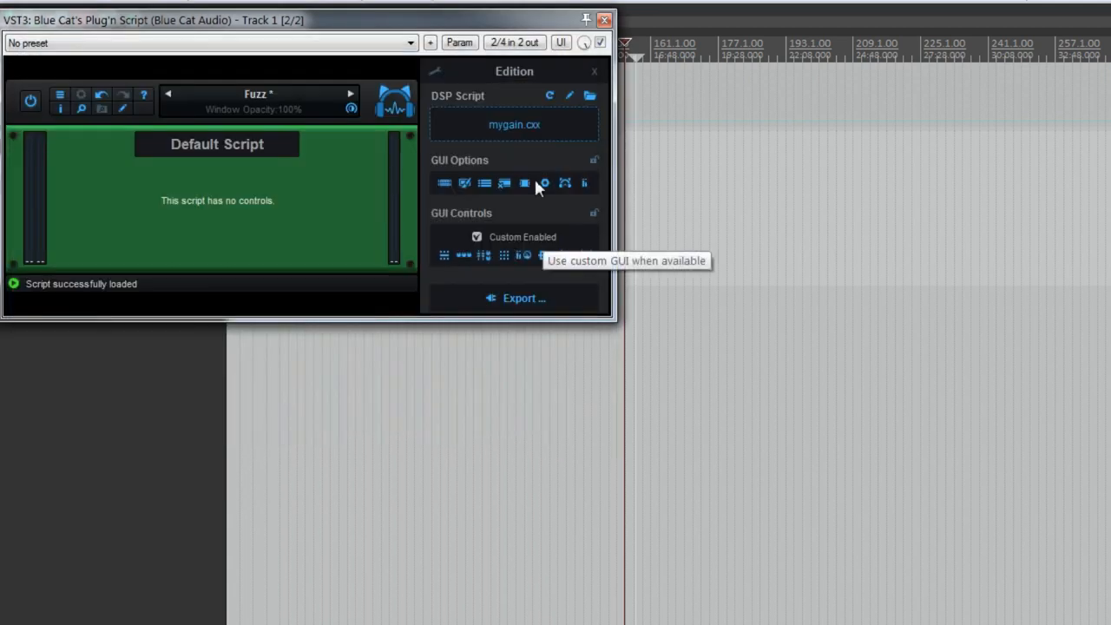
- Edit mygain.cxx in Sublime Text, renaming the script to "My gain"
click(570, 96)
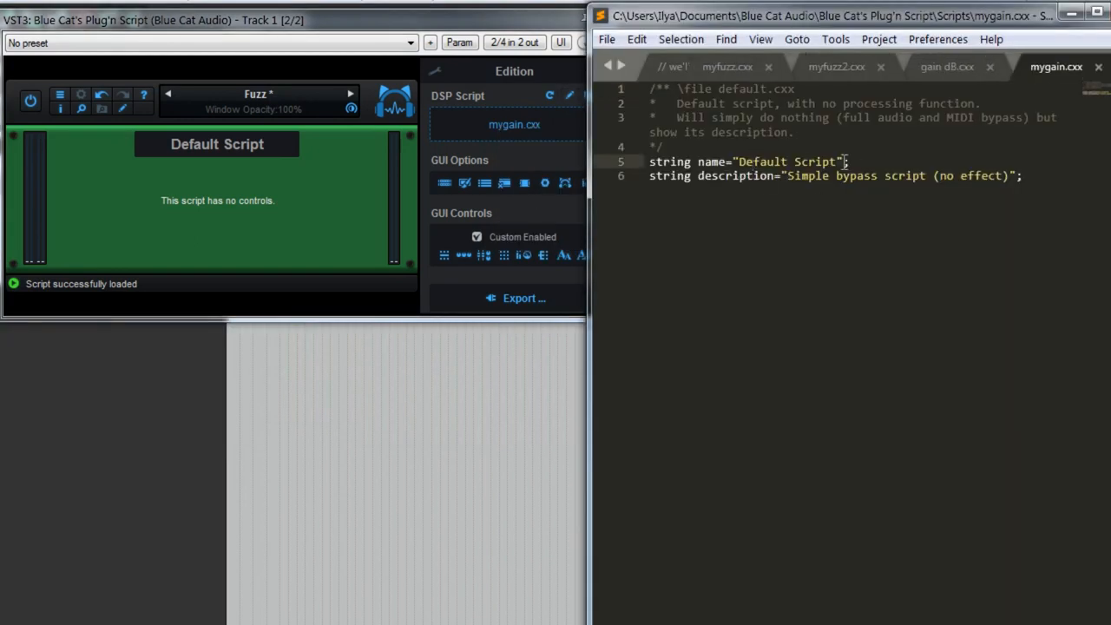
text(My gain)
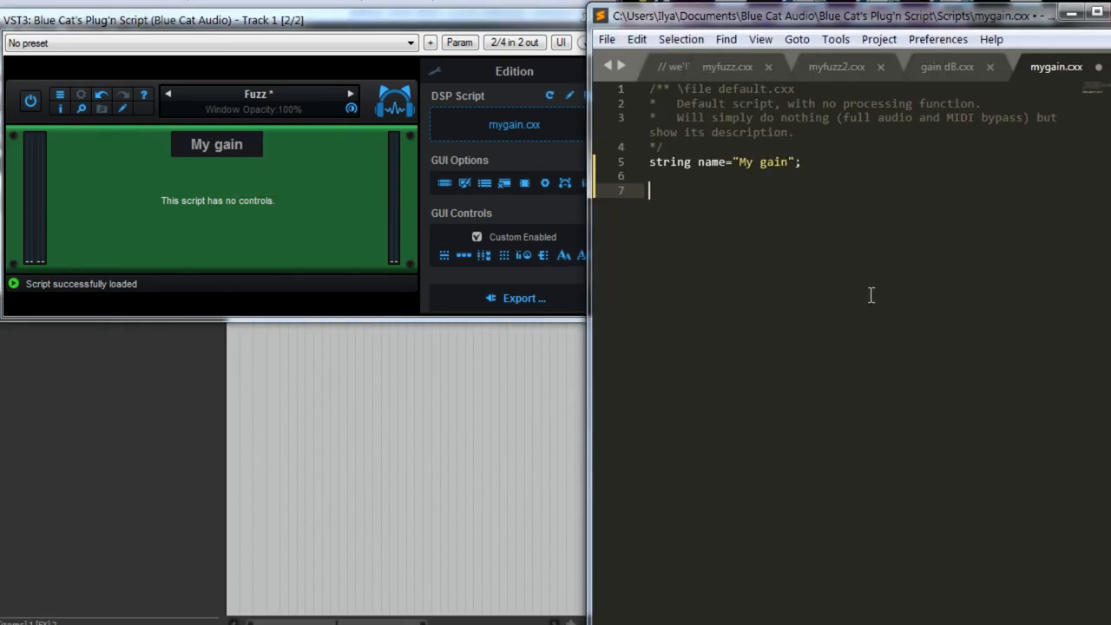
- Write the signature 'void processSample(array<double>& ioSample){' in mygain.cxx
text(void)
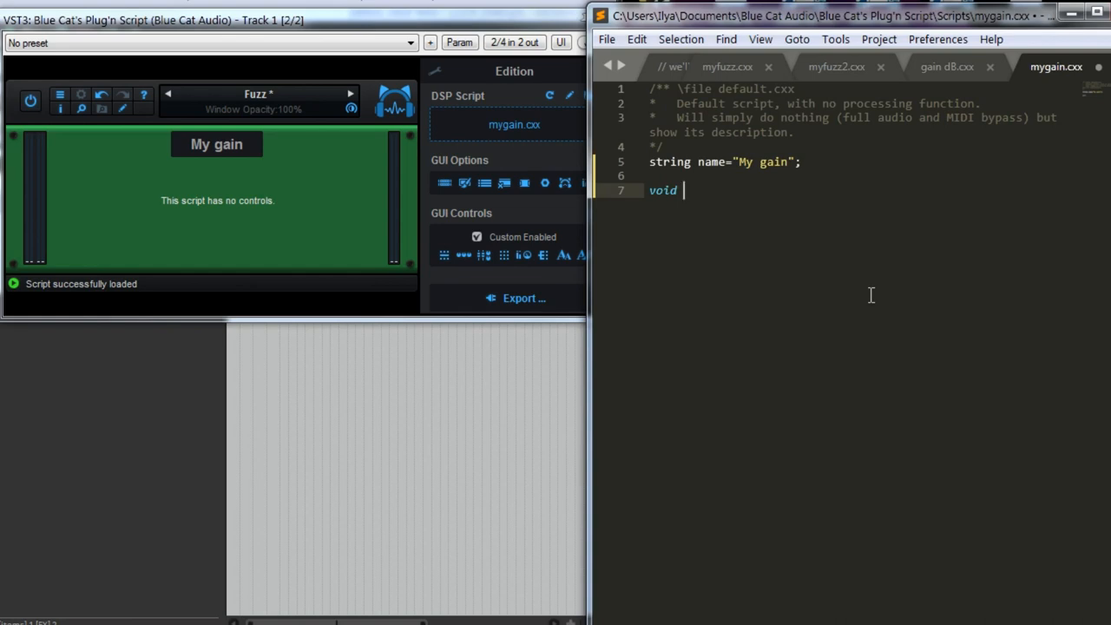
text(pr)
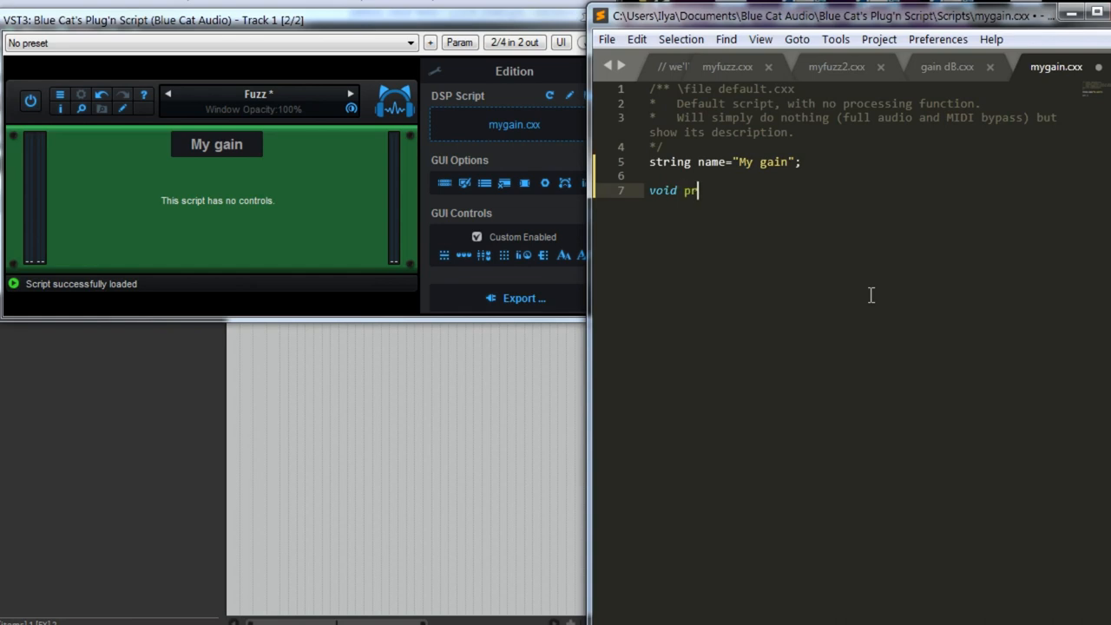
text(ocee)
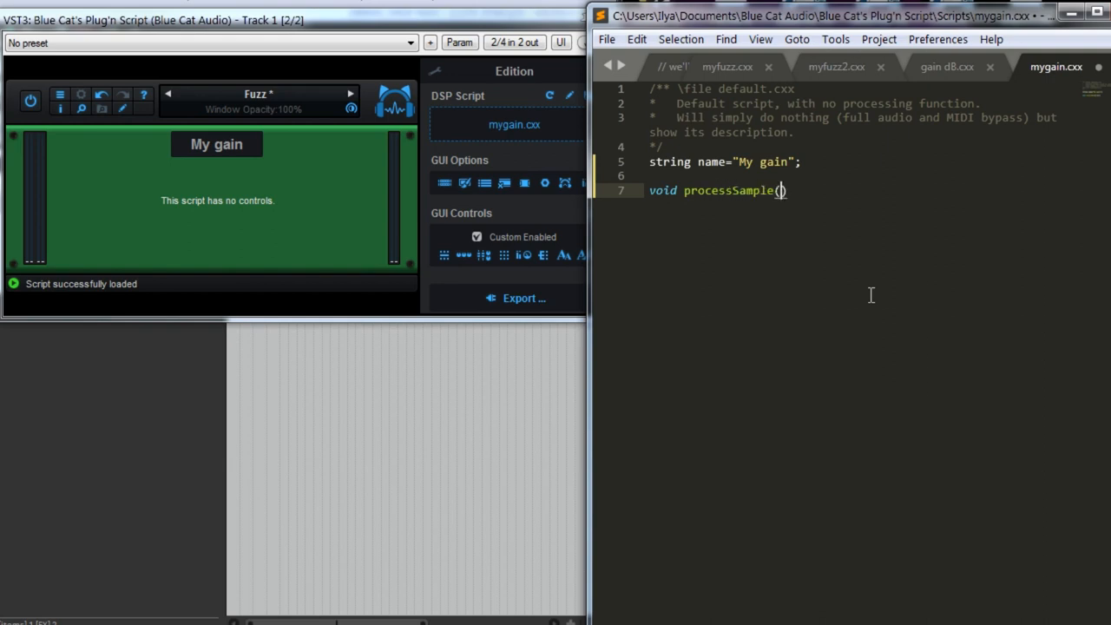
text(a)
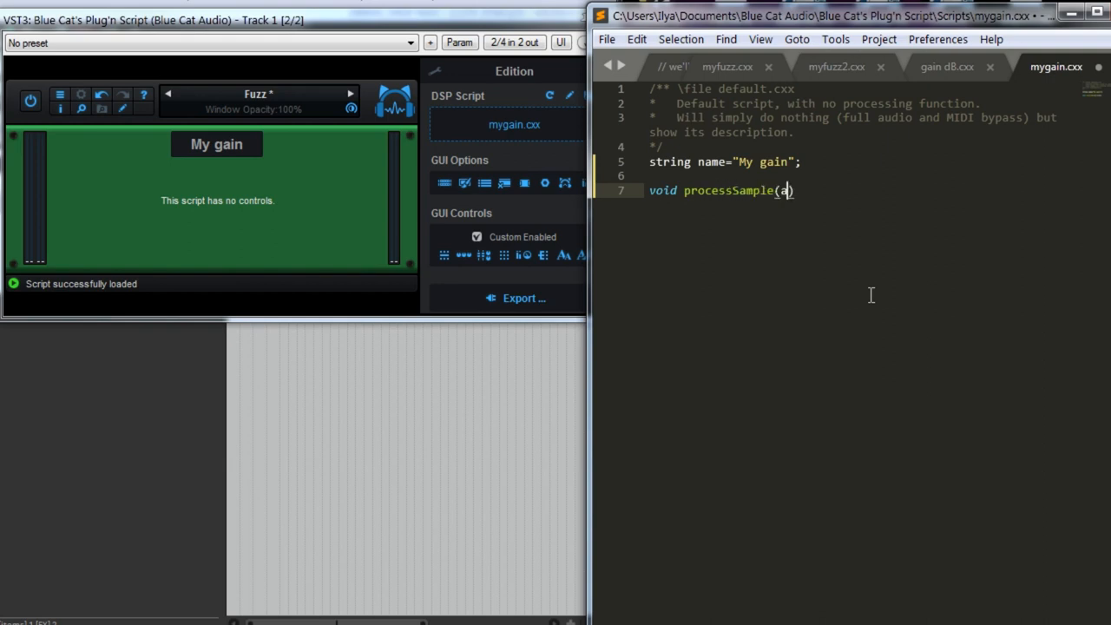
text(rray<double>)
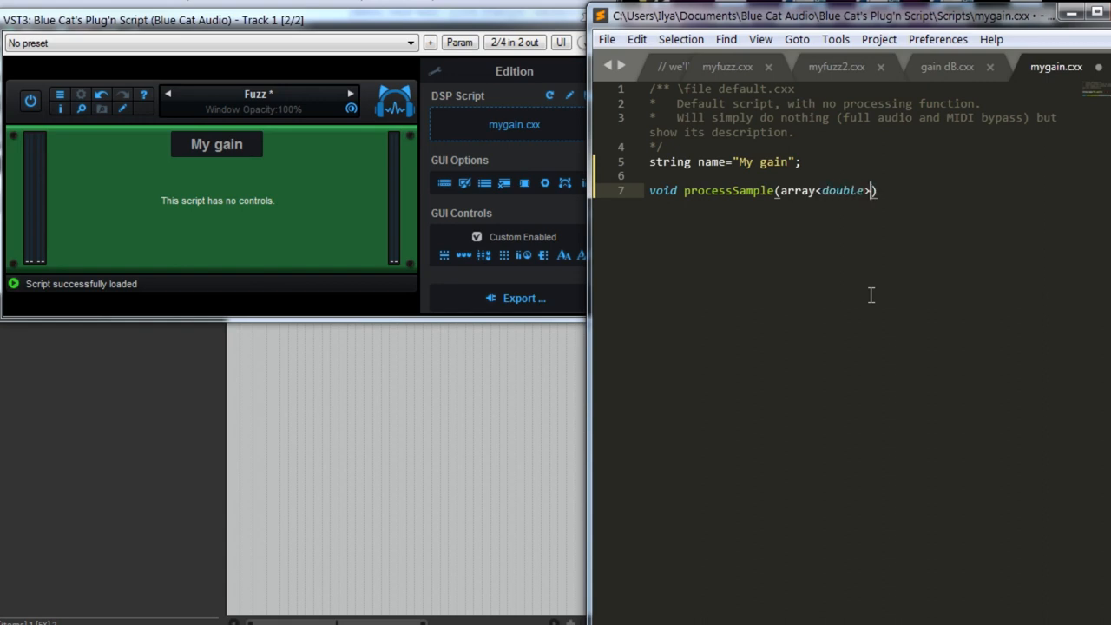
text(&)
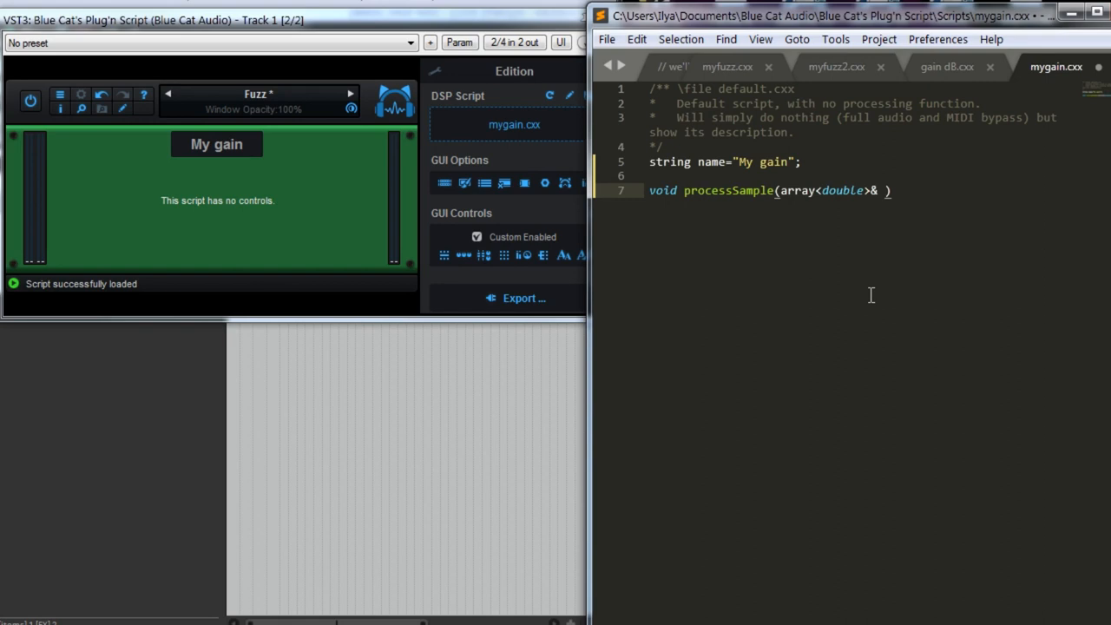
text(ios)
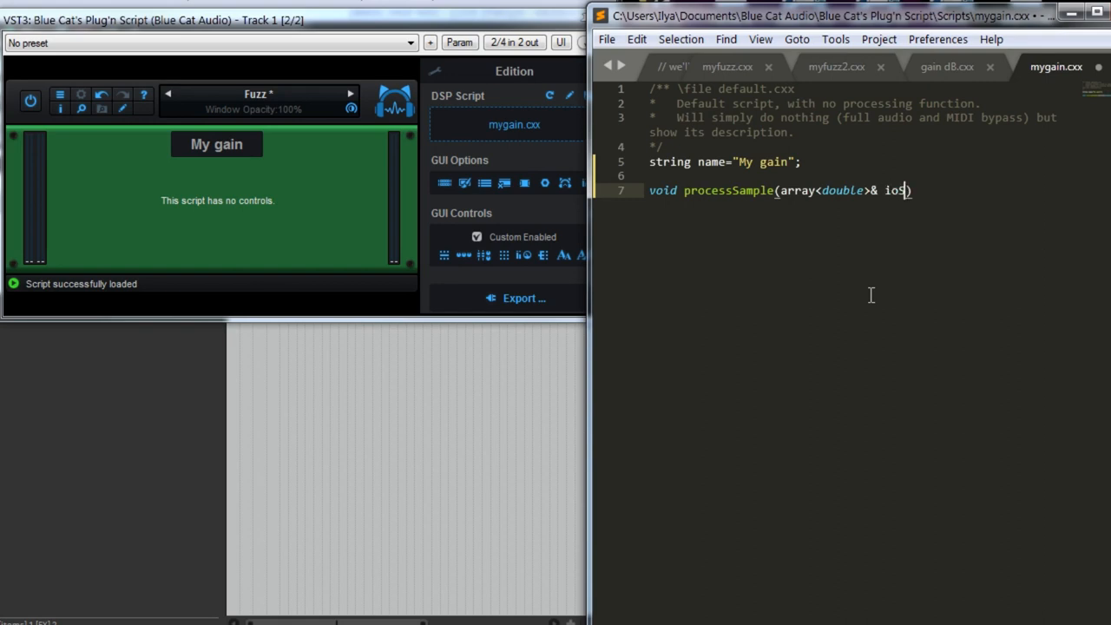
text(Samples)
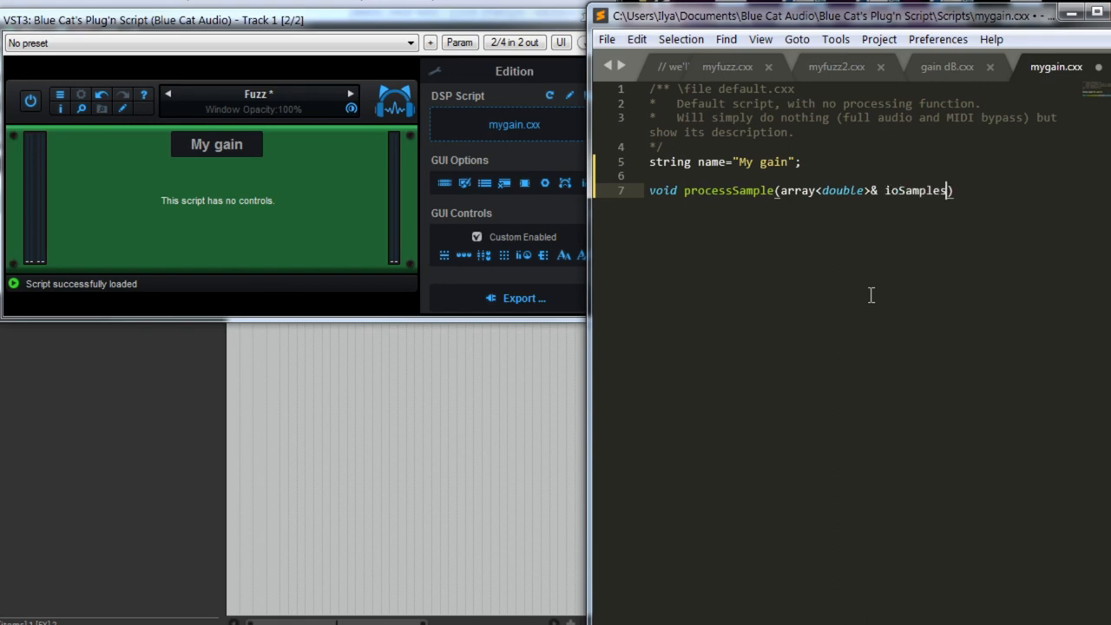
text({)
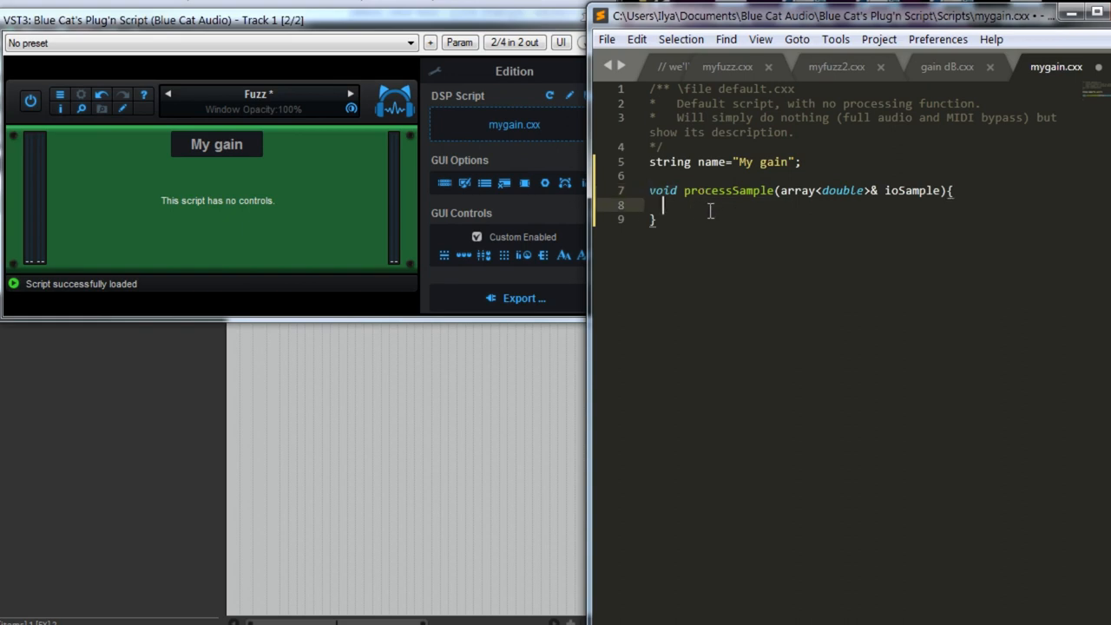
- Add the empty procedure body lines closing the processSample function
text(func)
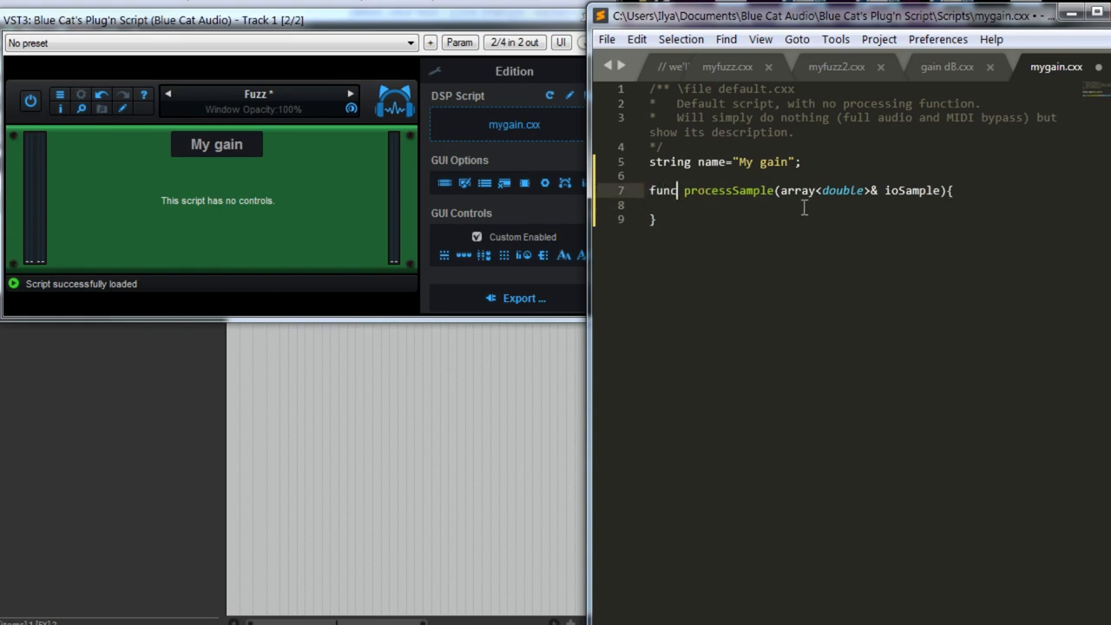
text(tion)
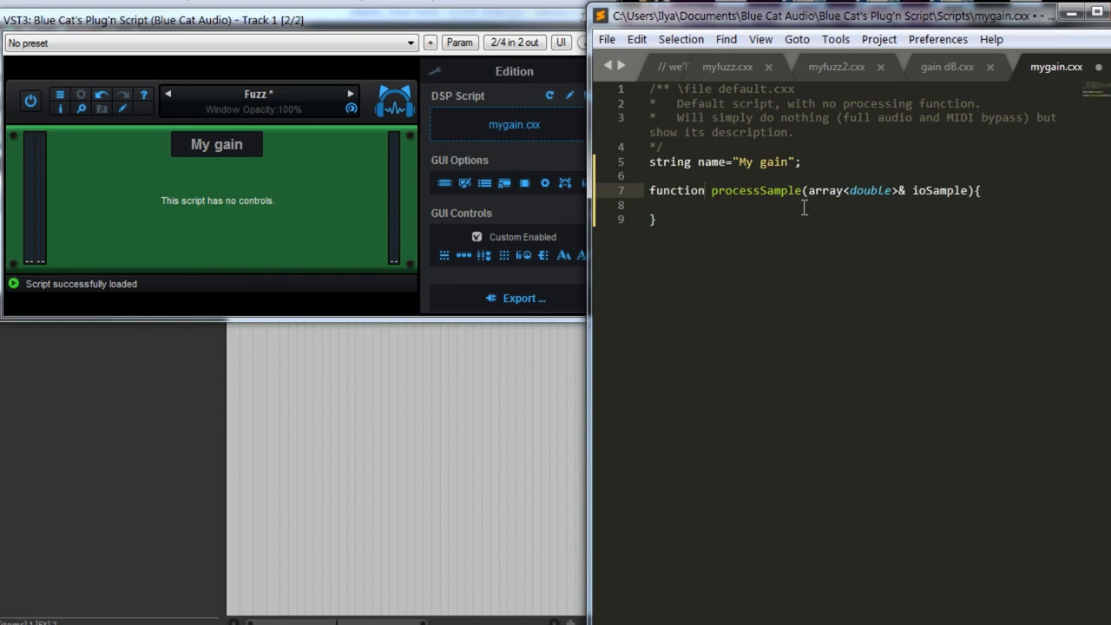
text(void)
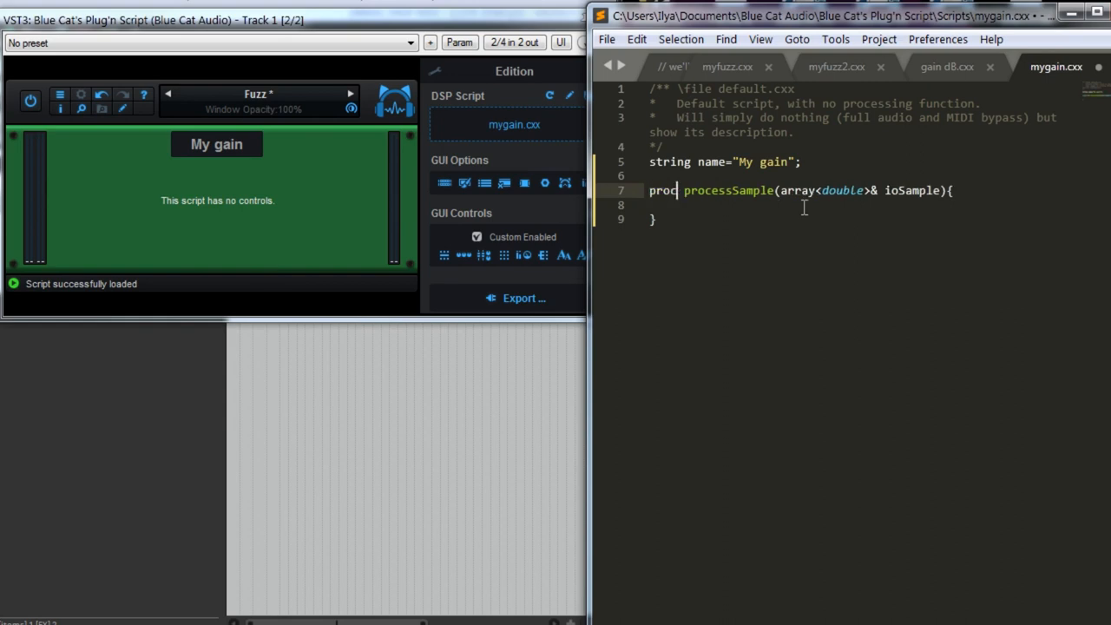
text(edure)
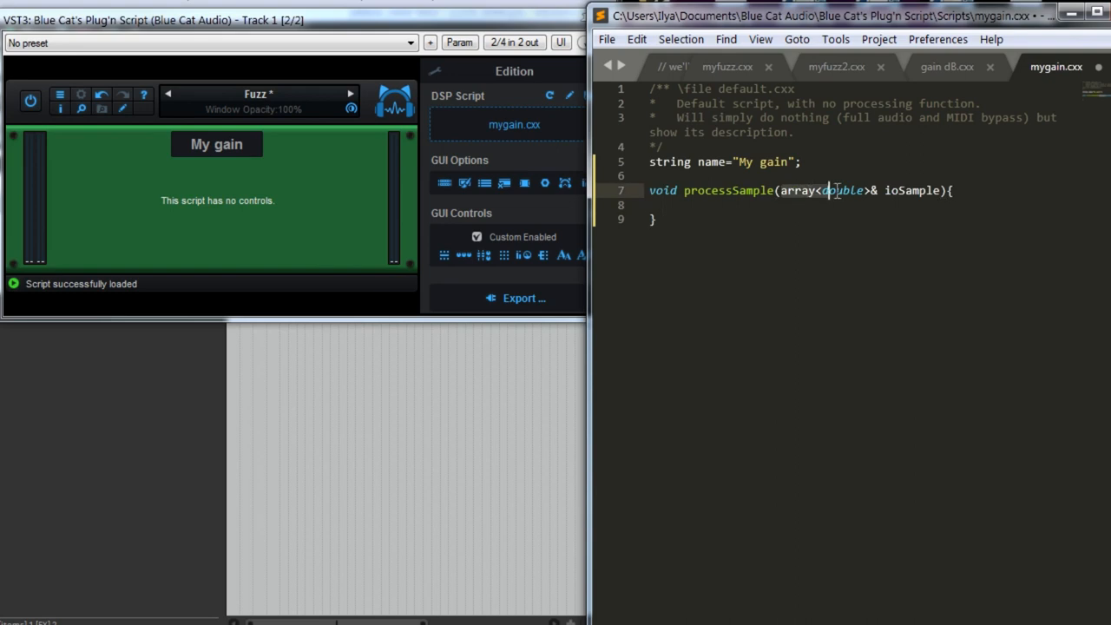
double_click(842, 190)
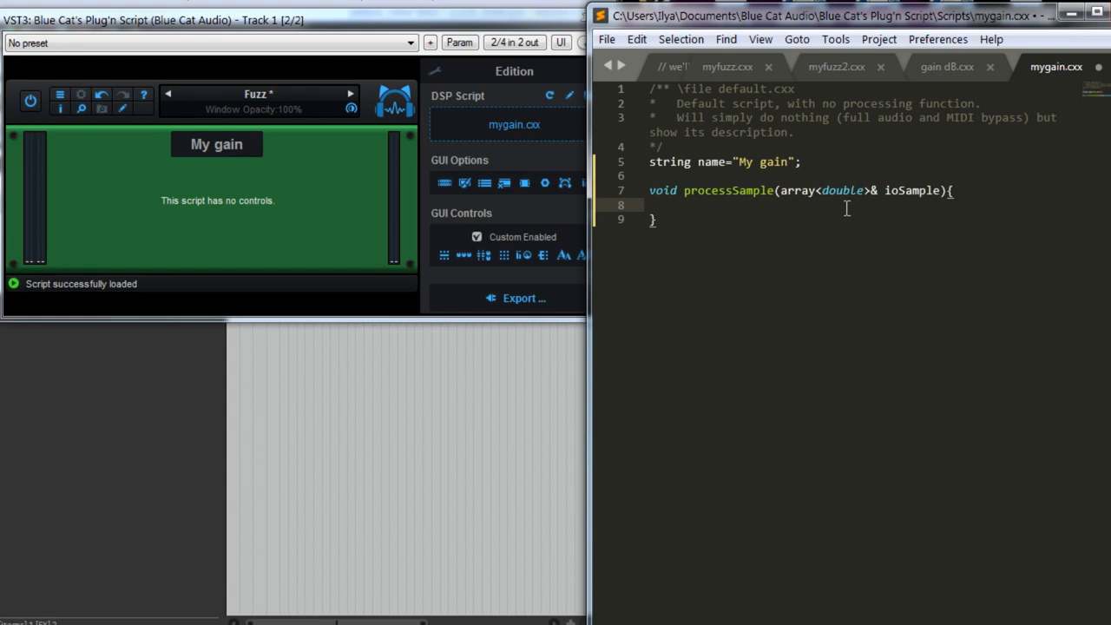
text(int)
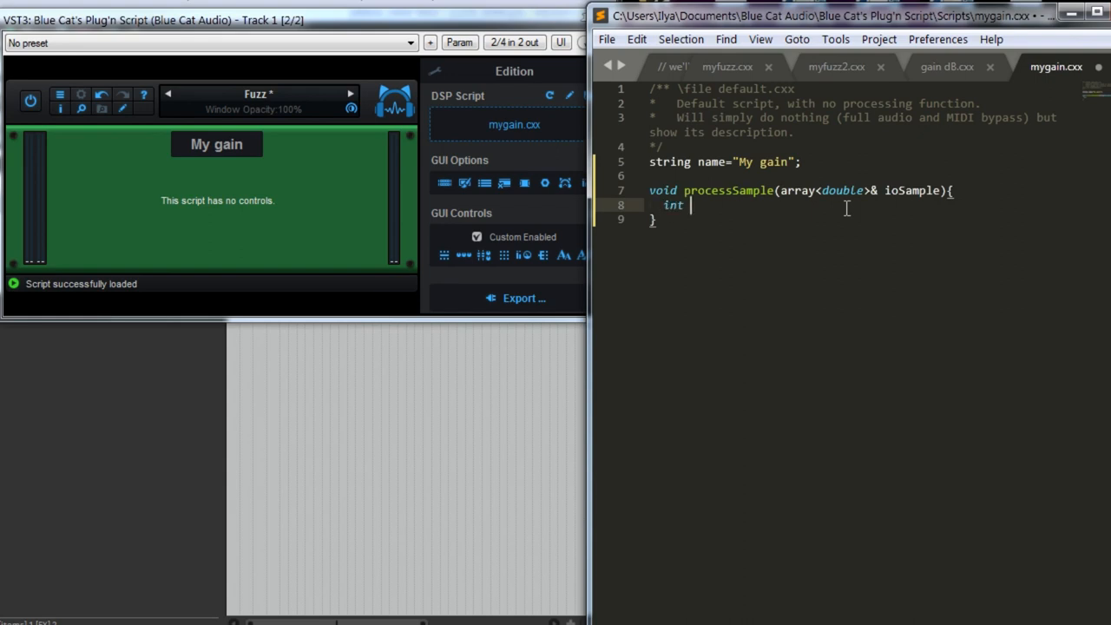
text(1-2-3-4-)
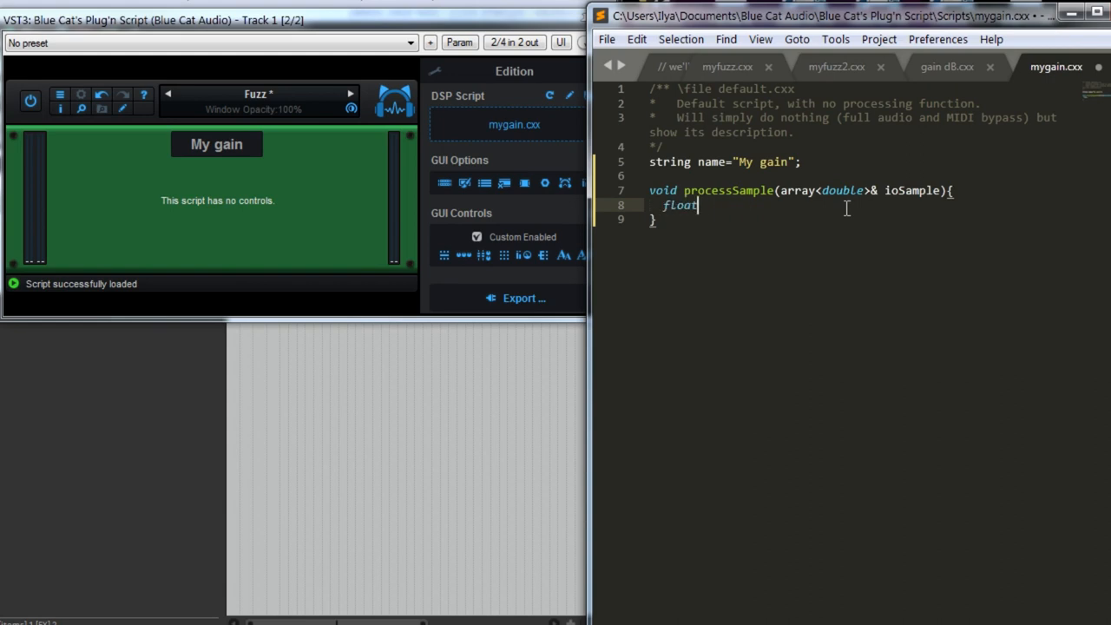
text(3.1)
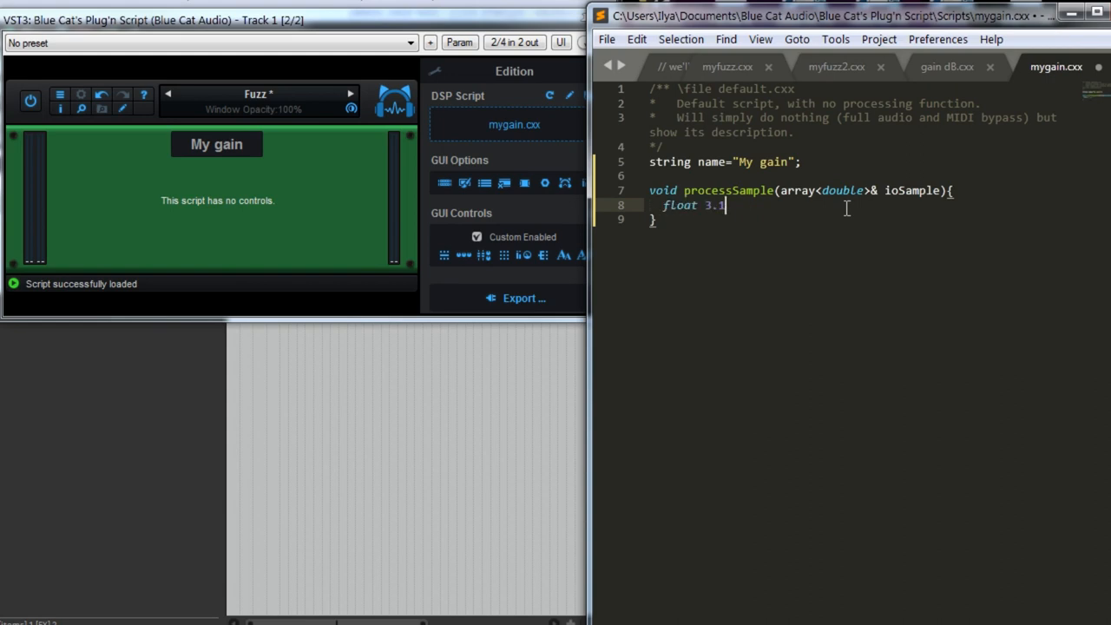
text(4)
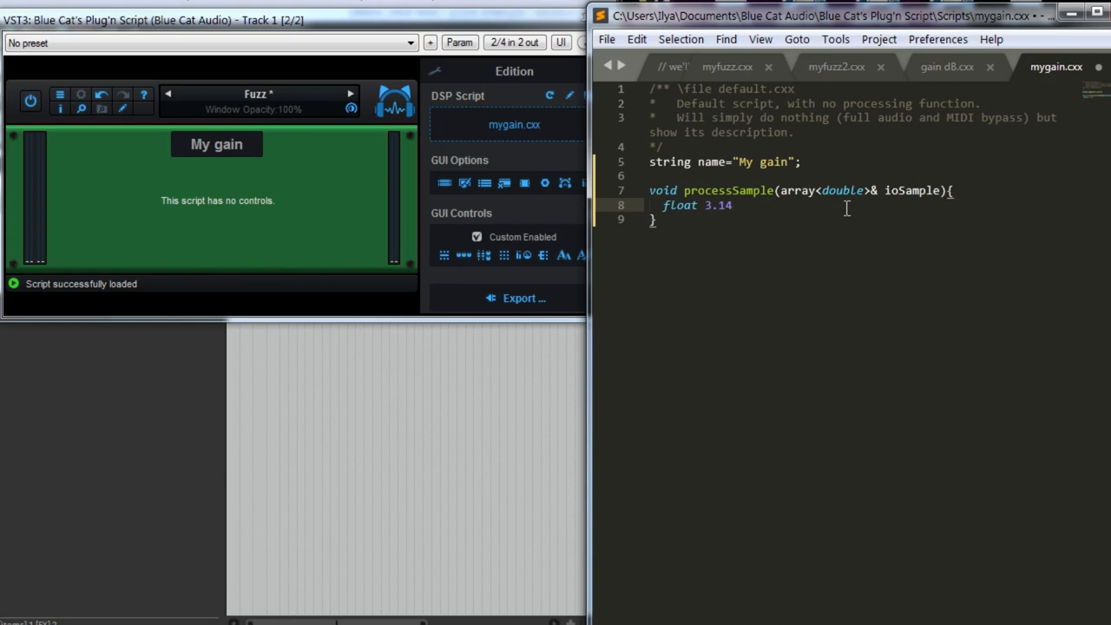
key(backspace)
text(double)
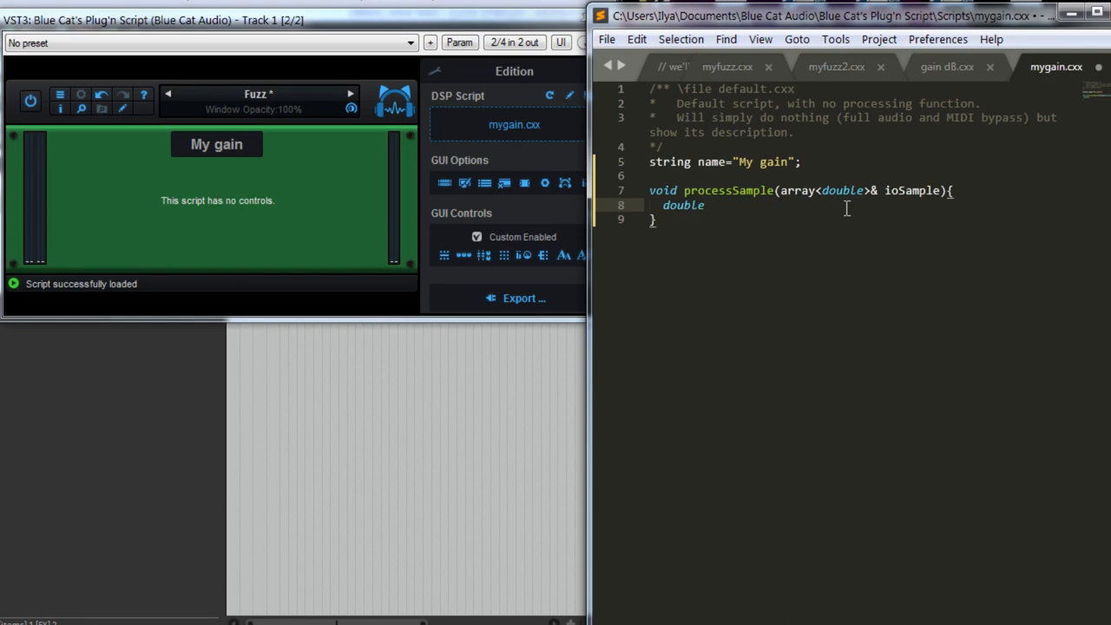
text(float)
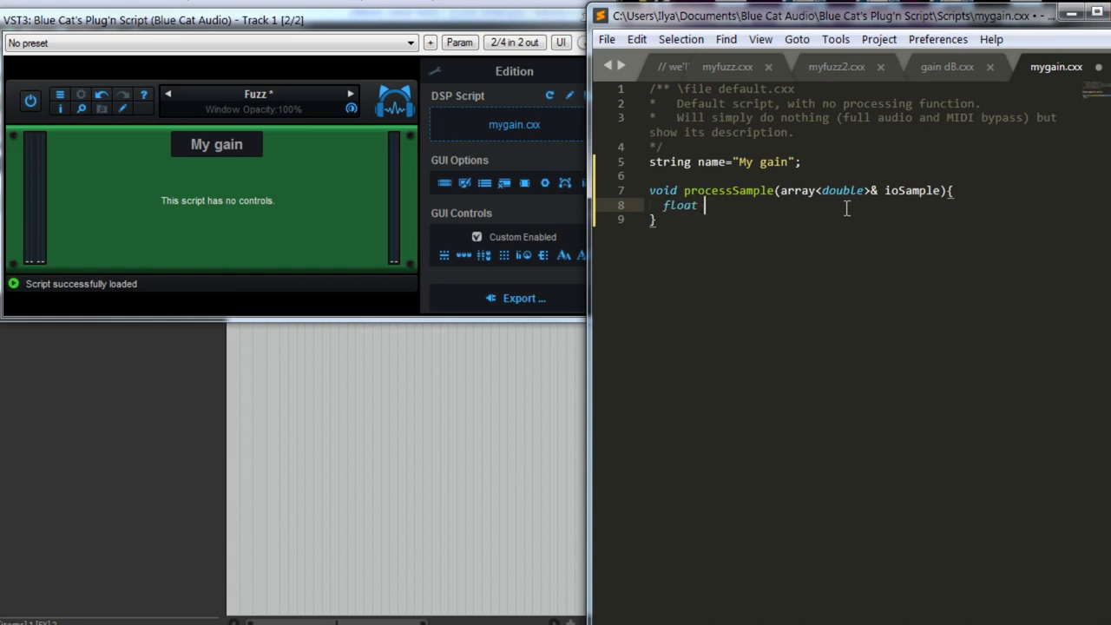
text(4 bites = 32)
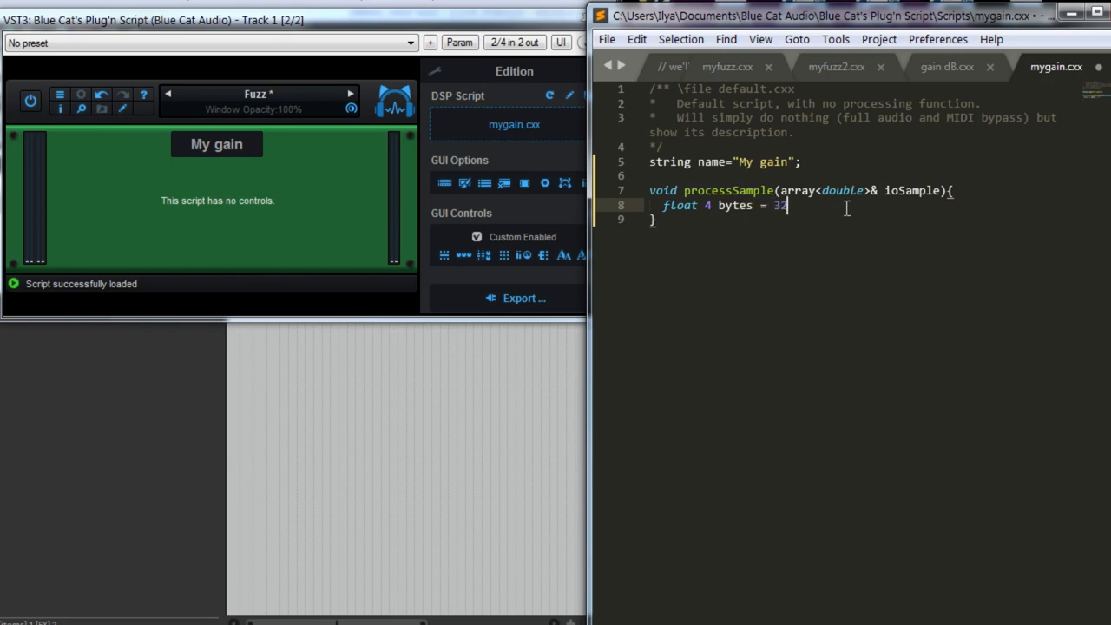
text(bits)
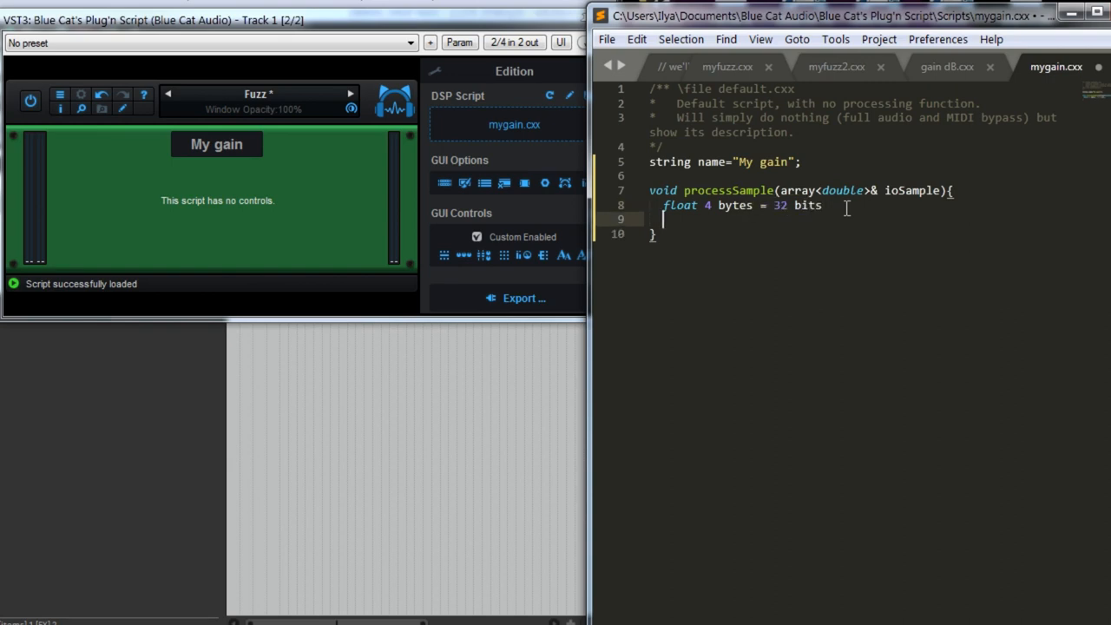
text(double)
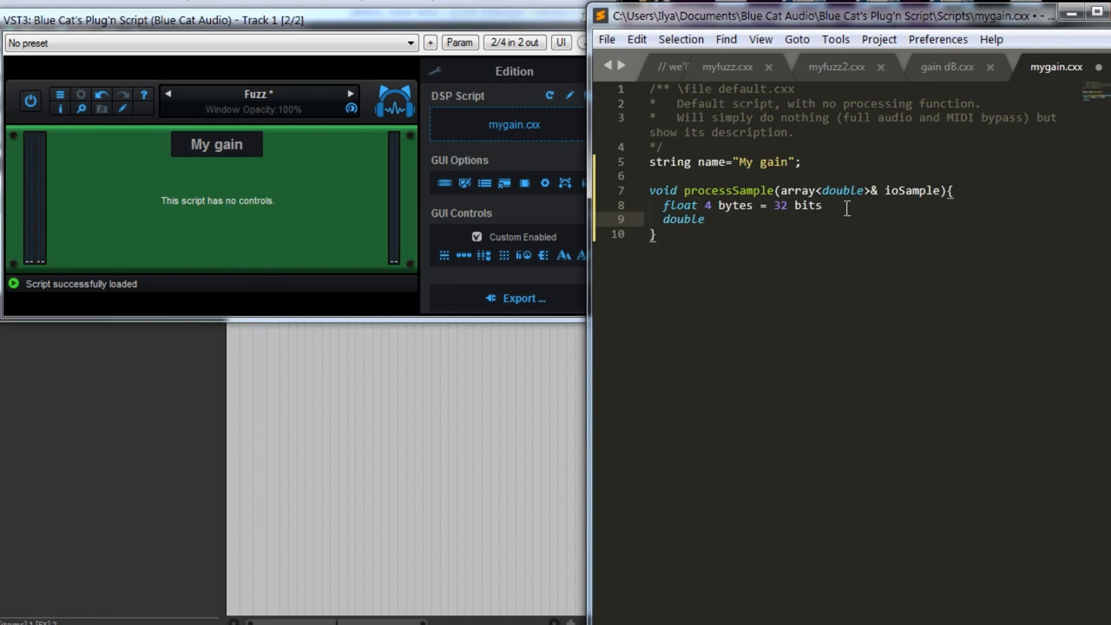
text(8 bytes = 64 bits)
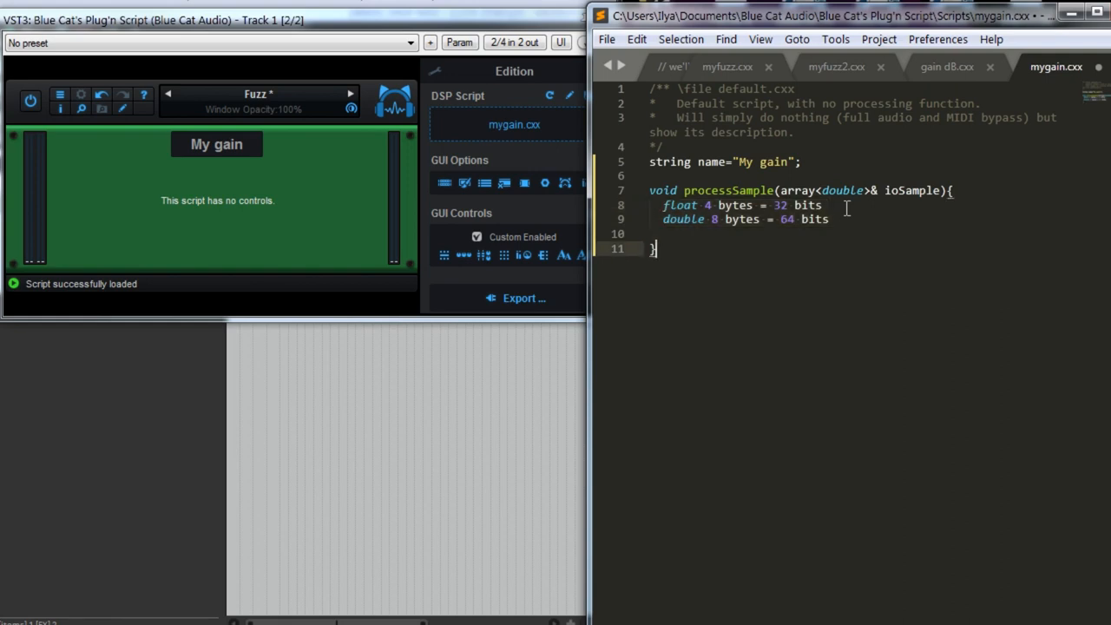
click(653, 233)
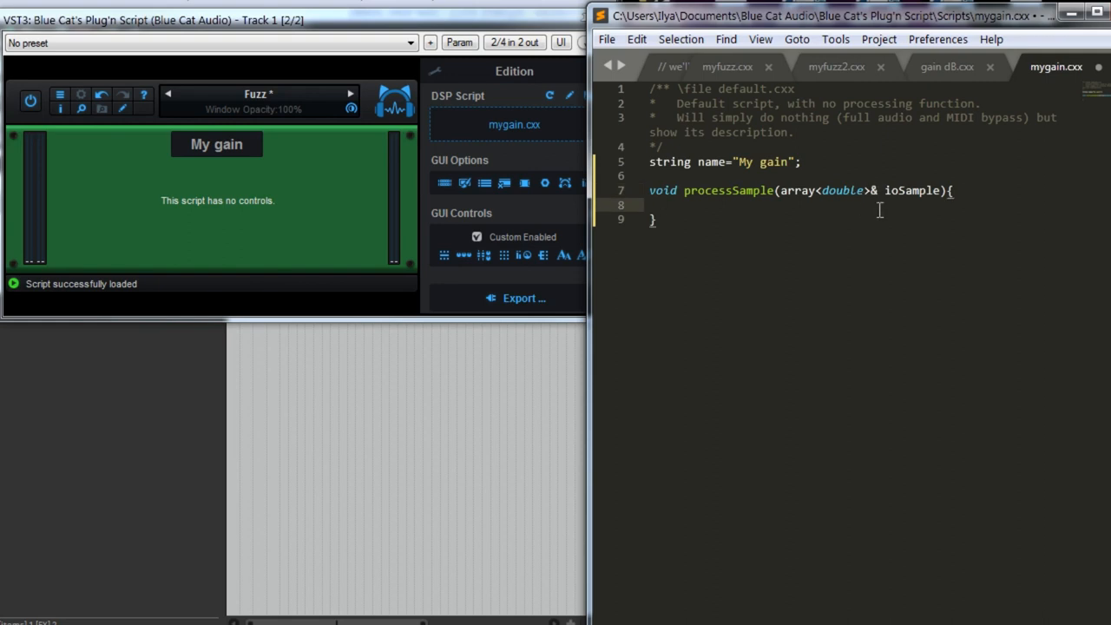
click(663, 205)
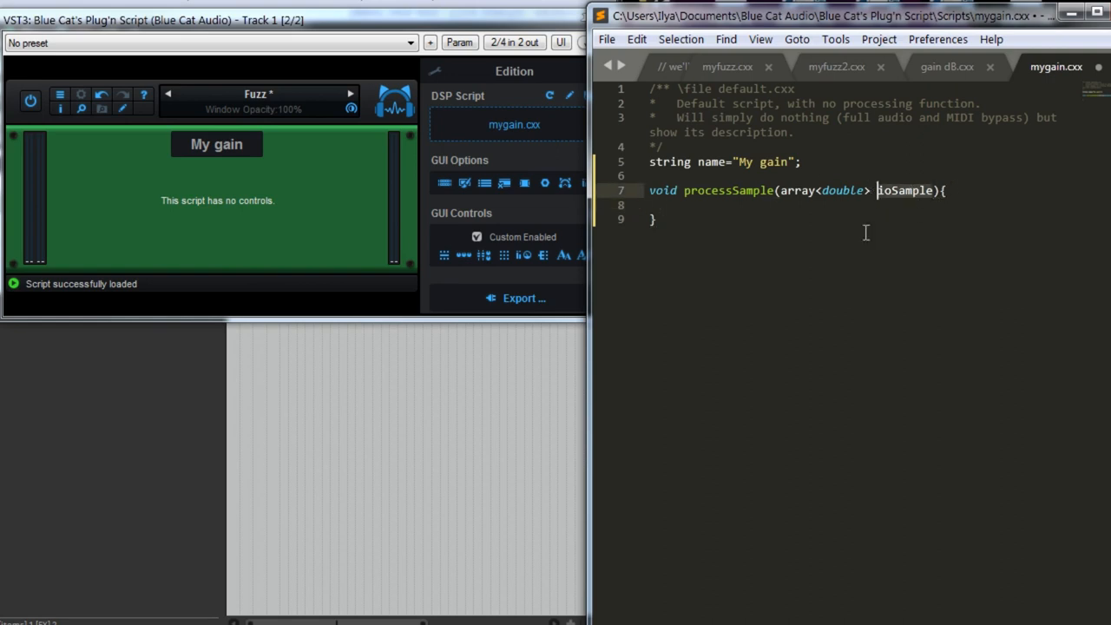
mouse_move(892, 210)
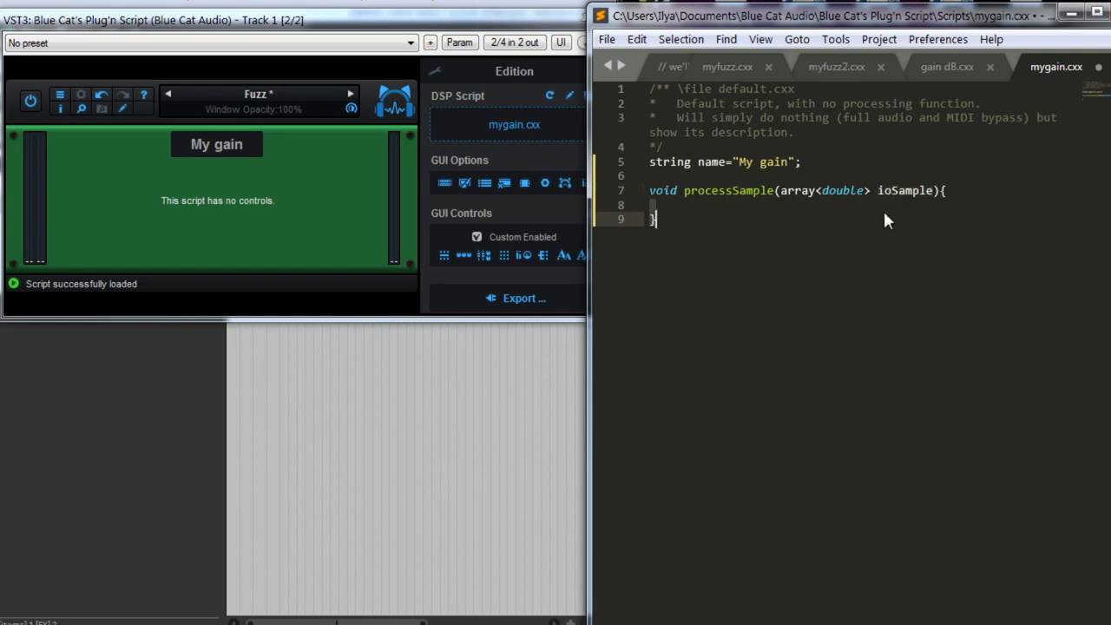
text(&)
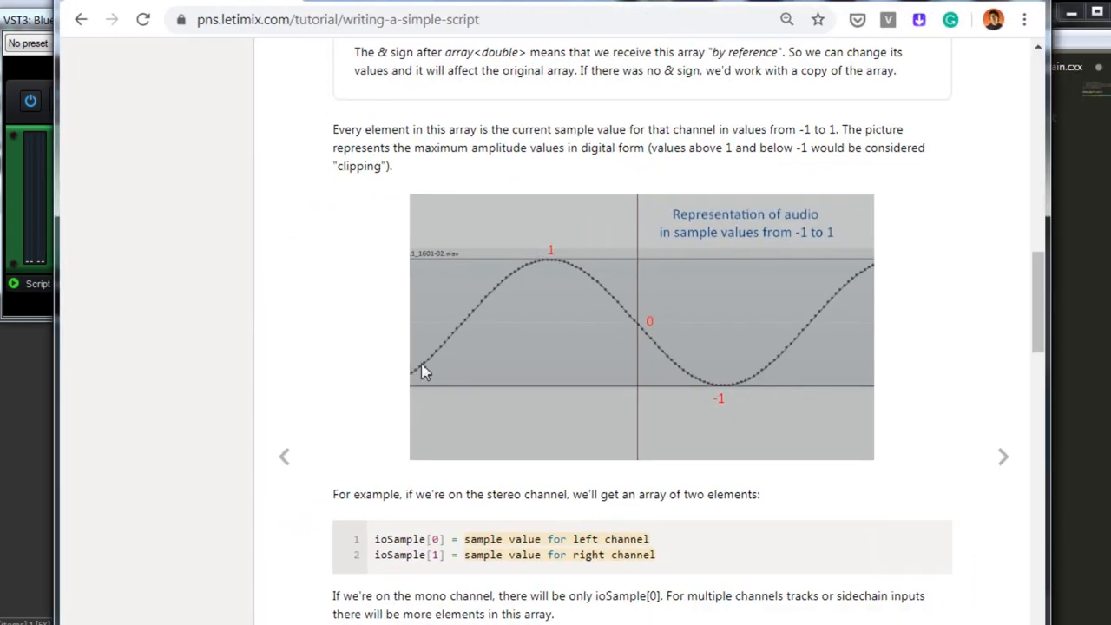
mouse_move(552, 267)
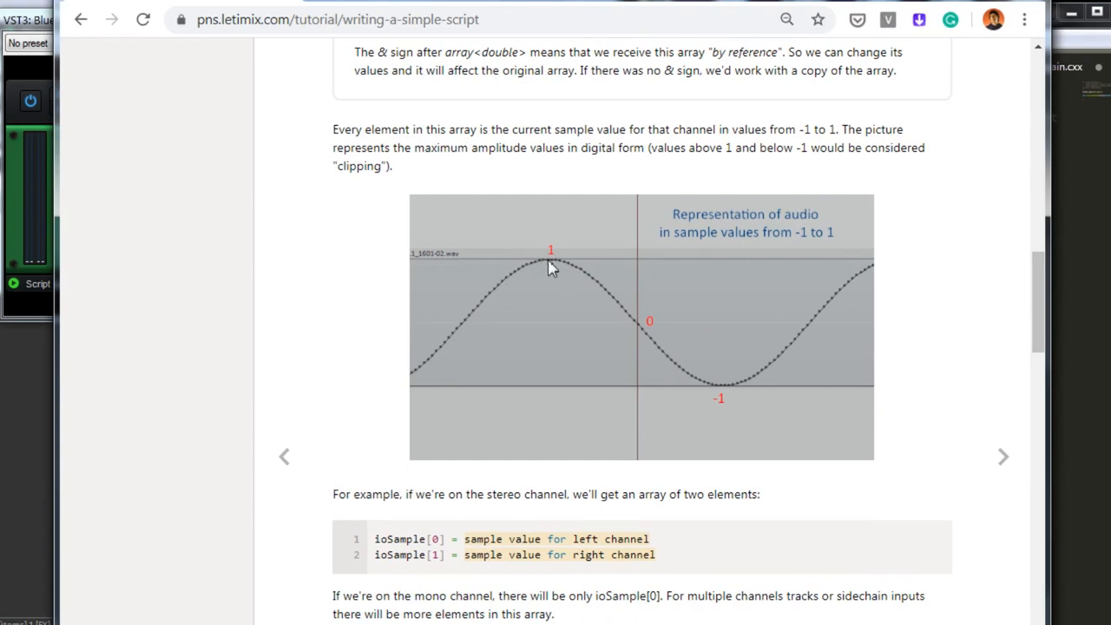
mouse_move(713, 385)
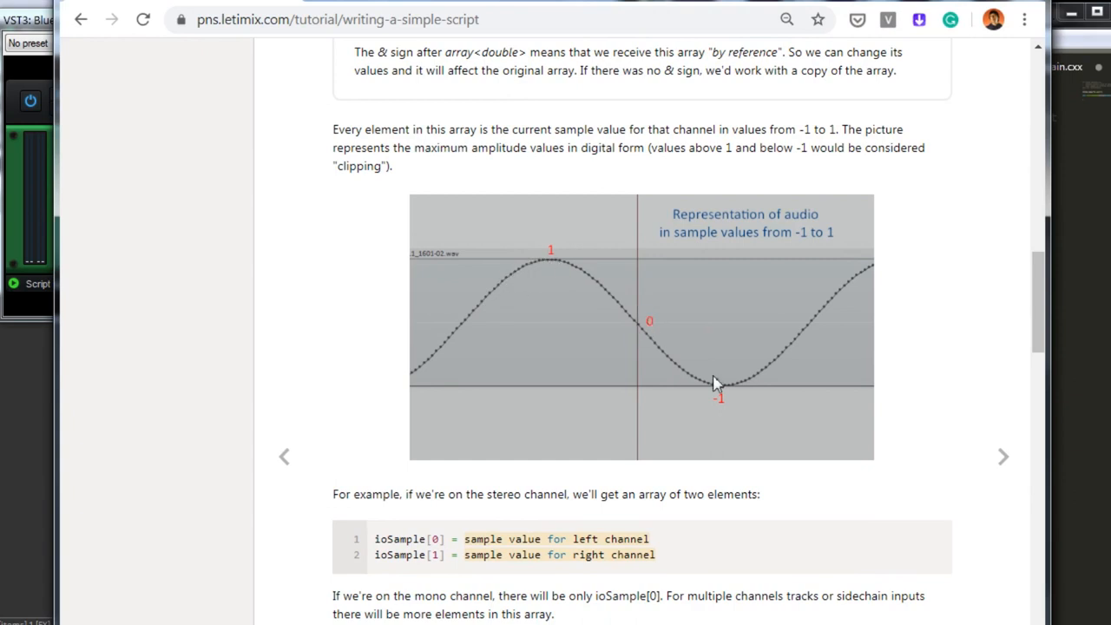
mouse_move(634, 306)
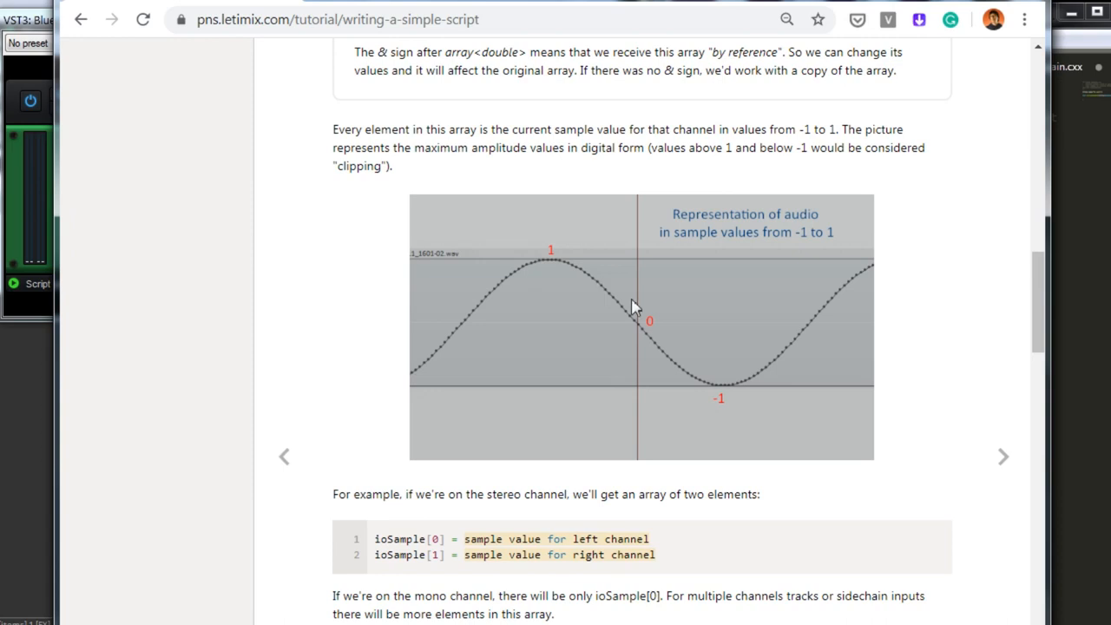
mouse_move(386, 417)
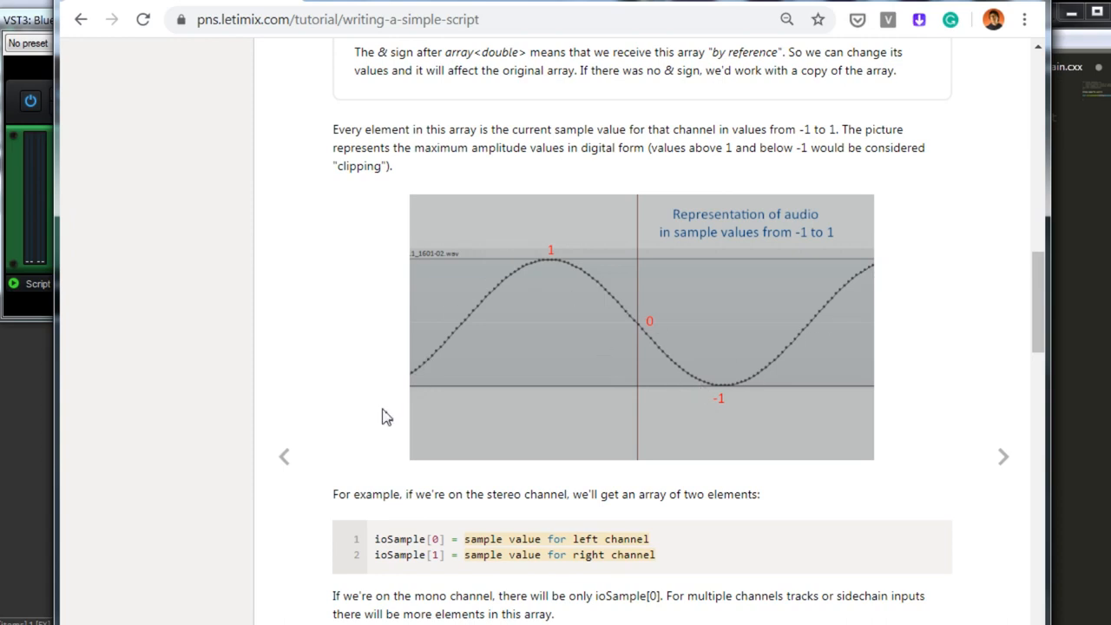
mouse_move(556, 266)
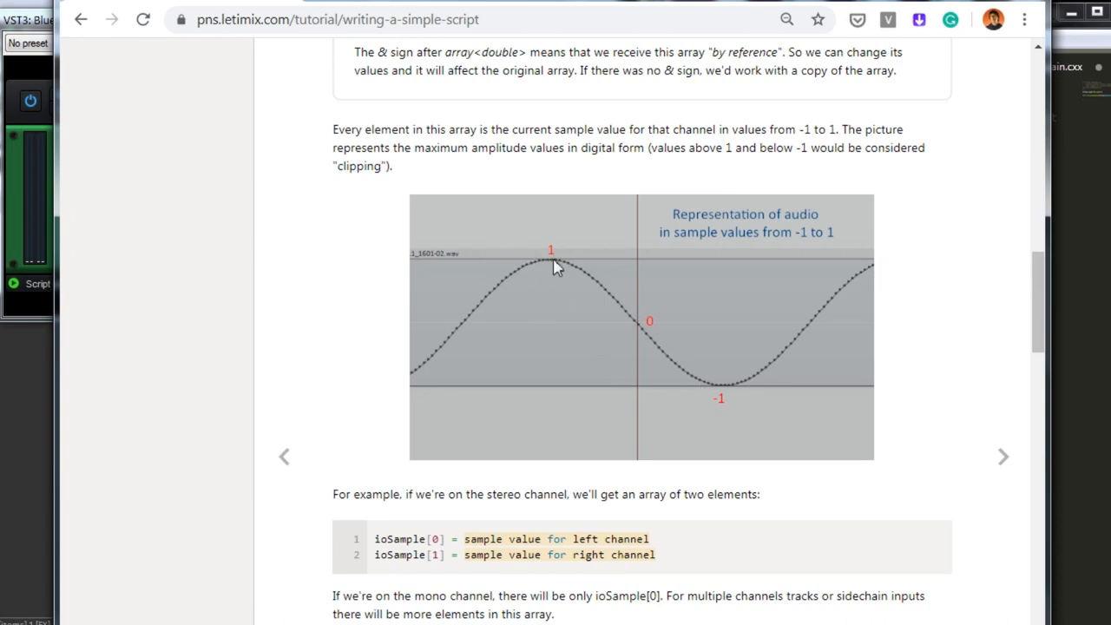
mouse_move(604, 293)
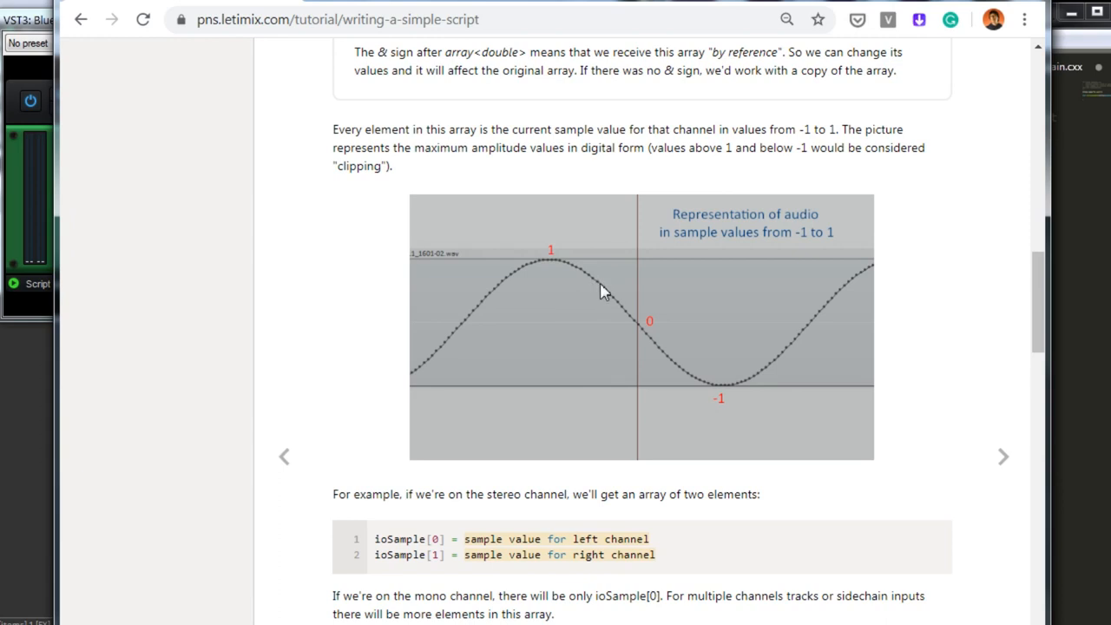
mouse_move(690, 354)
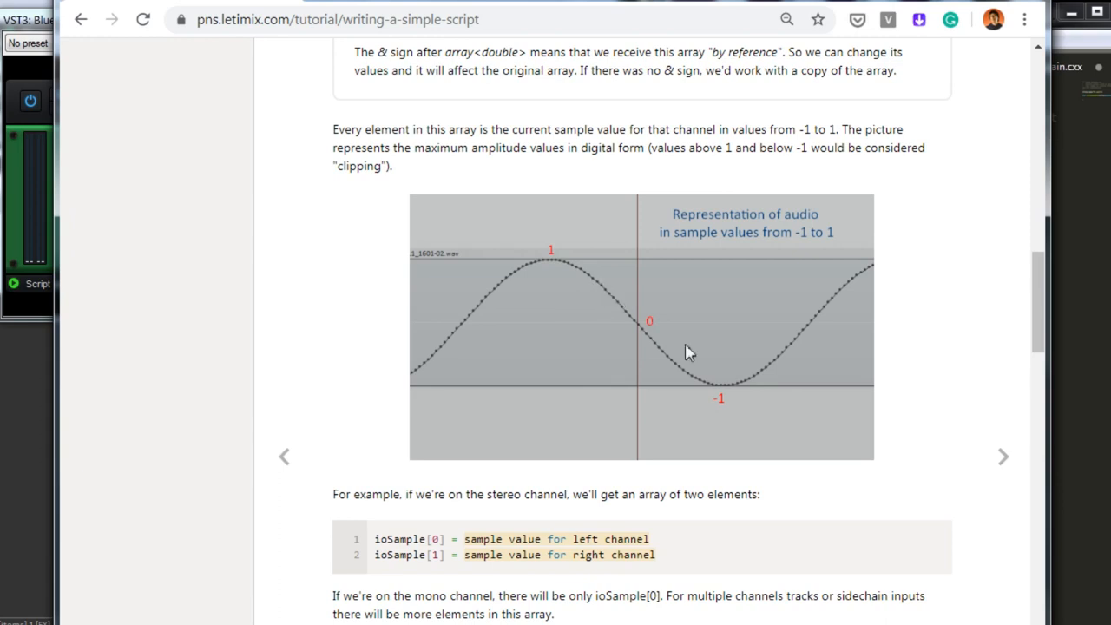
mouse_move(618, 316)
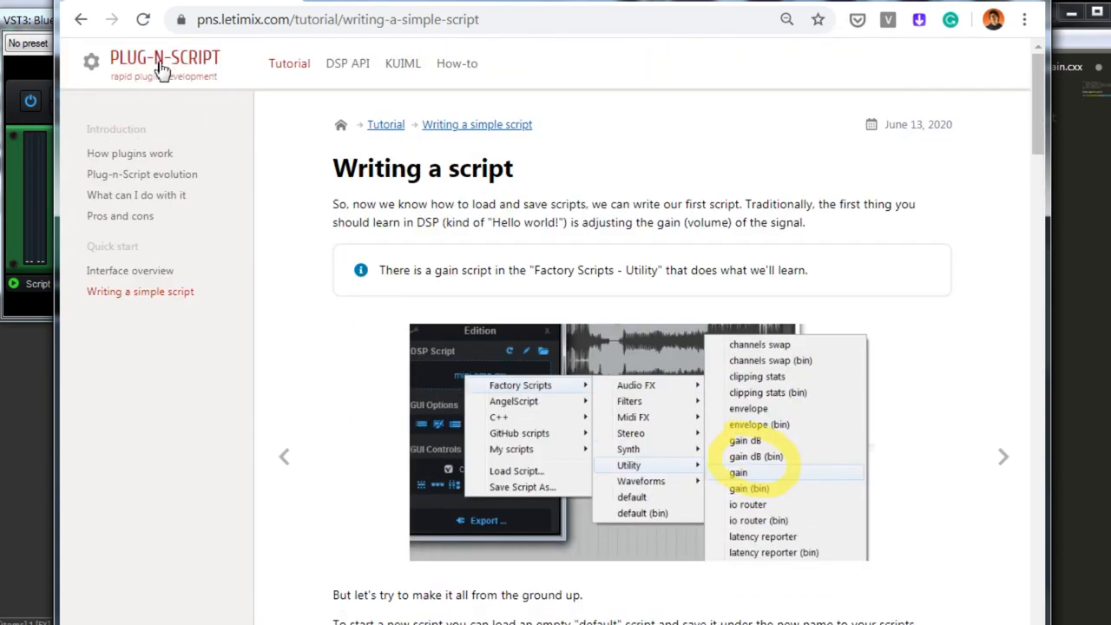
mouse_move(518, 311)
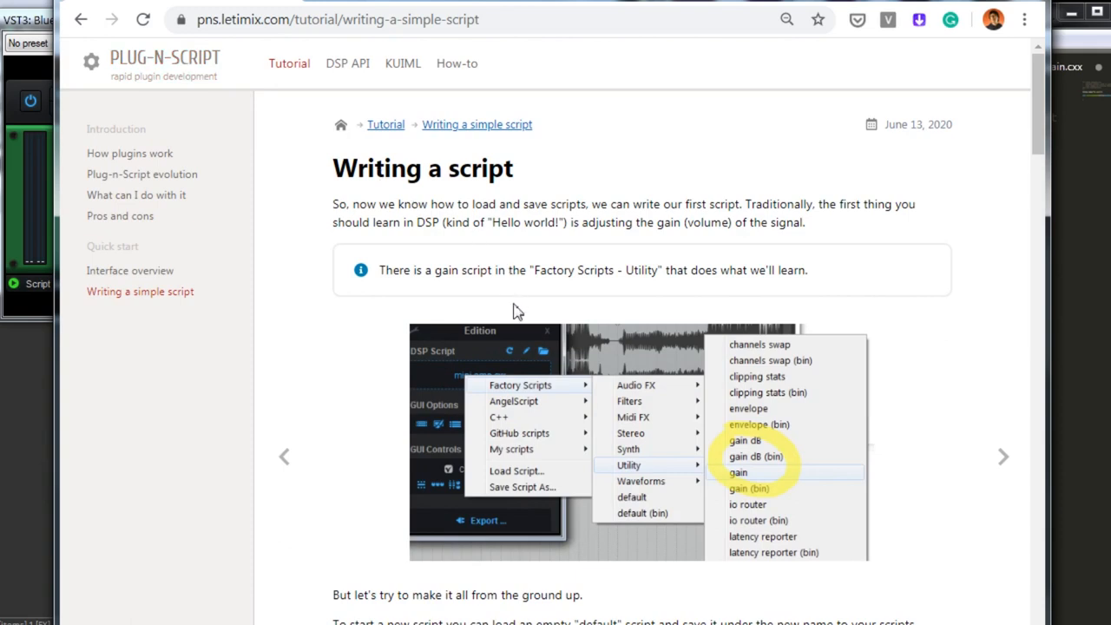
- Scroll the tutorial to the ioSample[0] example and mark its channel index
scroll(down, 3)
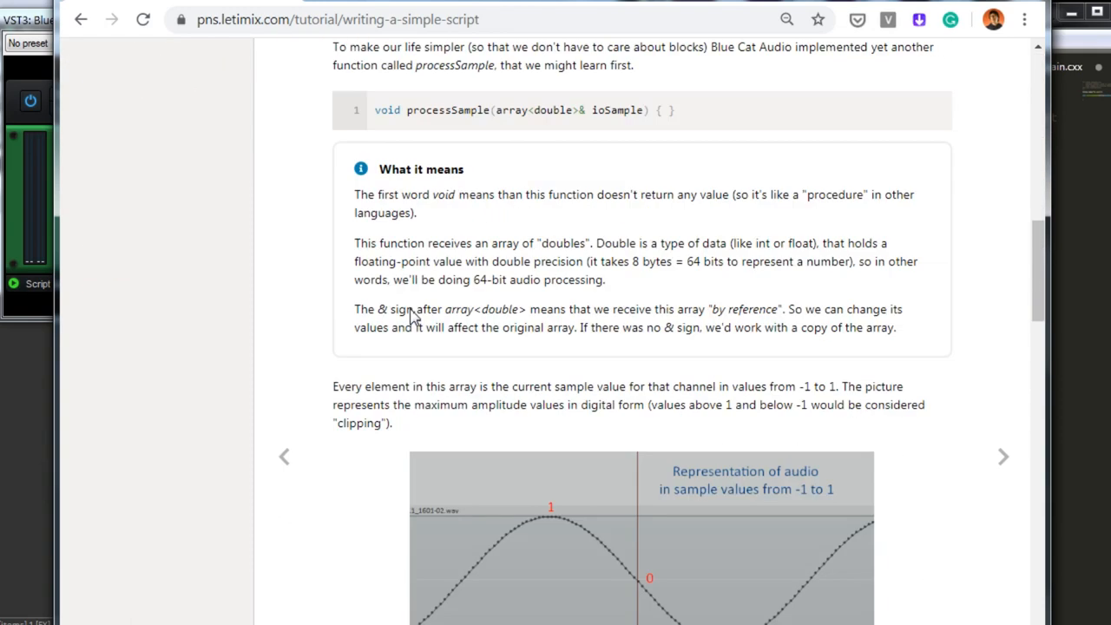
scroll(down, 3)
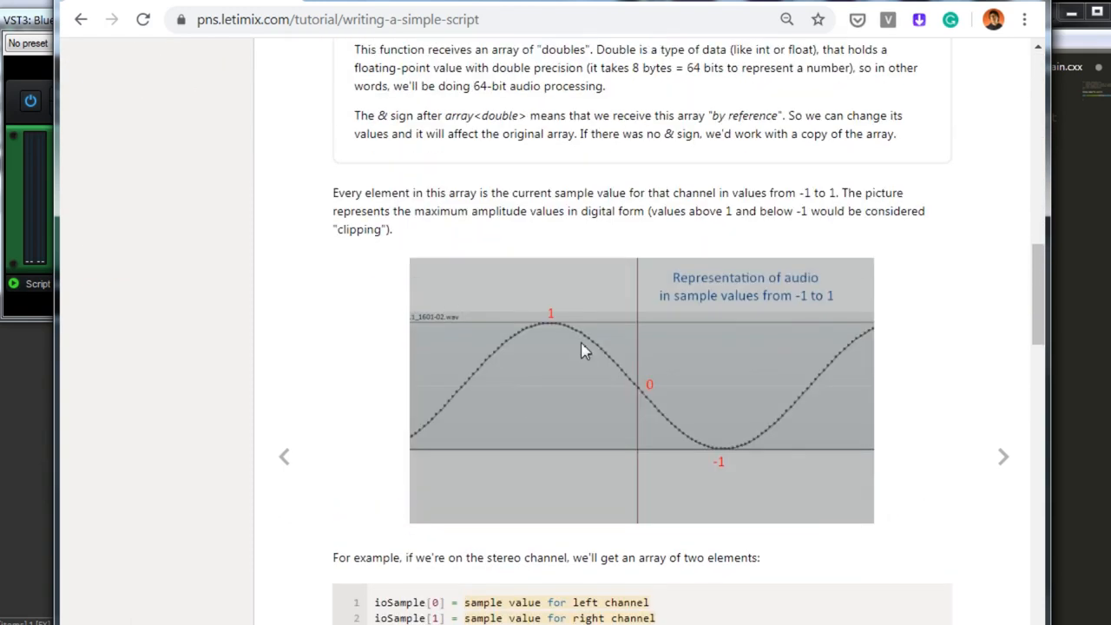
scroll(down, 3)
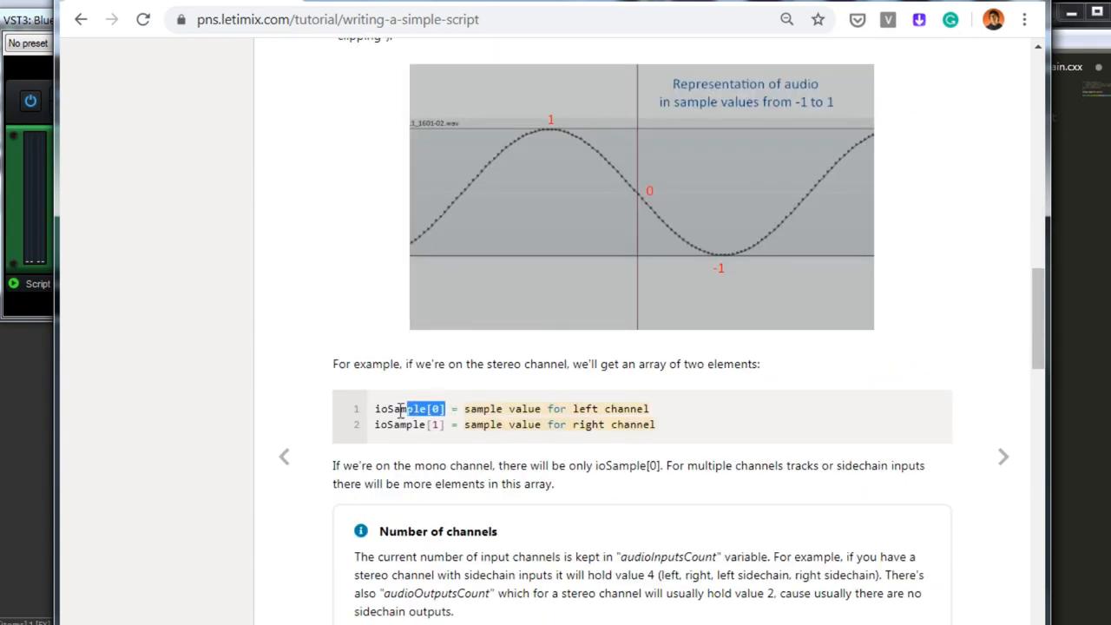
double_click(408, 408)
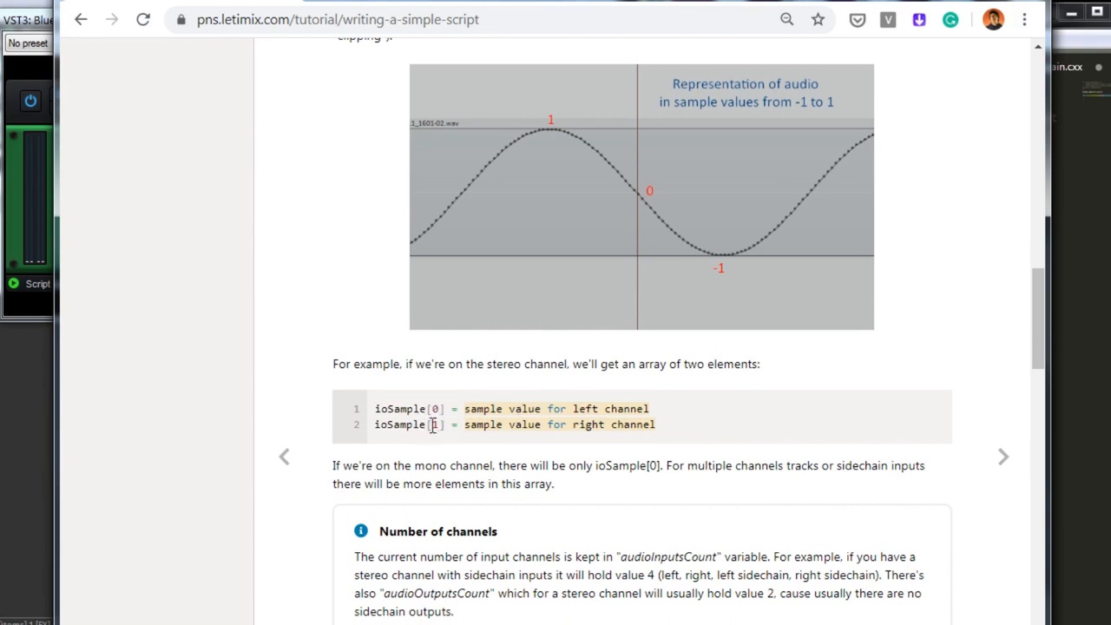
- Continue down to the example halving the left channel with ioSample[0] * 0.5
scroll(down, 3)
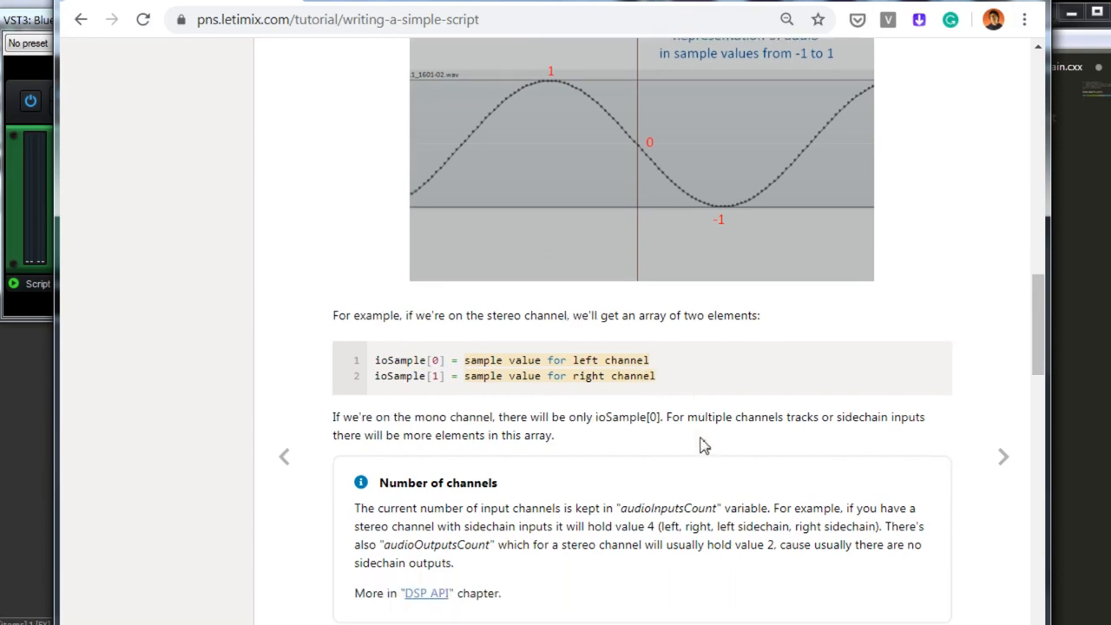
scroll(down, 3)
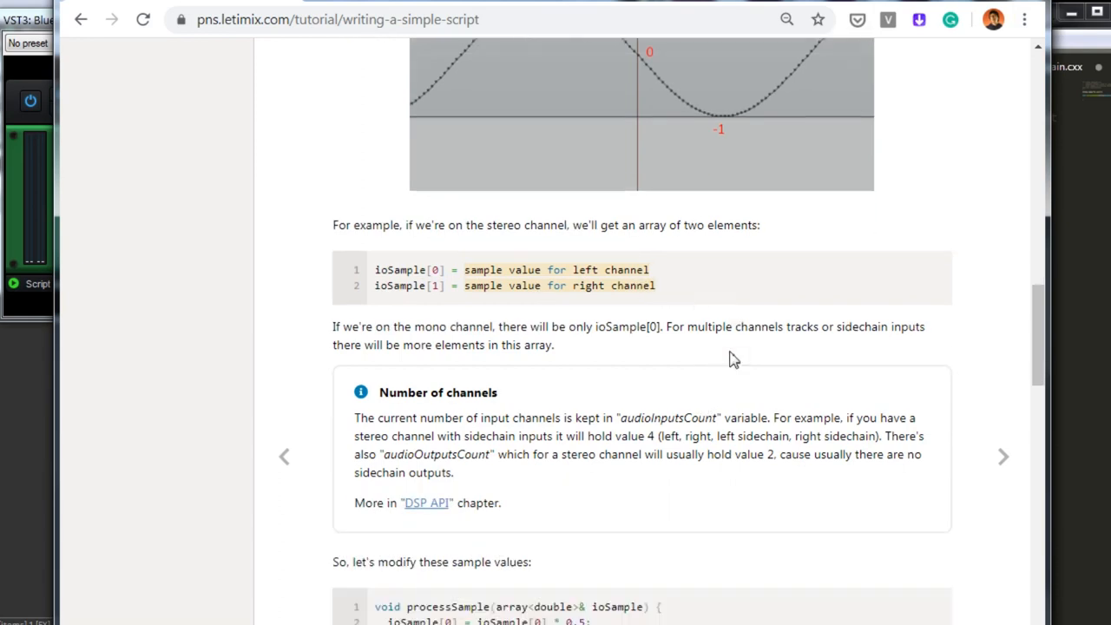
scroll(down, 3)
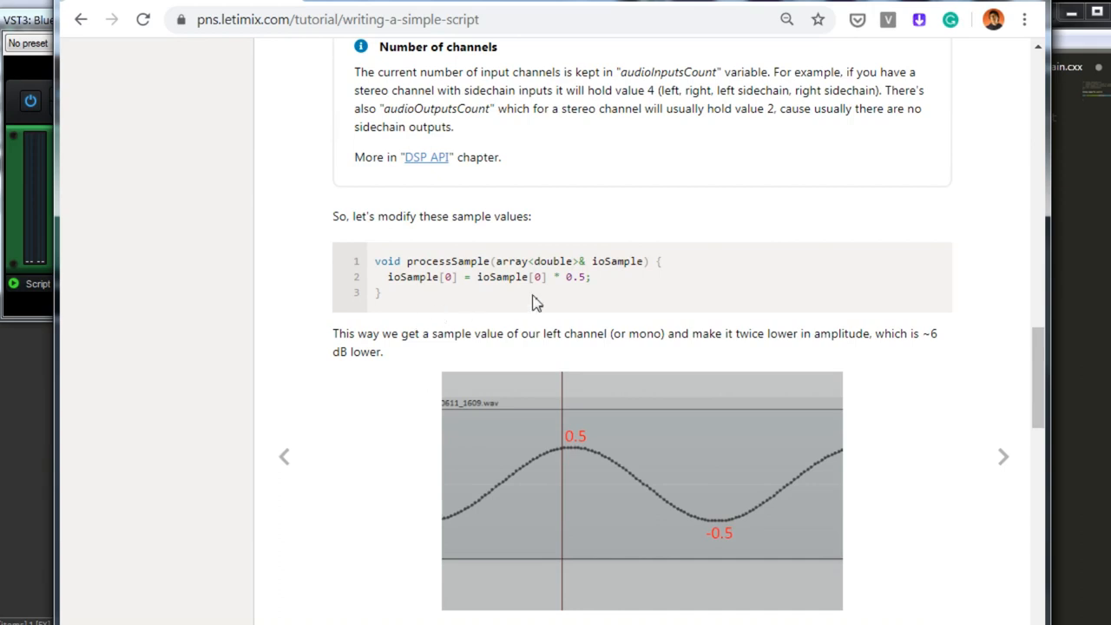
right_click(486, 277)
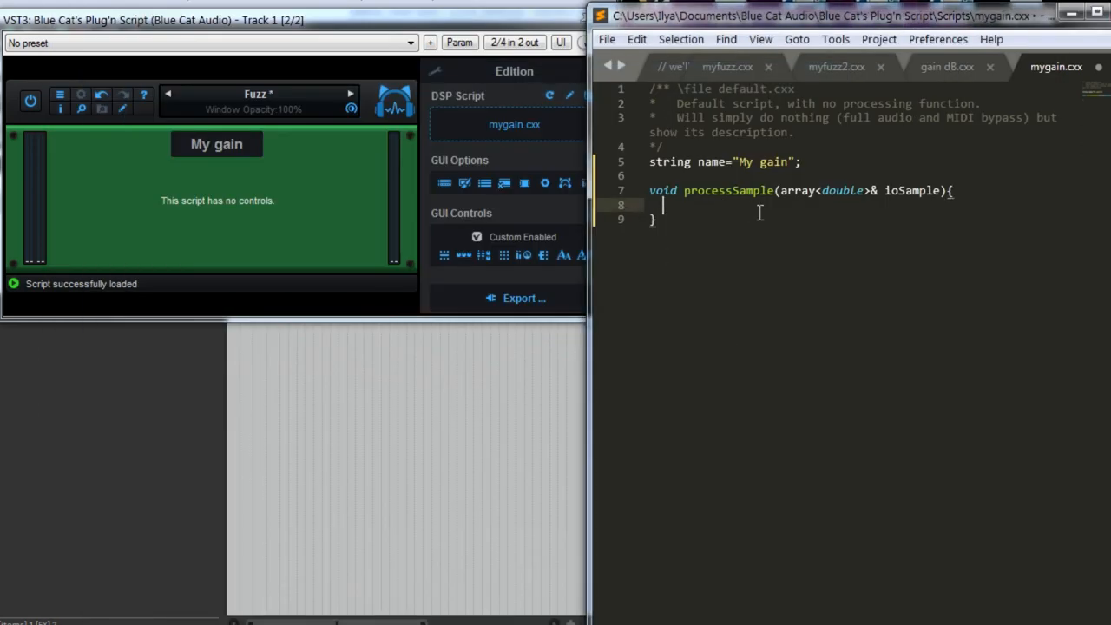
- Write 'ioSample[0] = ioSample[0] * 0.5;' and a matching line for ioSample[1] in processSample
text(ioSample[0] = ioSample[0] * 0.5;)
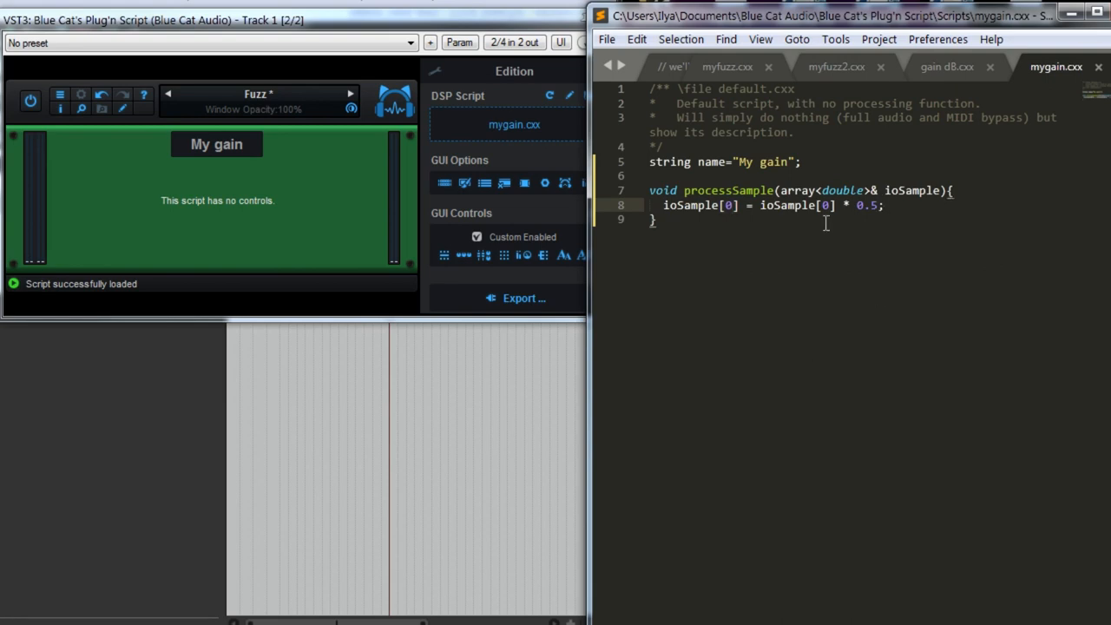
text(ioSample[0] = ioSample[0] * 0.5;)
text(ioSample[1] = ioSample[1] * 0.5;)
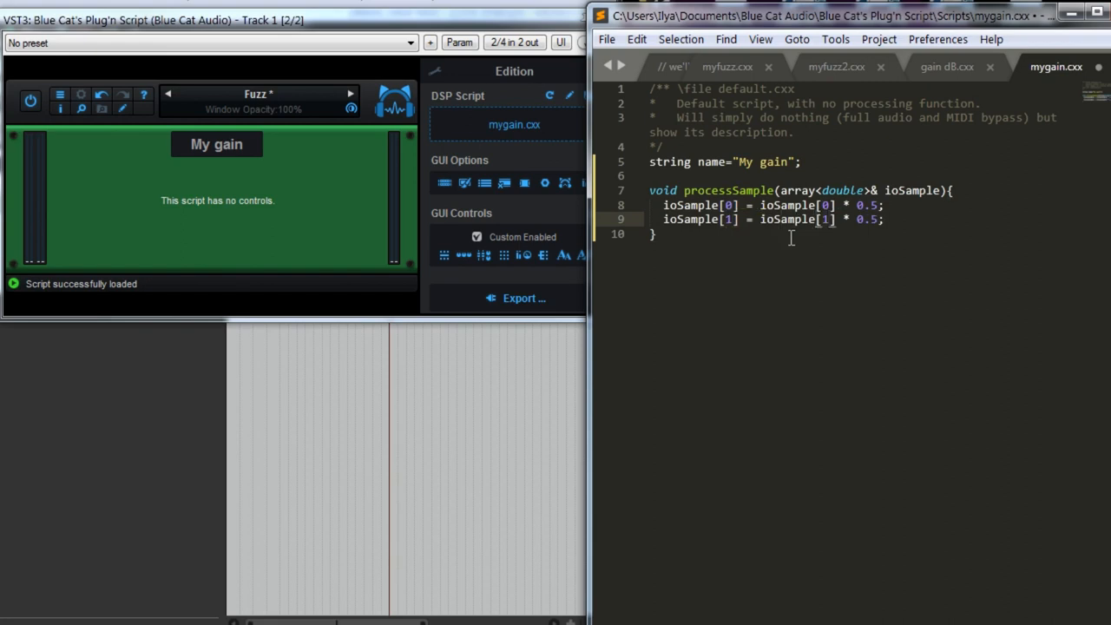
text(0.1)
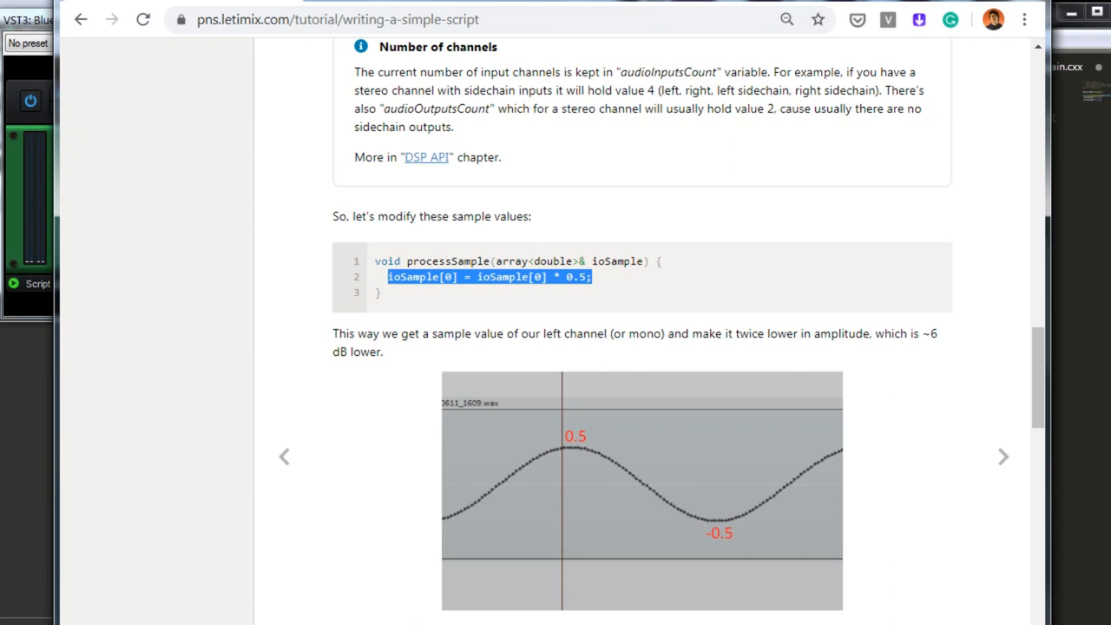
- Scroll the tutorial to the for loop over audioInputsCount example
scroll(down, 3)
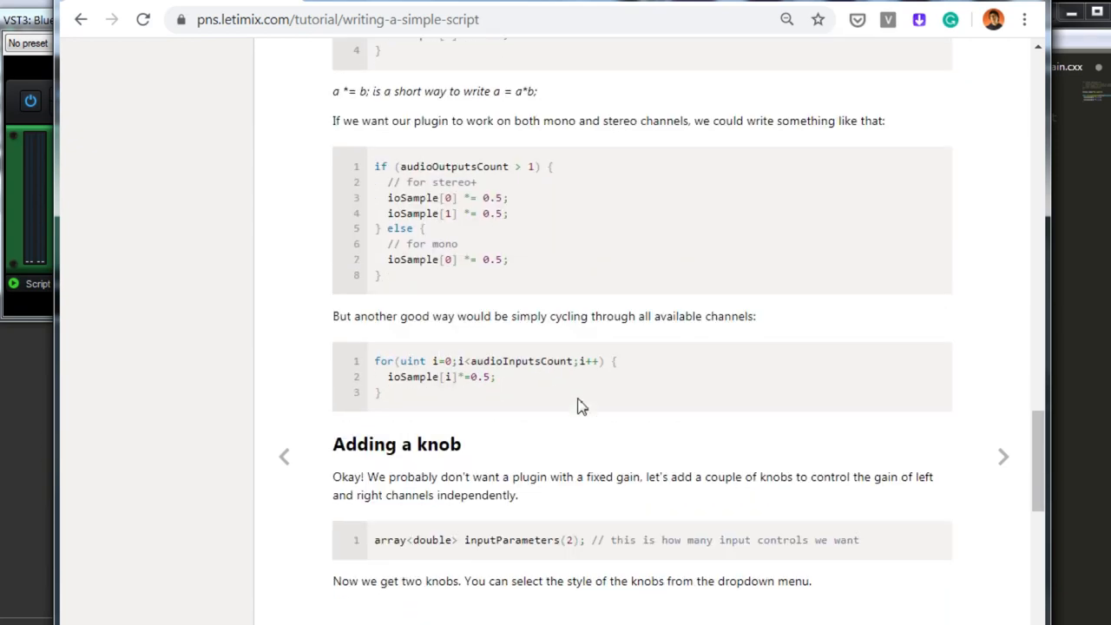
mouse_move(403, 400)
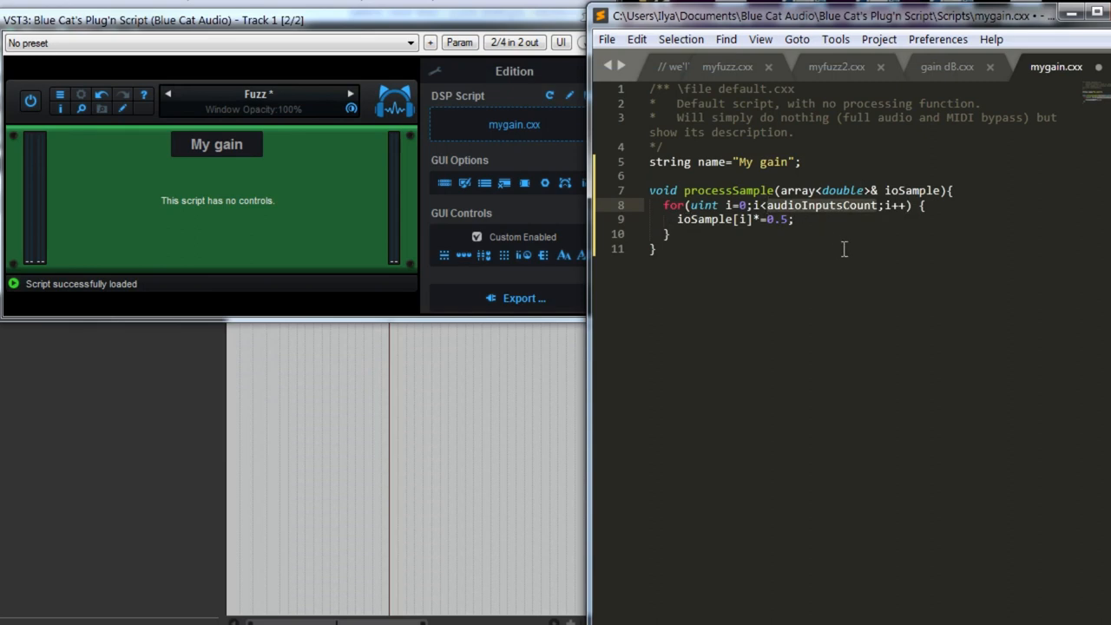
mouse_move(788, 176)
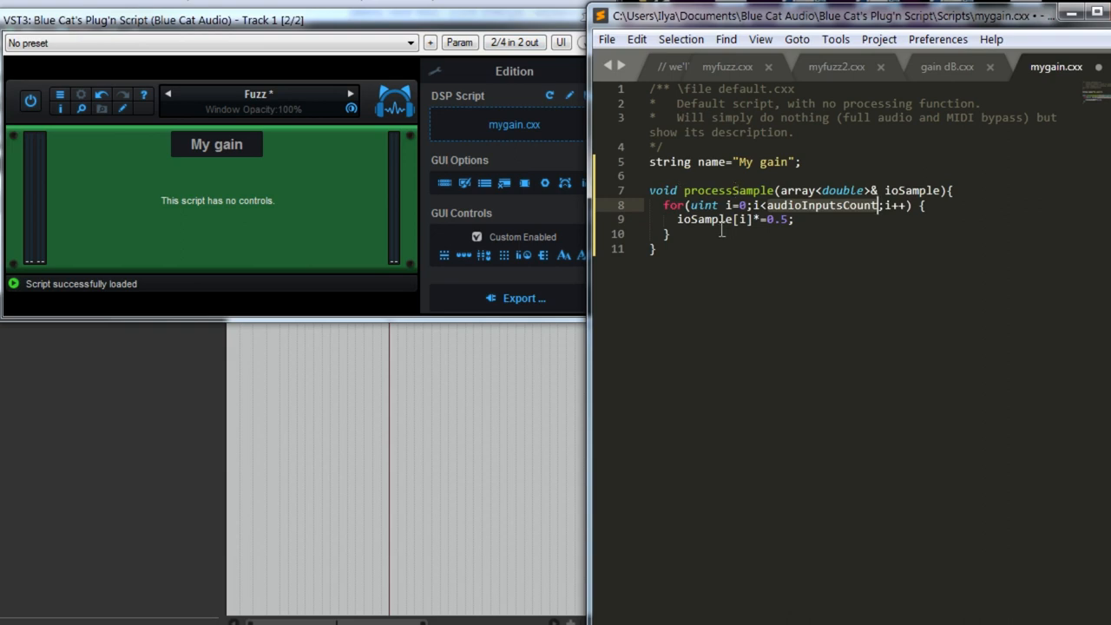
- Add print(audioInputsCount) to check the channel count the plugin reports
text(print)
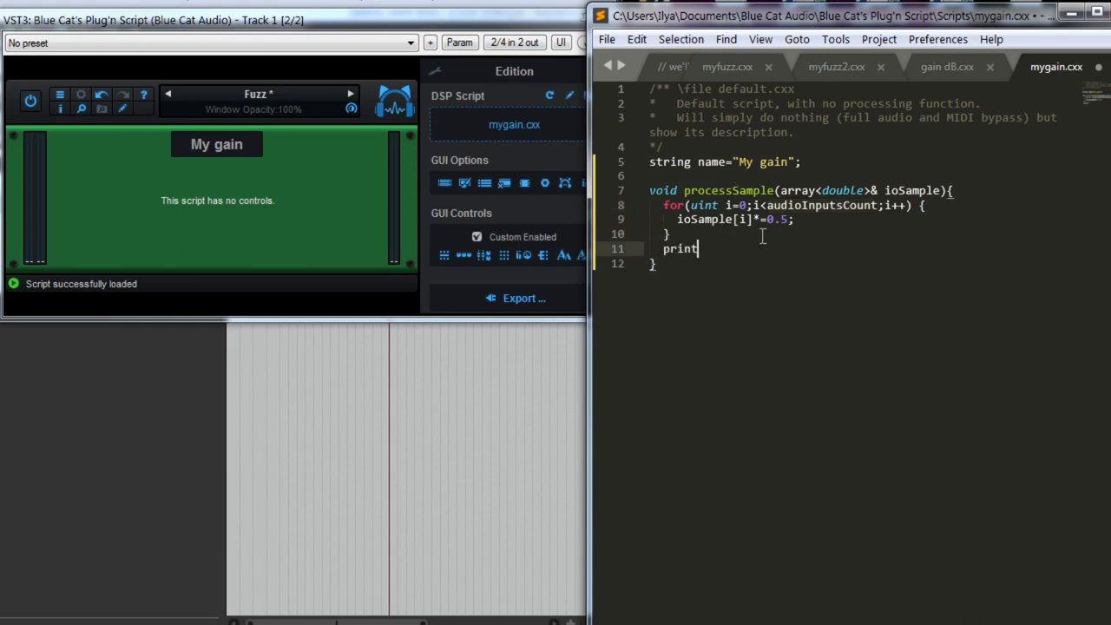
text((audioInputsCount))
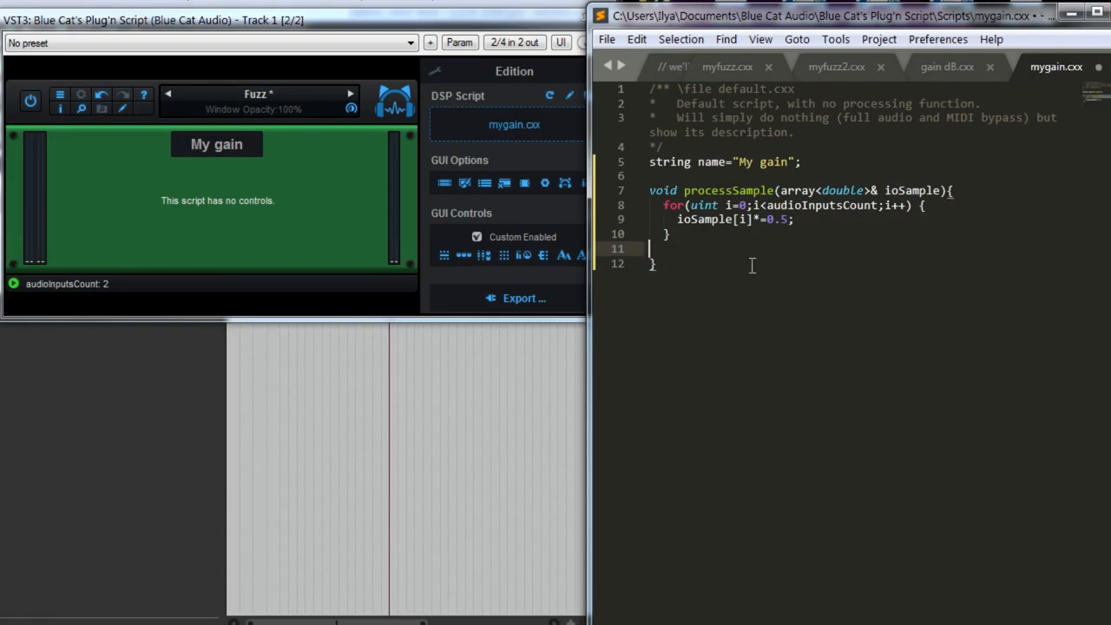
- Remove the blank line after the loop and restore the 0.5 multiplier
key(Backspace)
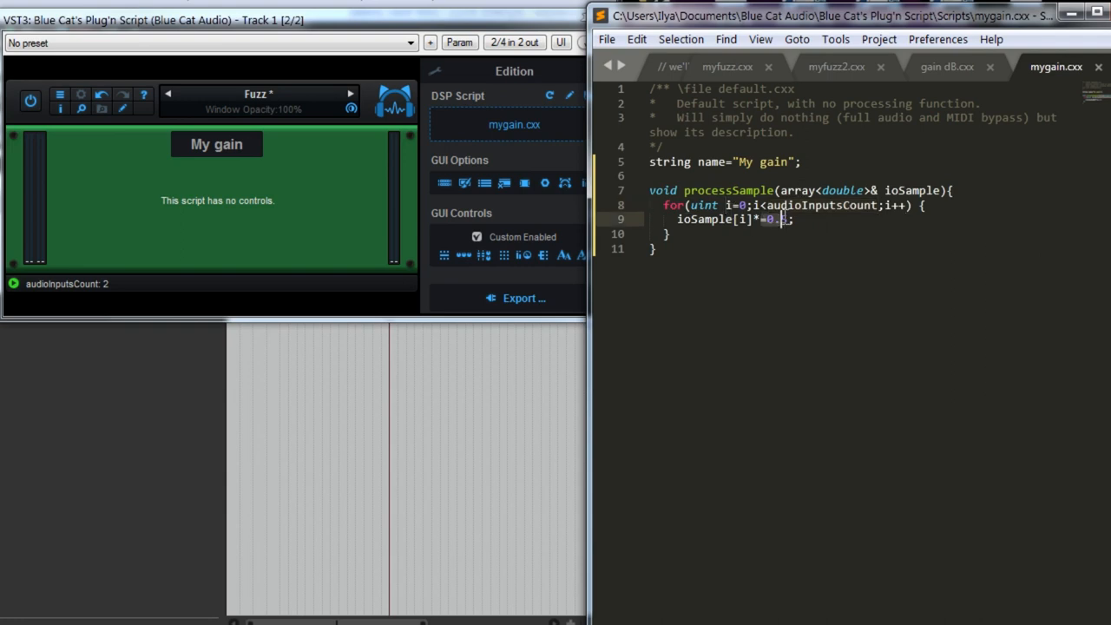
text(5)
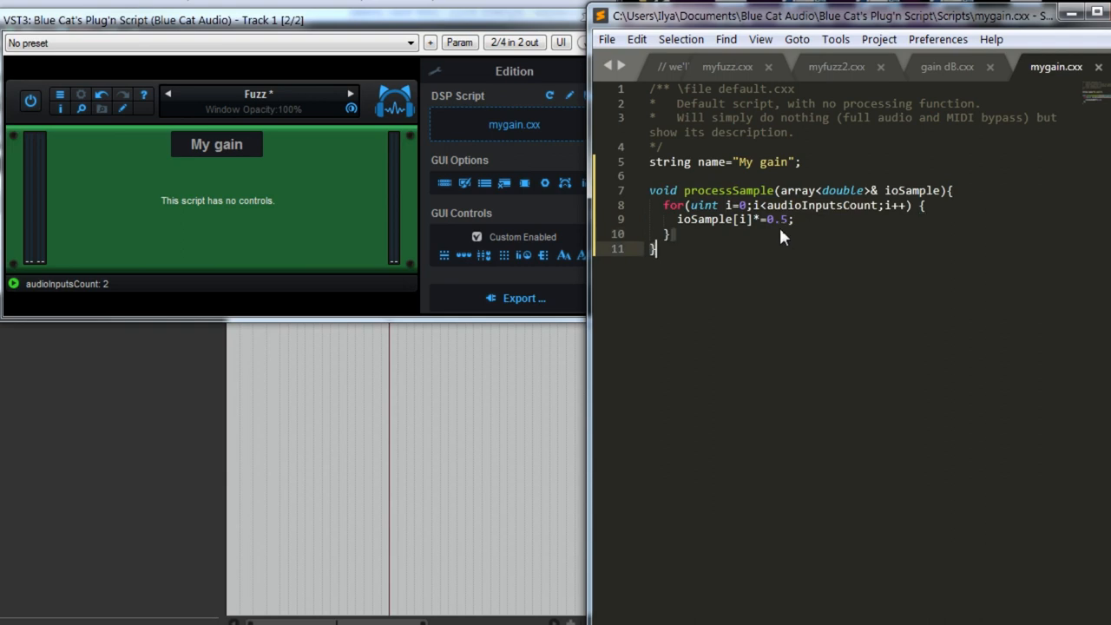
mouse_move(774, 267)
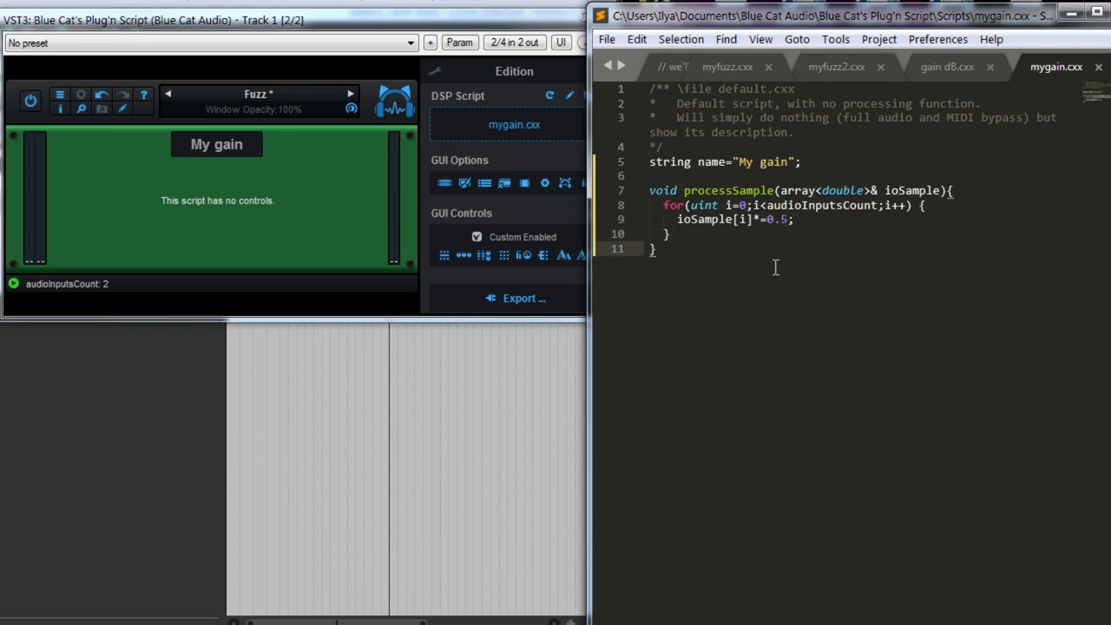